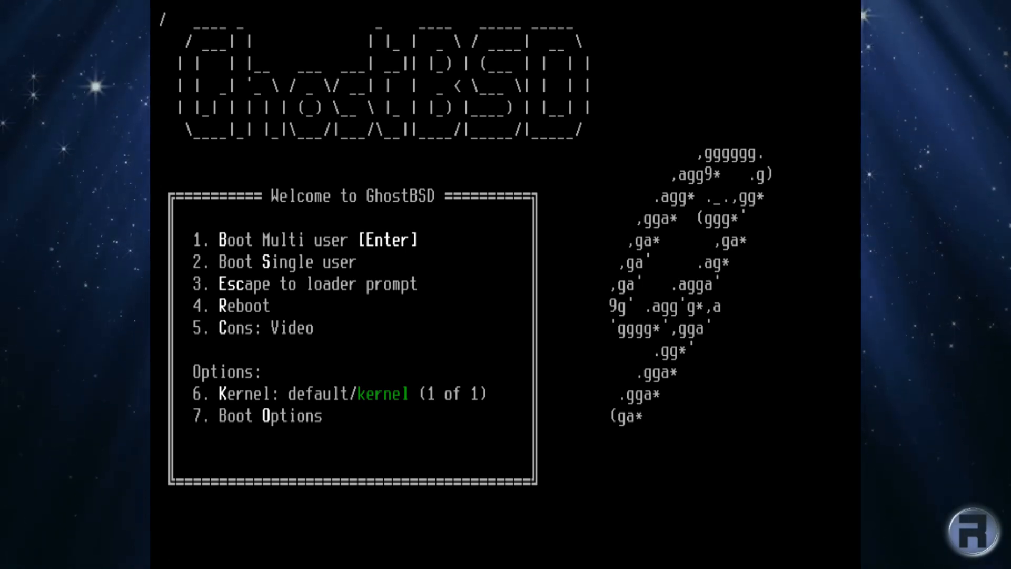
Boot the default Multi user entry so the live GhostBSD desktop loads.
key("Enter")
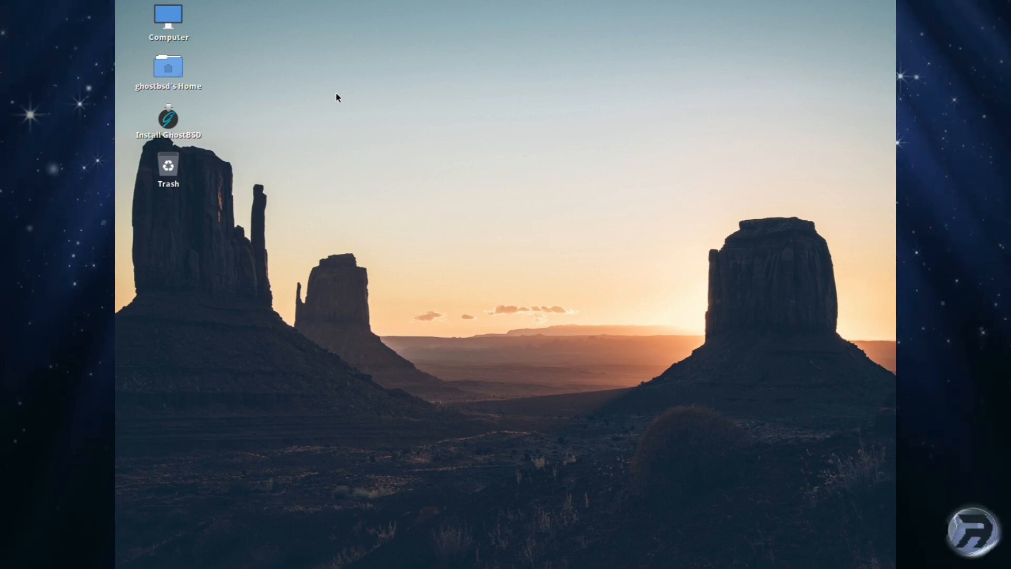
mouse_move(346, 101)
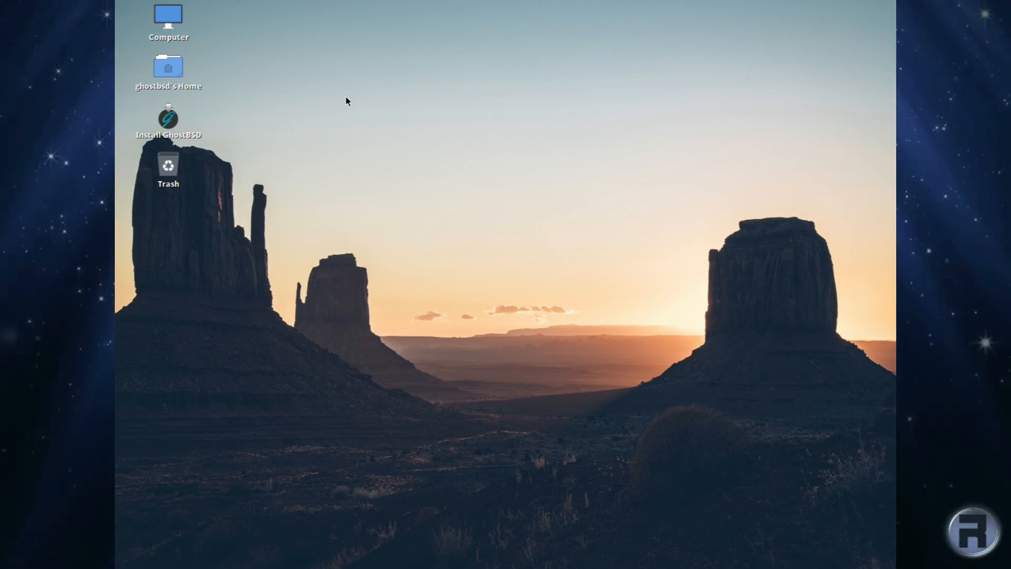
mouse_move(470, 78)
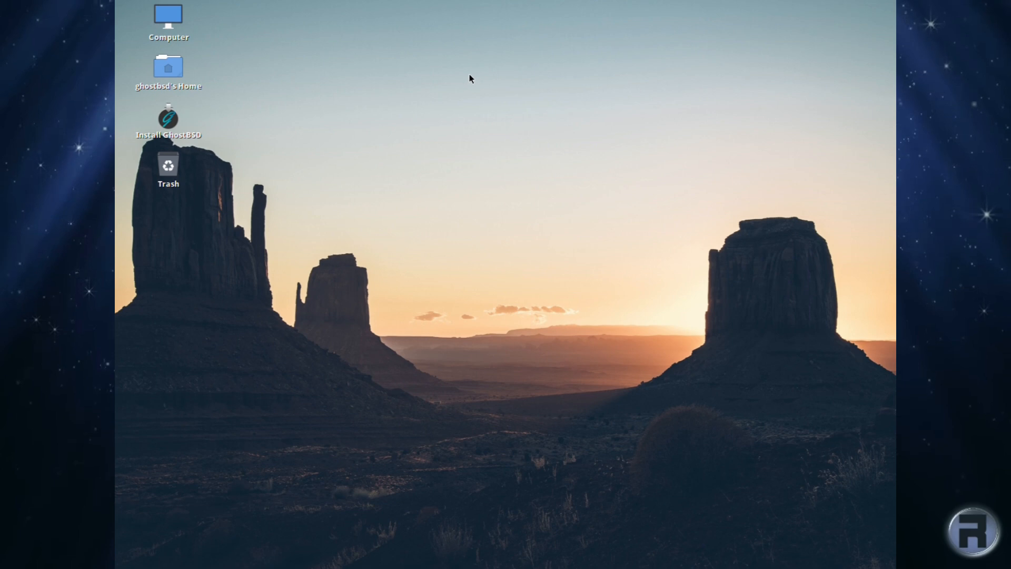
mouse_move(460, 174)
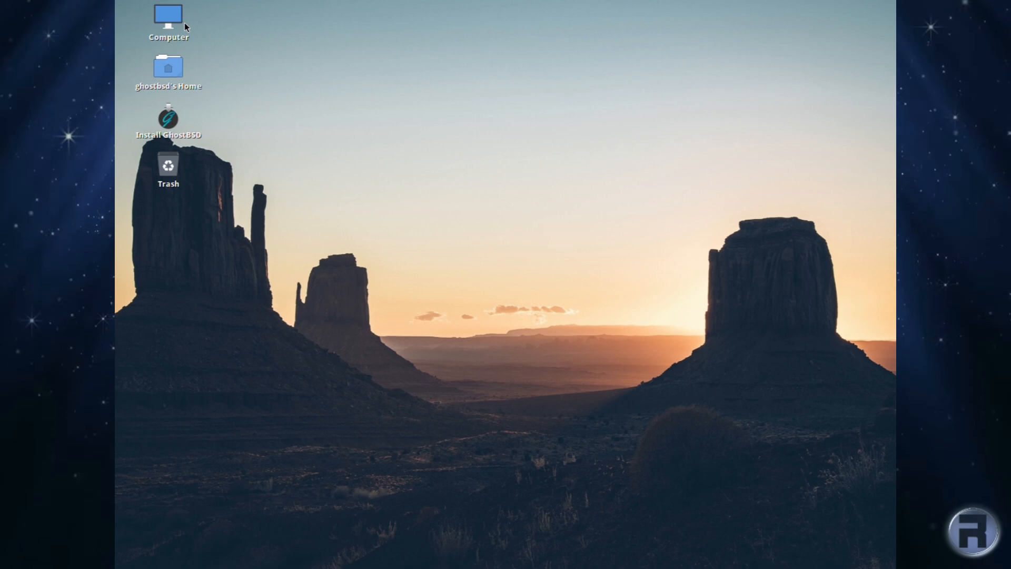
double_click(167, 19)
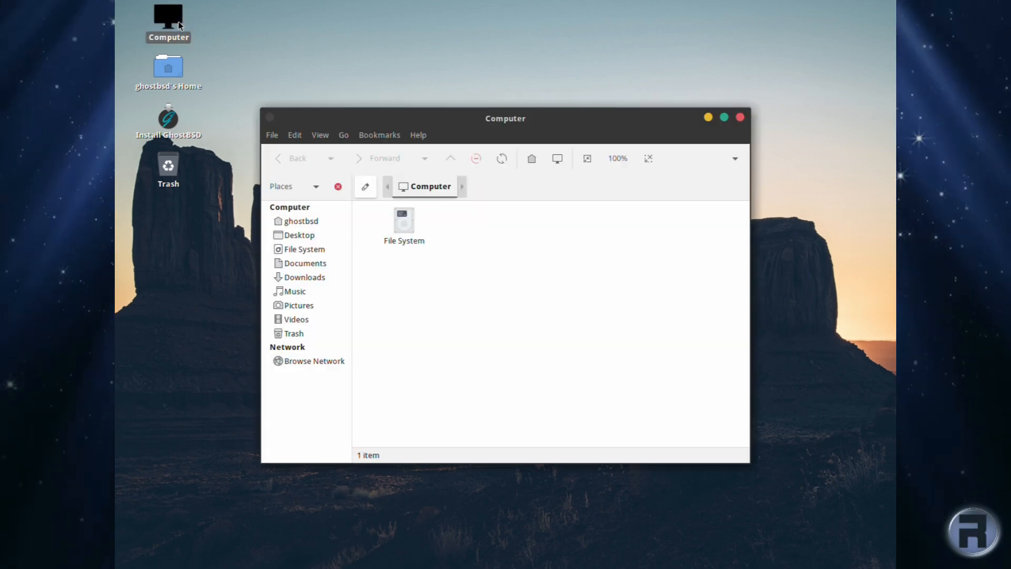
mouse_move(363, 227)
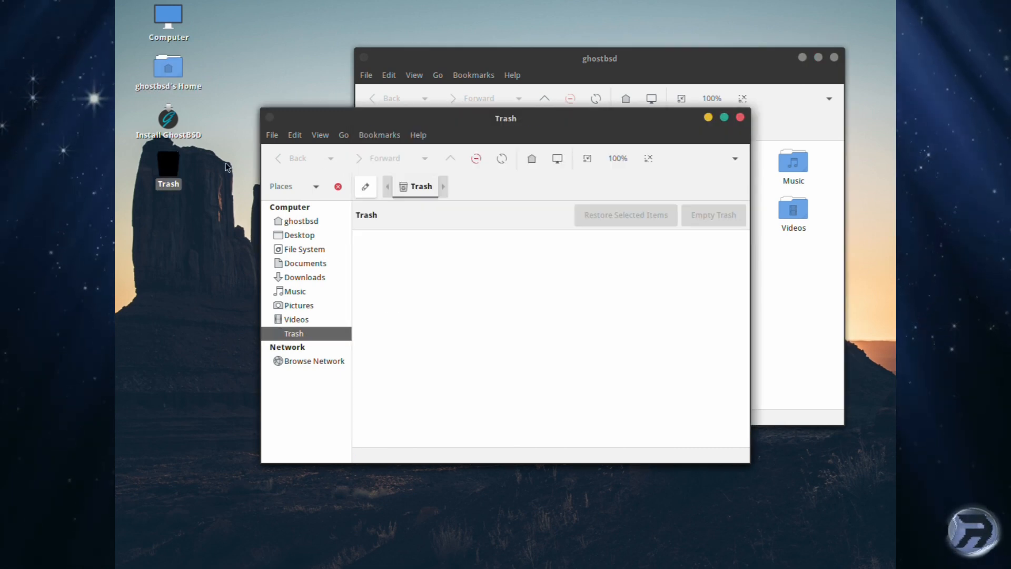
left_click_drag(505, 118, 424, 217)
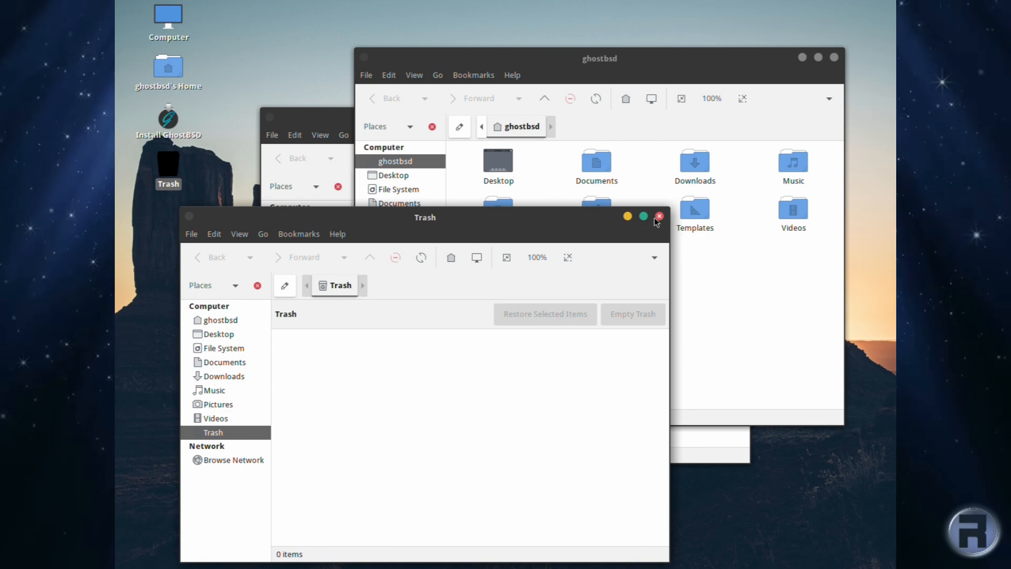
left_click(658, 216)
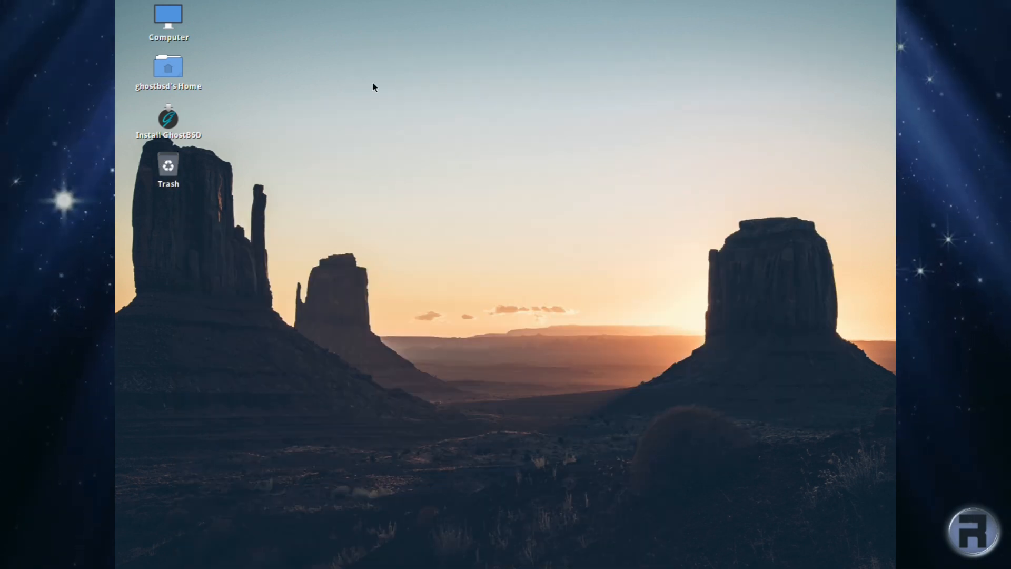
left_click(58, 11)
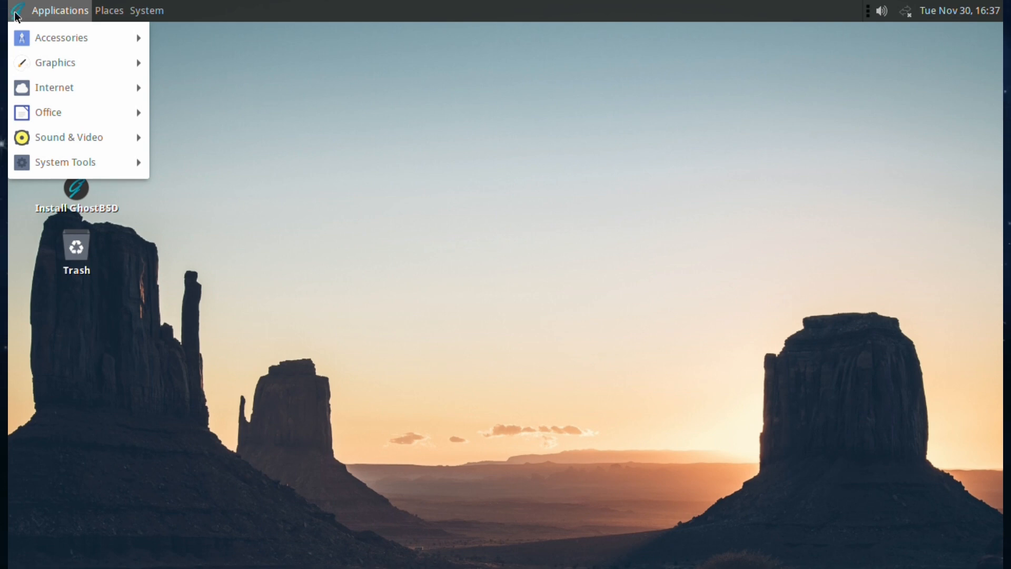
left_click(108, 11)
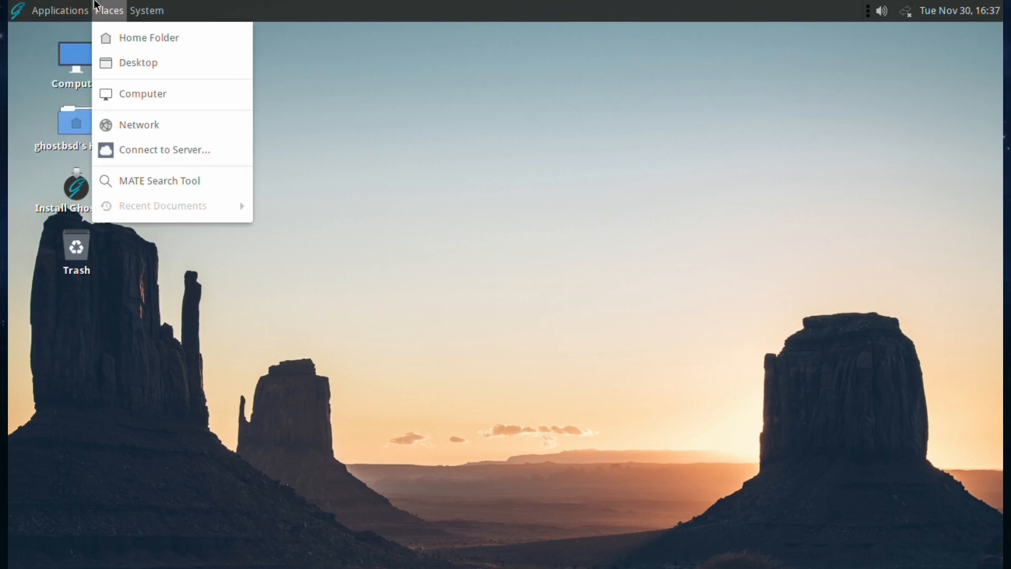
left_click(147, 11)
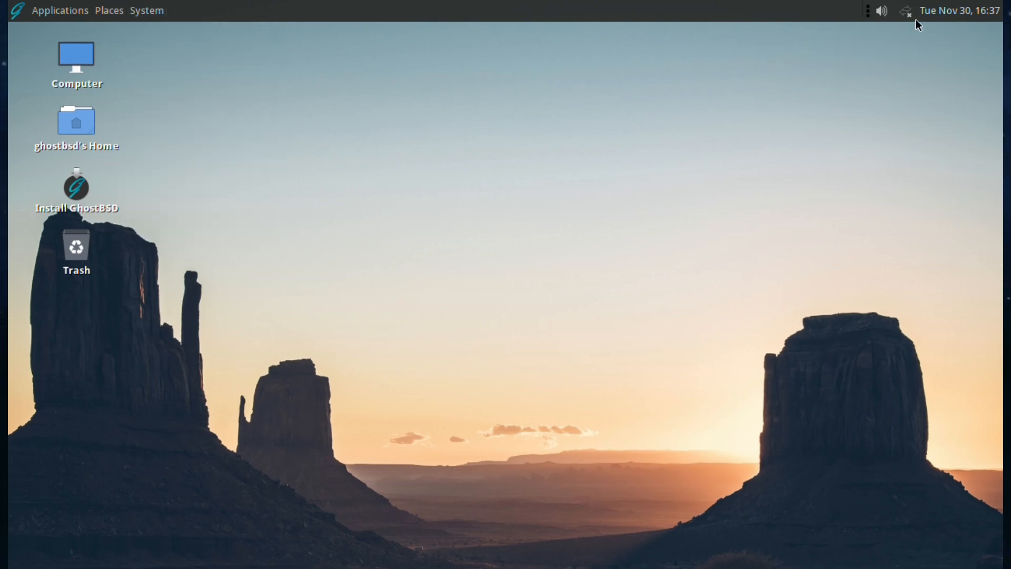
mouse_move(905, 12)
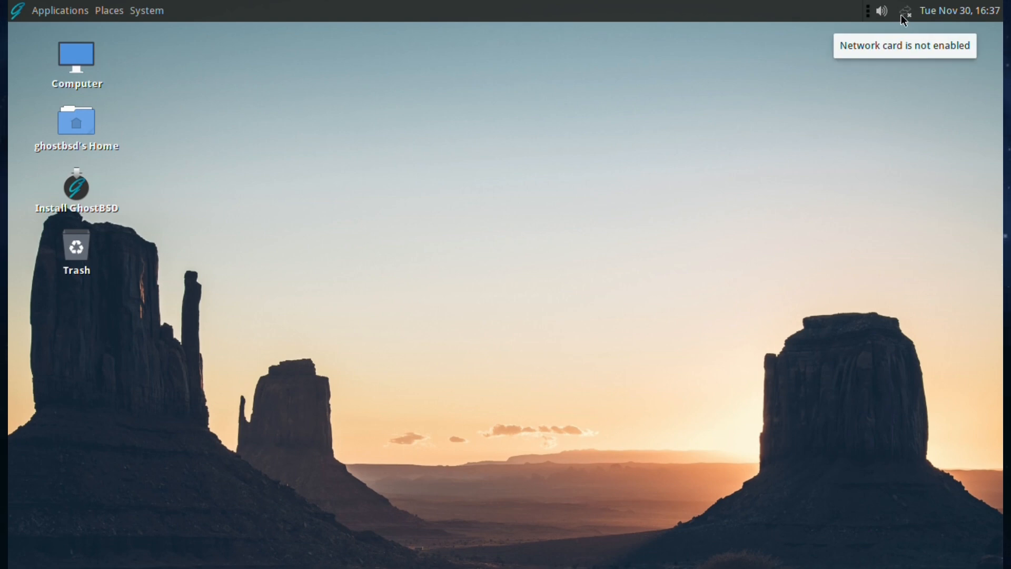
mouse_move(940, 10)
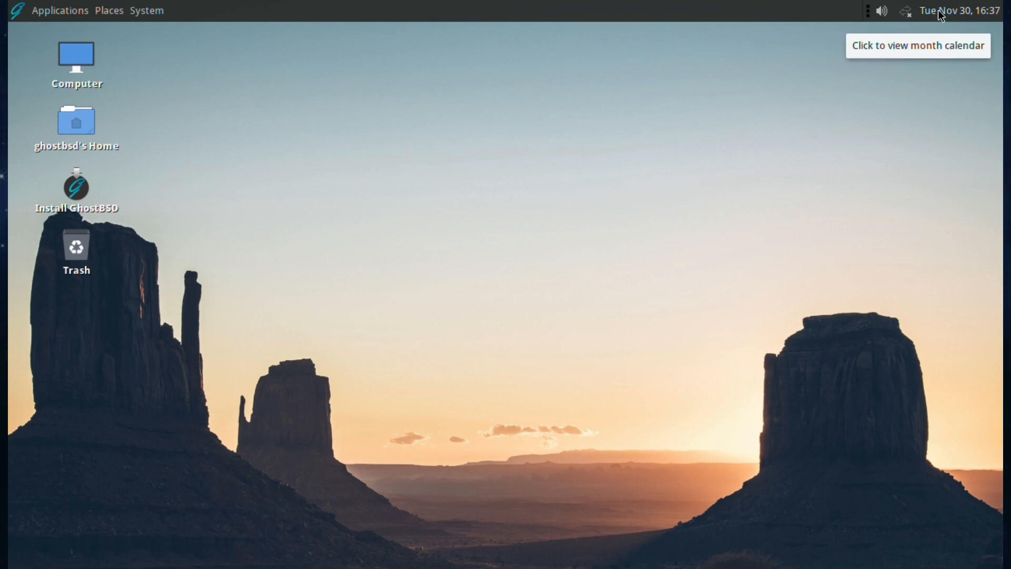
left_click(961, 11)
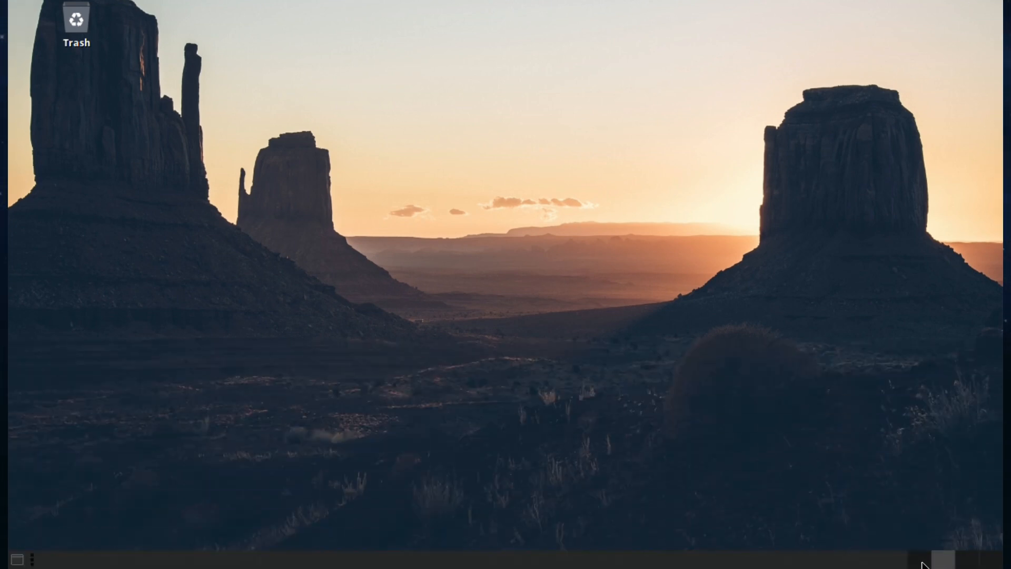
left_click(922, 558)
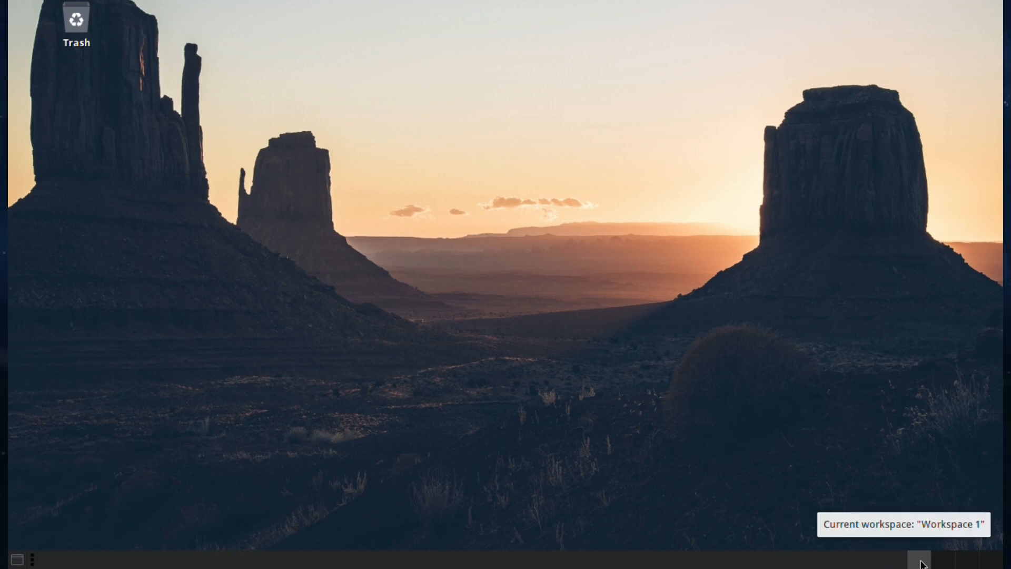
mouse_move(16, 558)
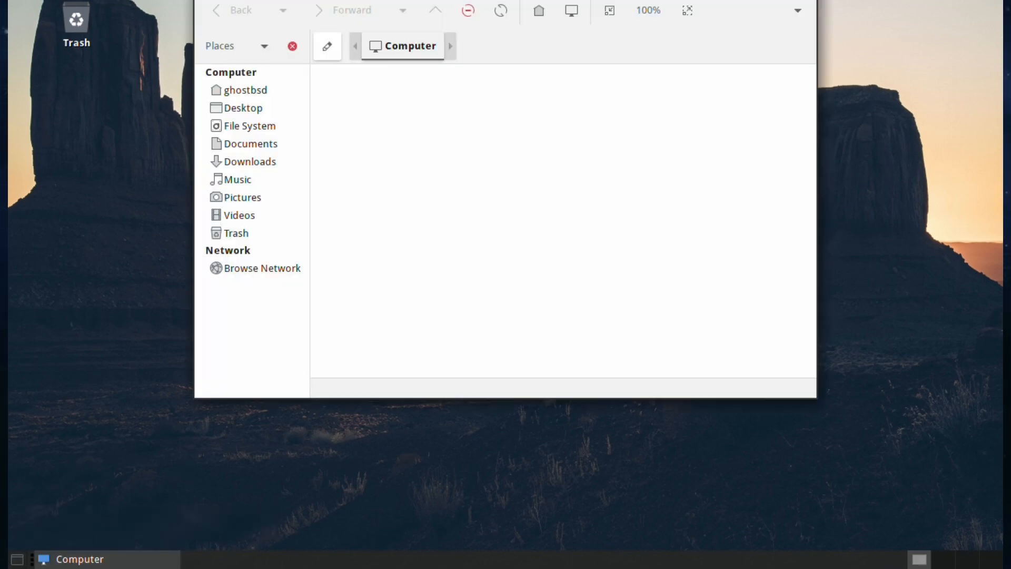
left_click(16, 558)
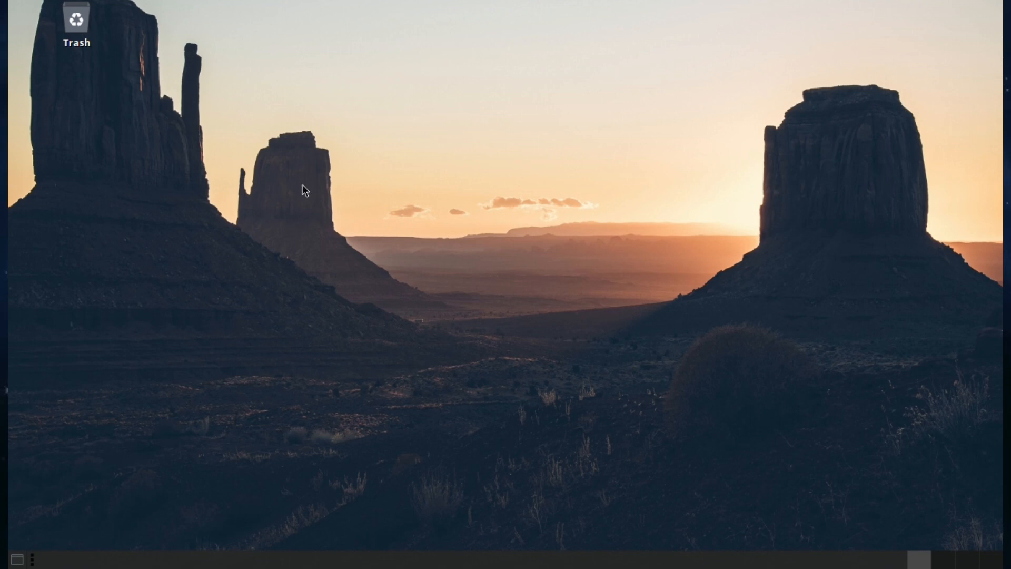
left_click(59, 11)
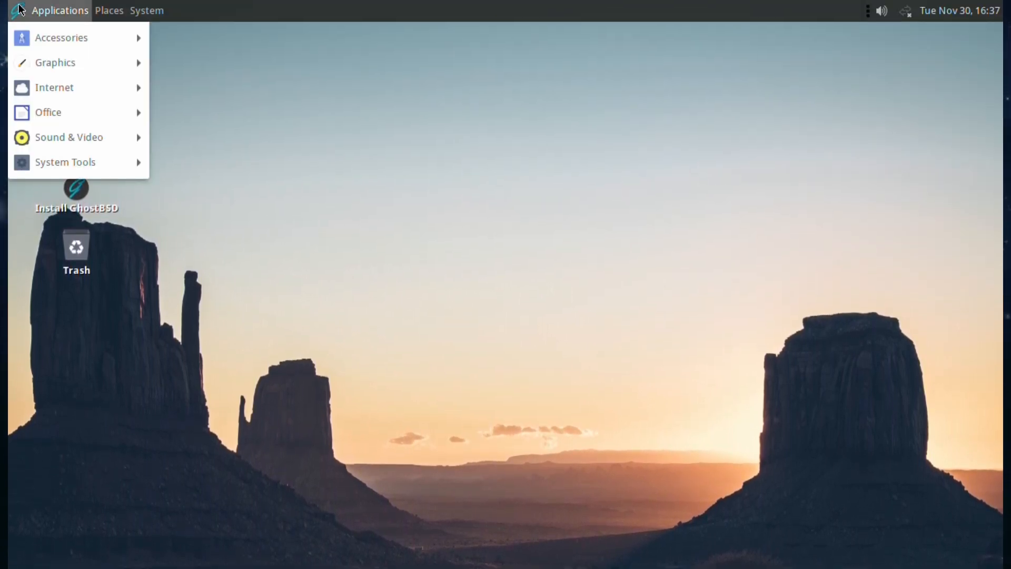
mouse_move(61, 38)
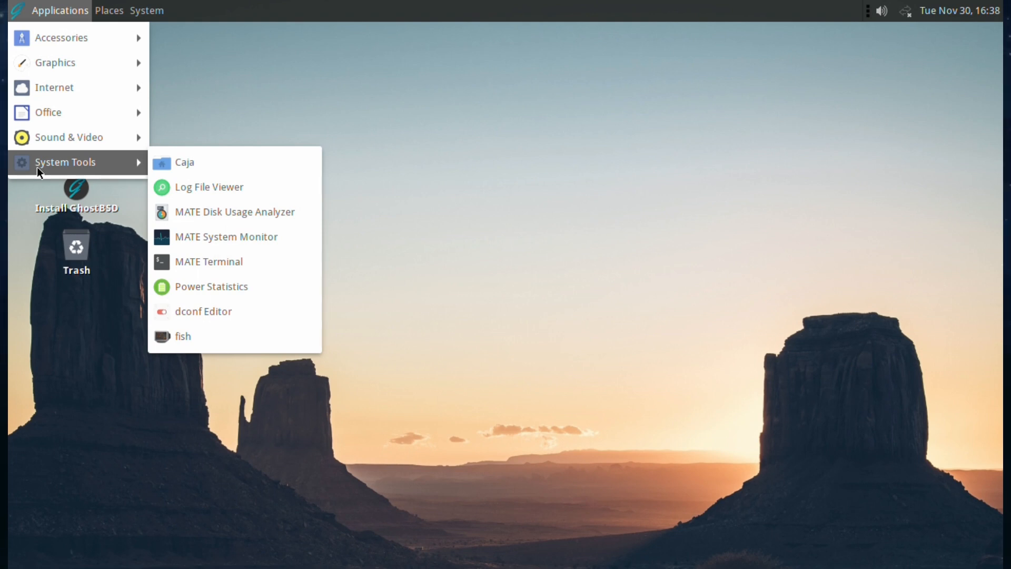
mouse_move(62, 63)
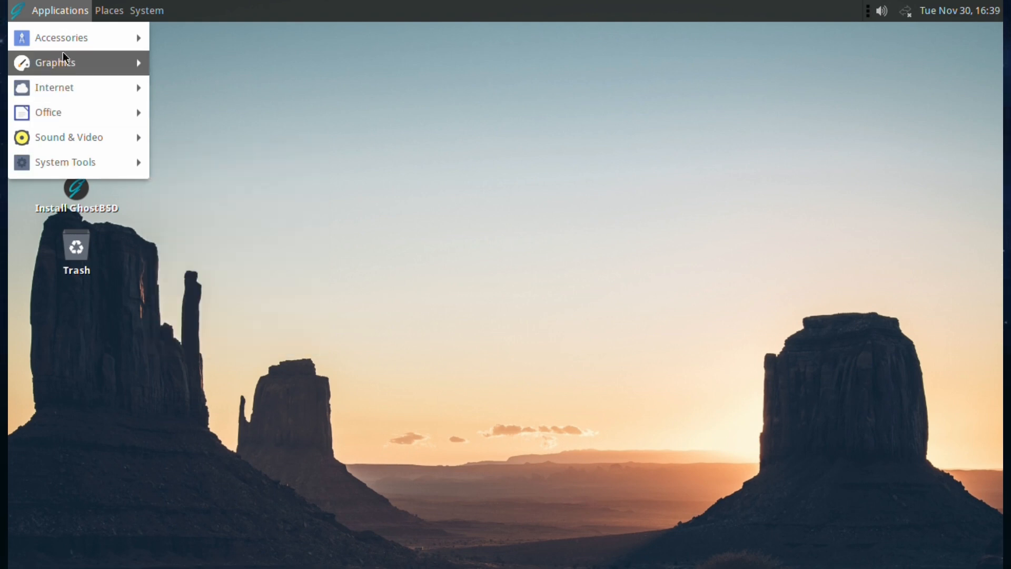
left_click(109, 10)
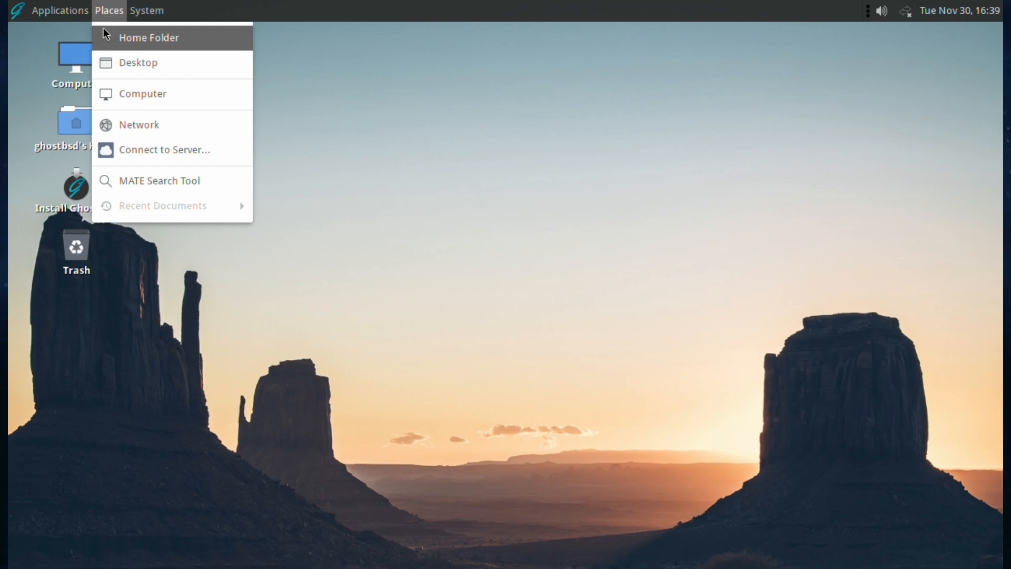
mouse_move(143, 94)
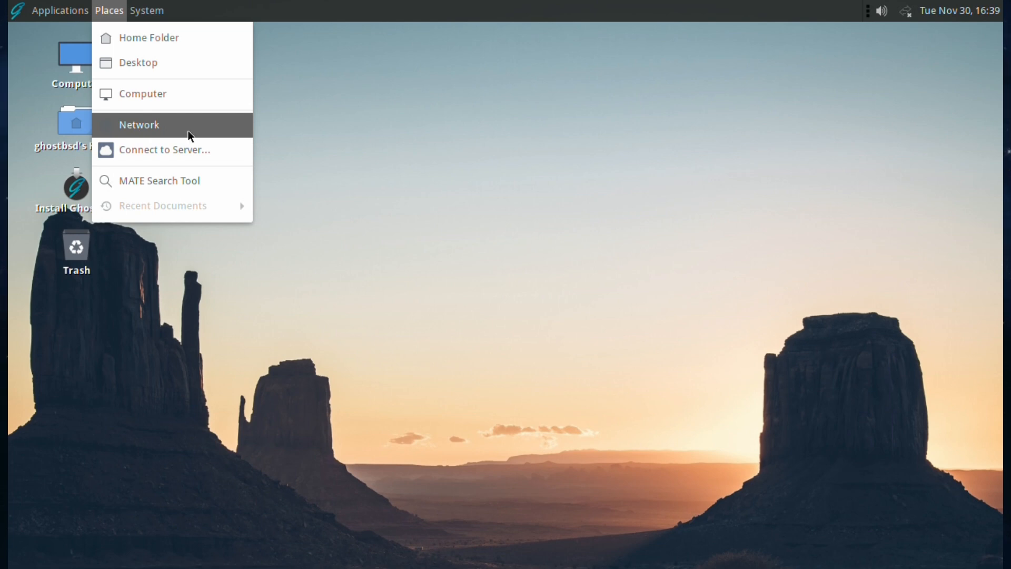
mouse_move(160, 180)
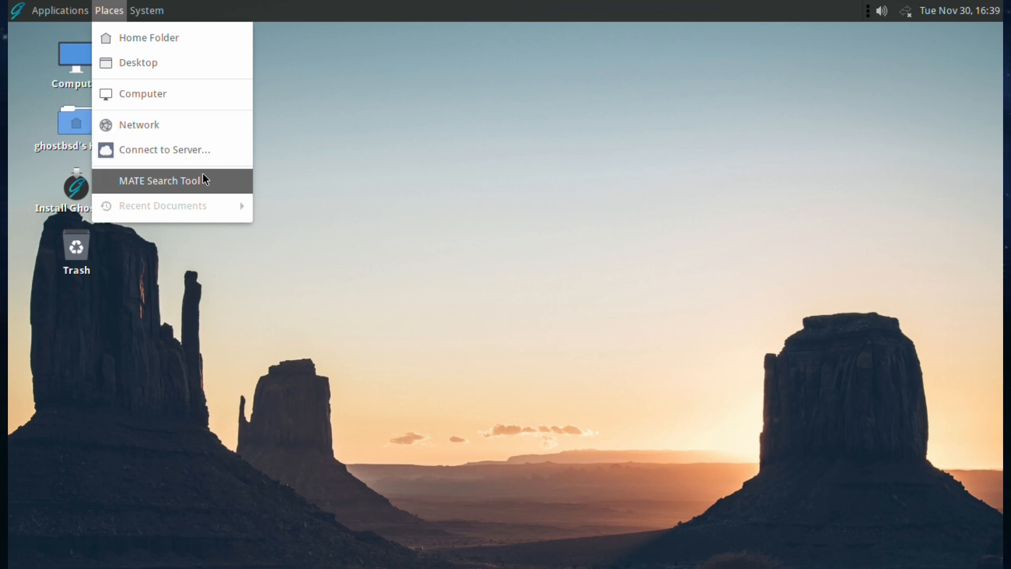
mouse_move(220, 208)
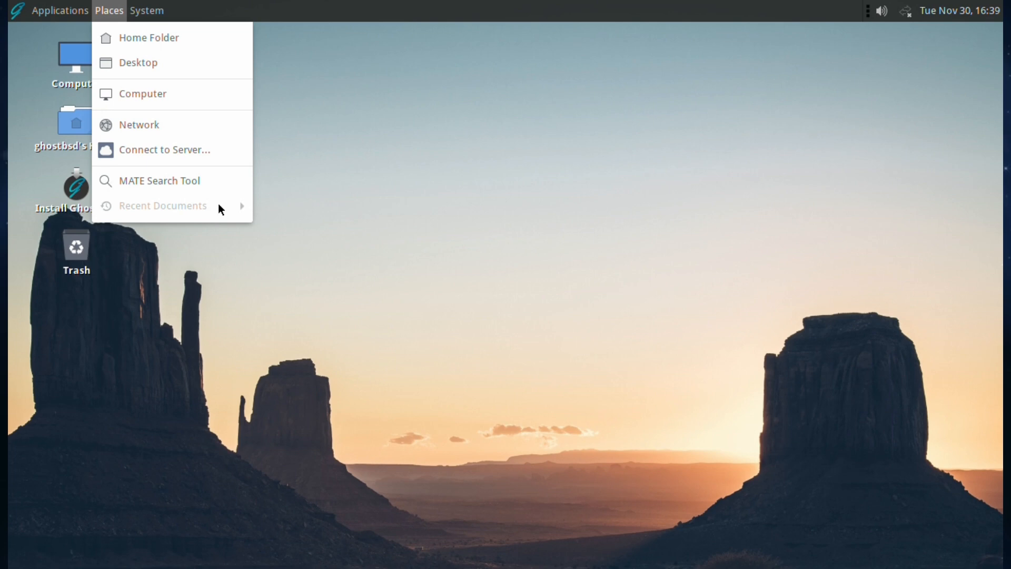
left_click(146, 10)
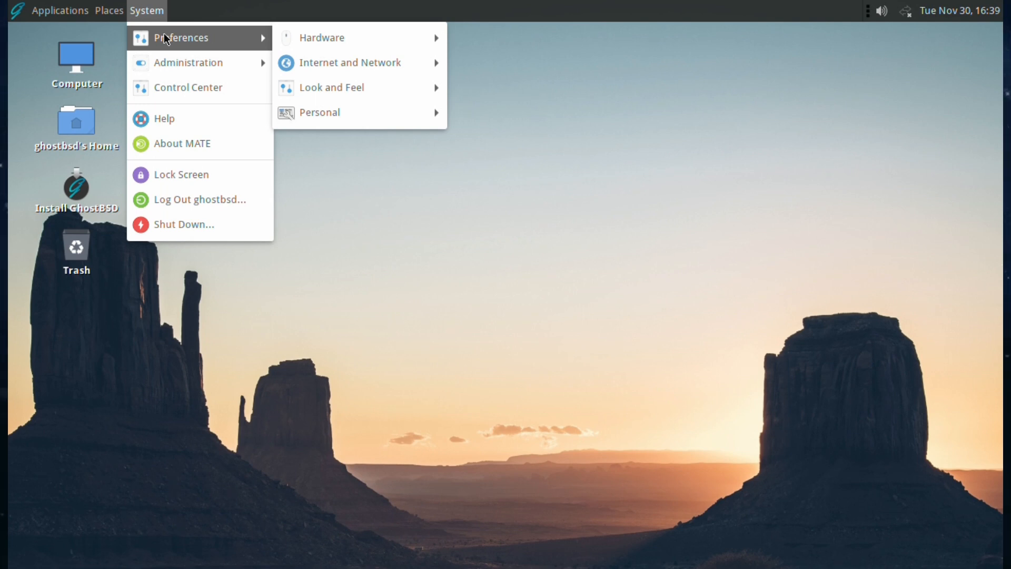
mouse_move(321, 38)
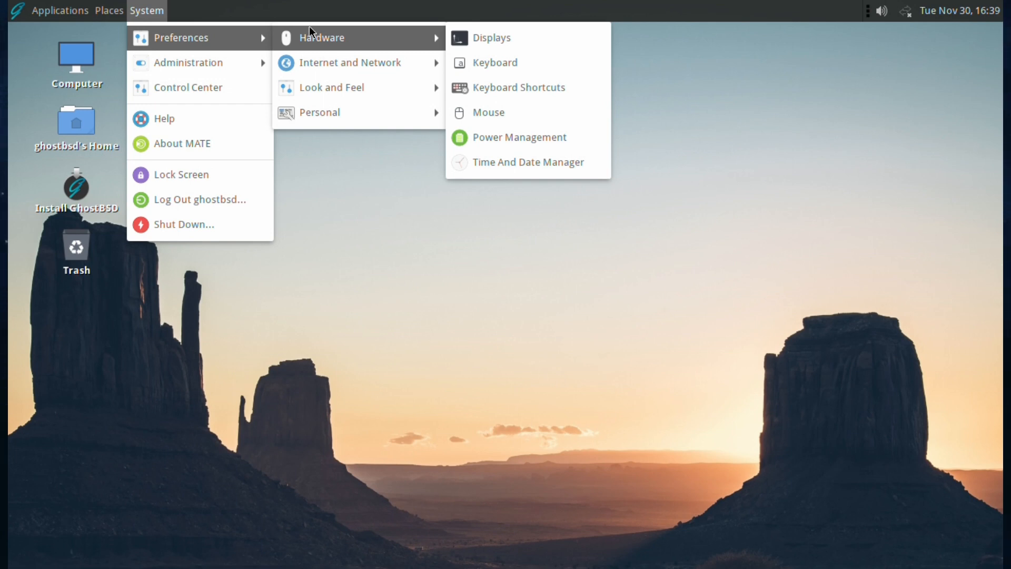
mouse_move(349, 62)
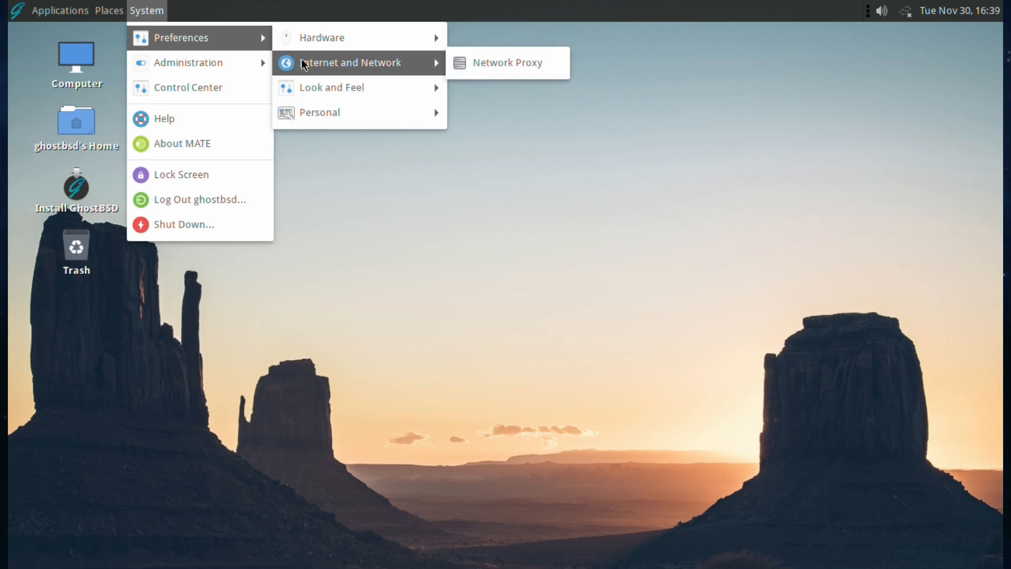
mouse_move(332, 87)
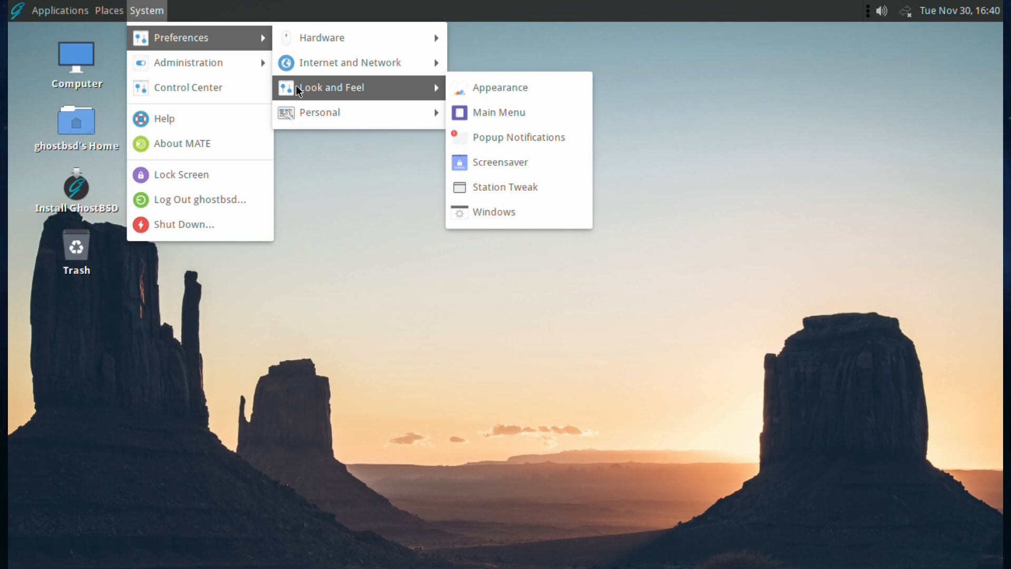
mouse_move(319, 113)
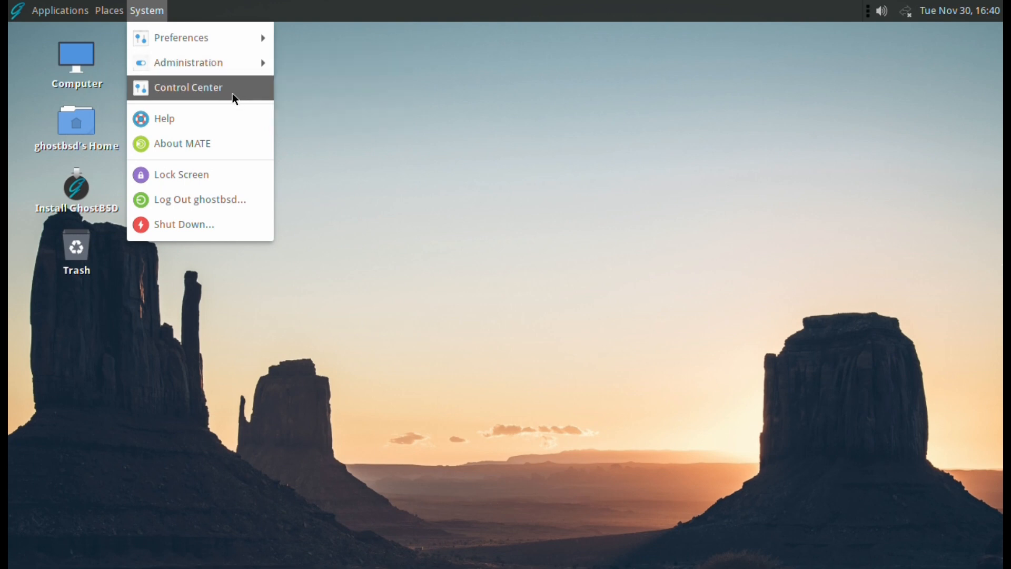
mouse_move(187, 87)
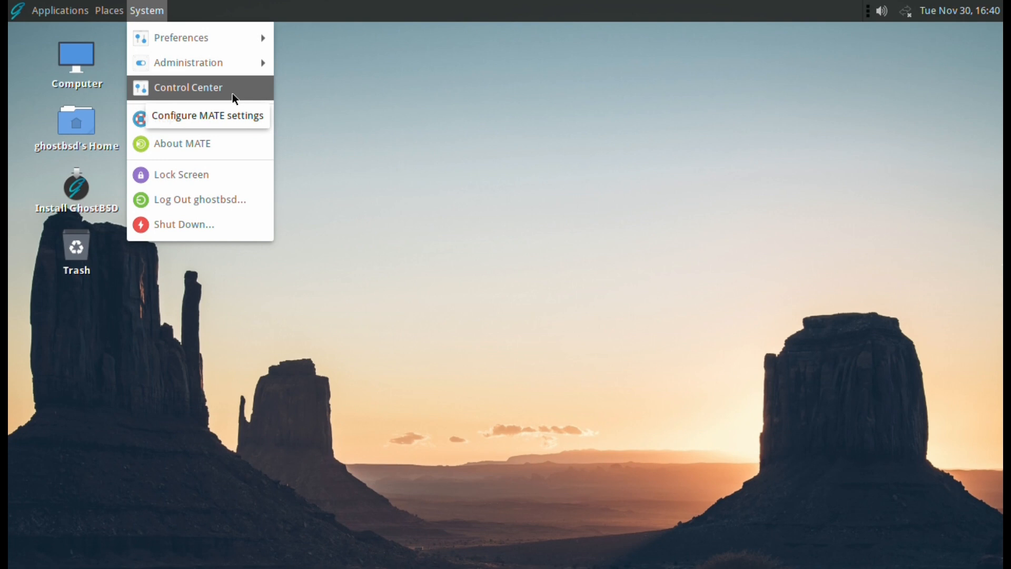
Close the Control Center window, leaving only the GhostBSD desktop.
left_click(187, 88)
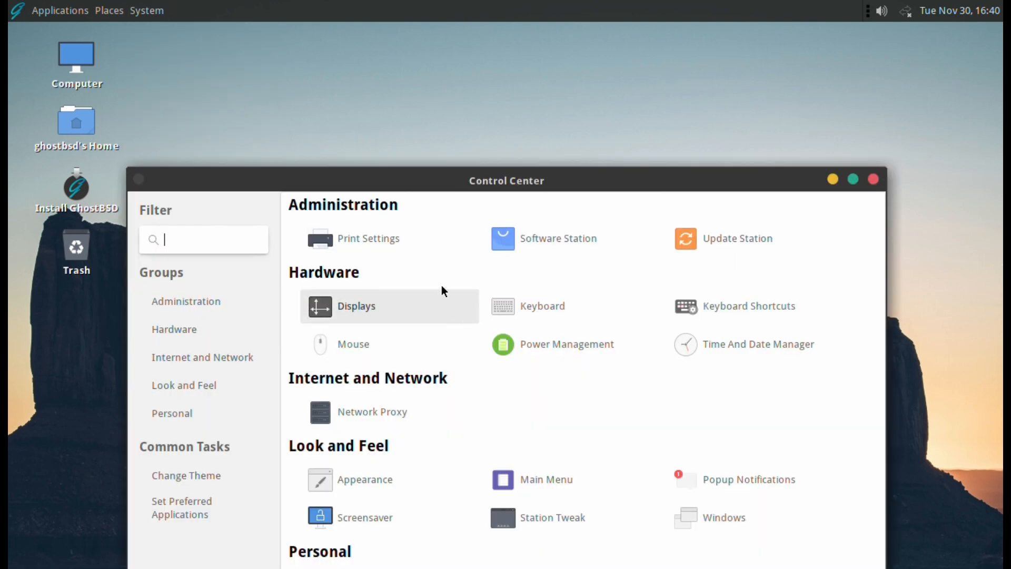
mouse_move(526, 416)
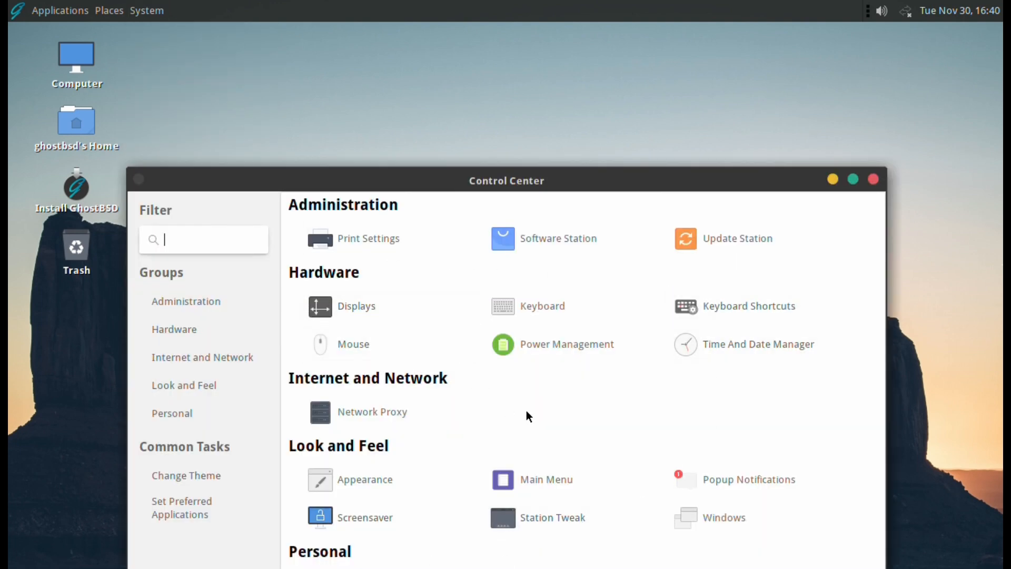
left_click(147, 10)
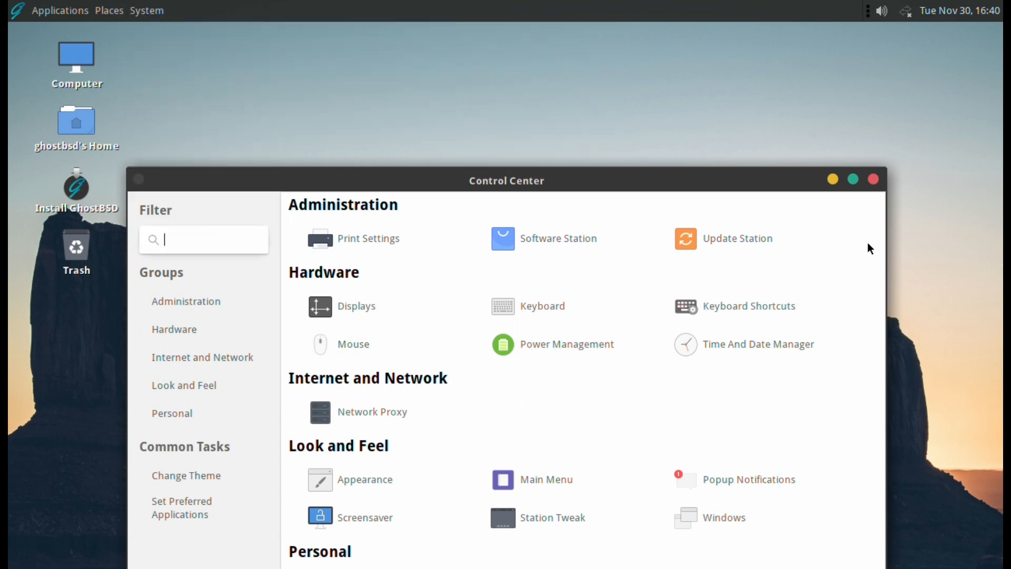
left_click(873, 179)
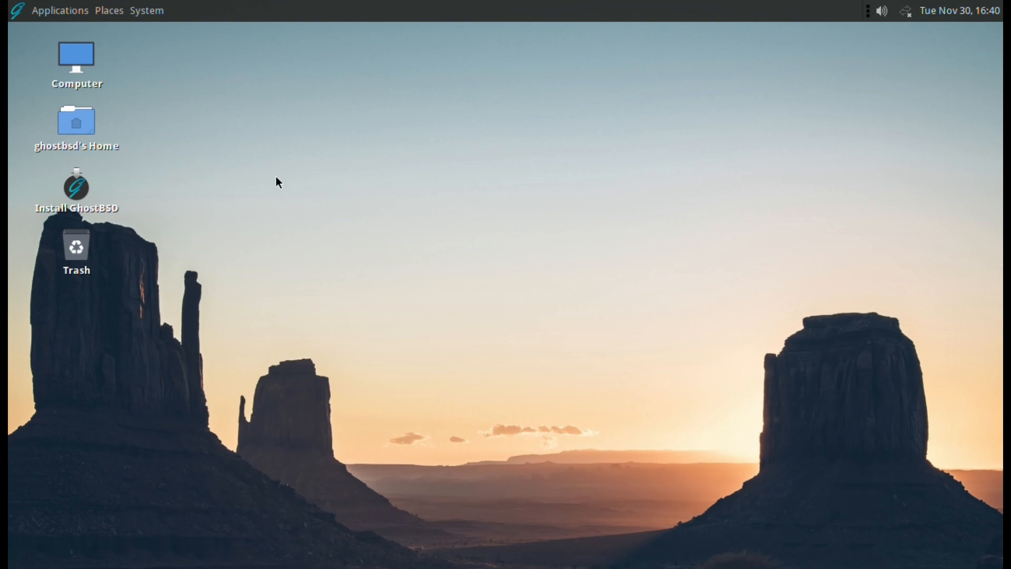
Show About MATE from the System menu, revealing MATE version 1.26.0.
left_click(146, 10)
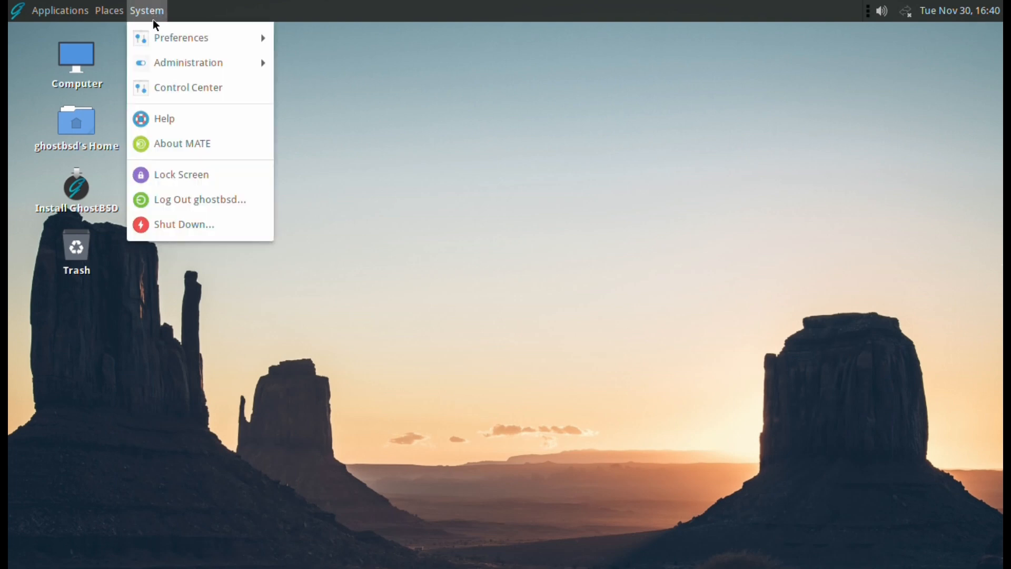
mouse_move(165, 119)
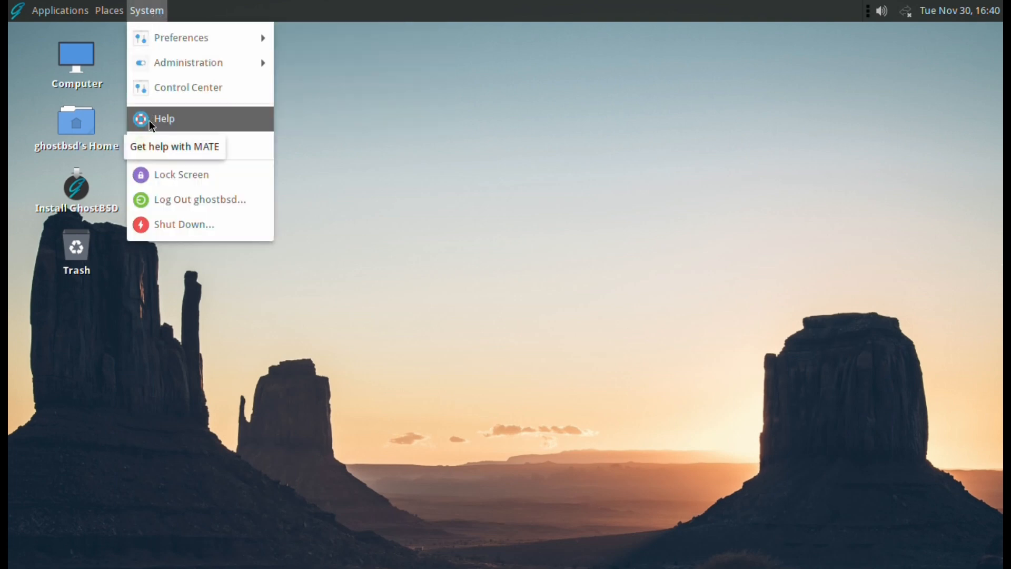
mouse_move(182, 143)
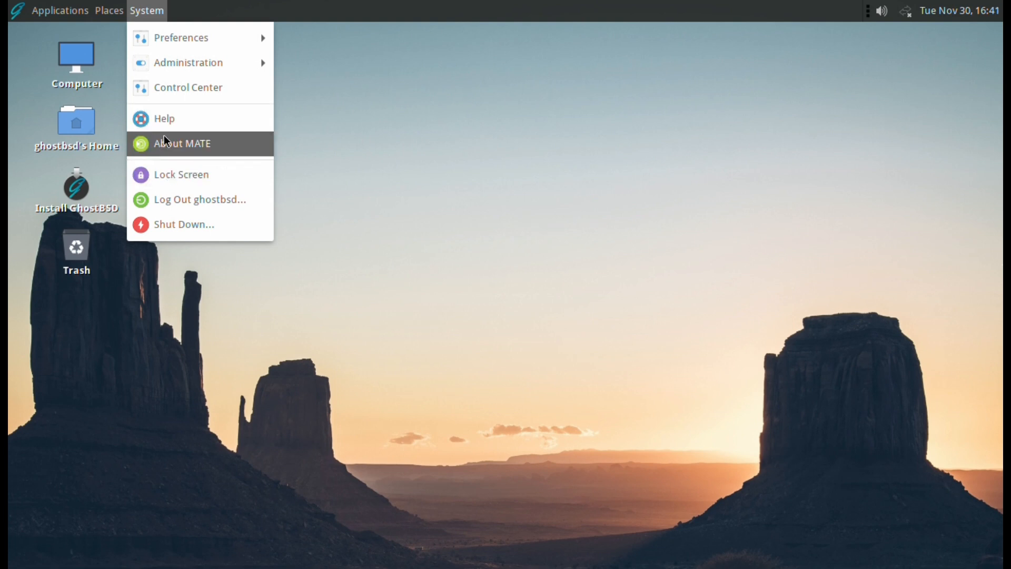
left_click(182, 143)
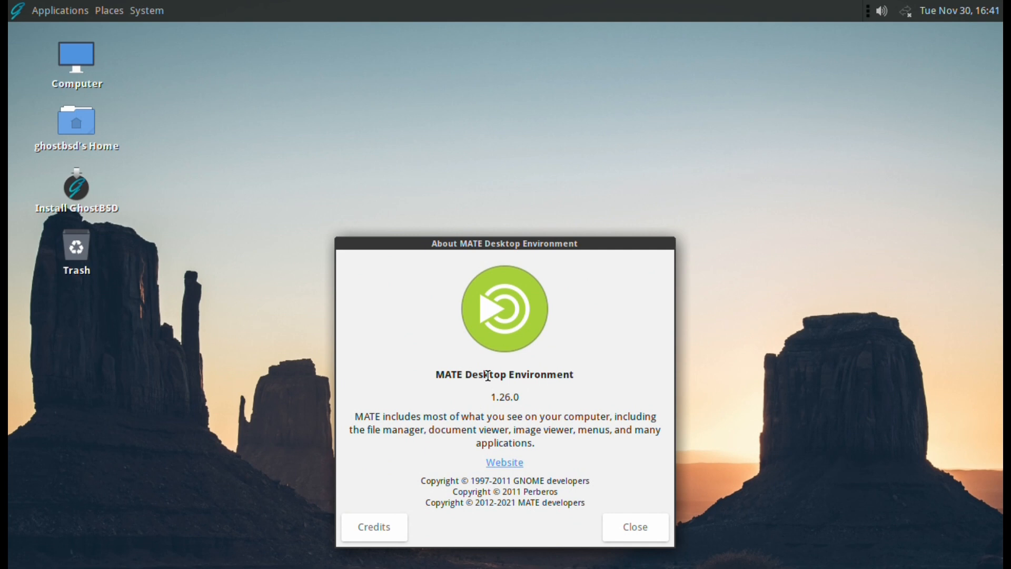
mouse_move(474, 369)
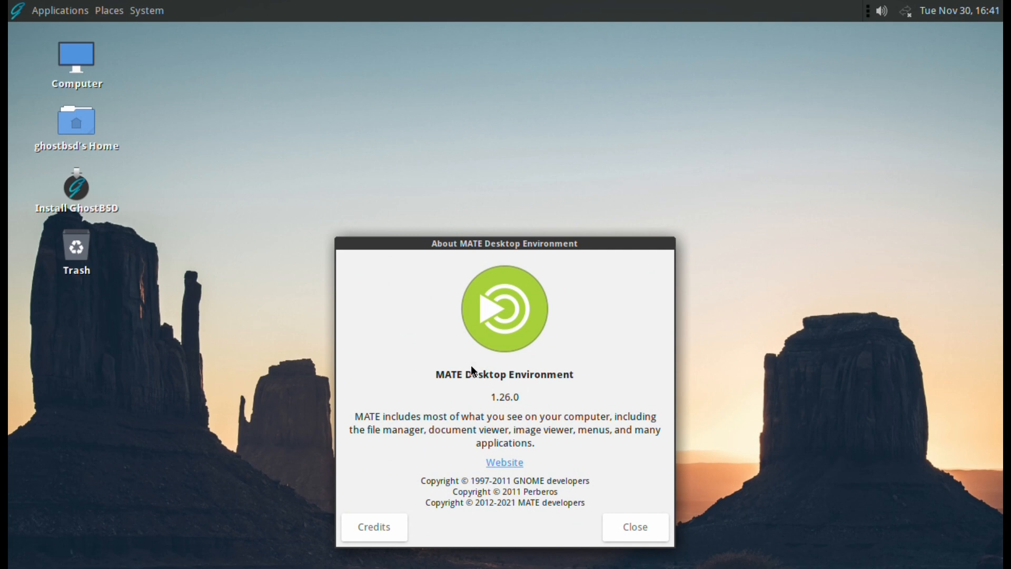
mouse_move(635, 527)
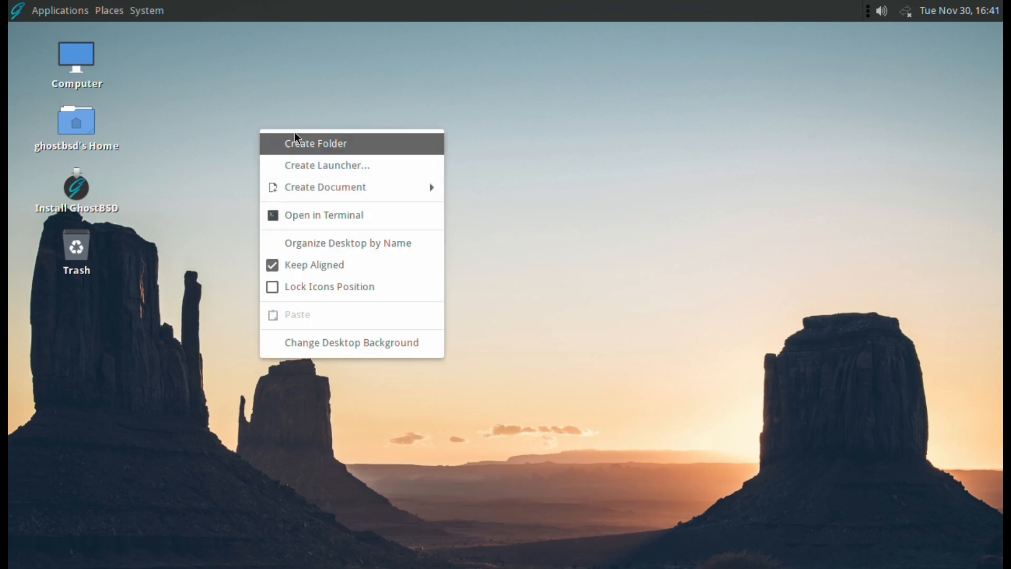
mouse_move(325, 165)
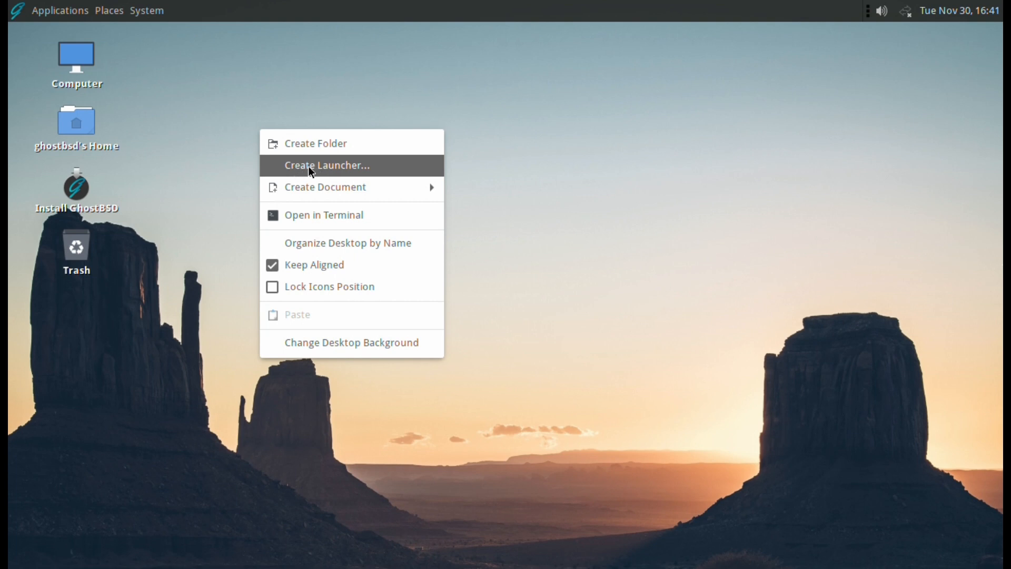
mouse_move(326, 187)
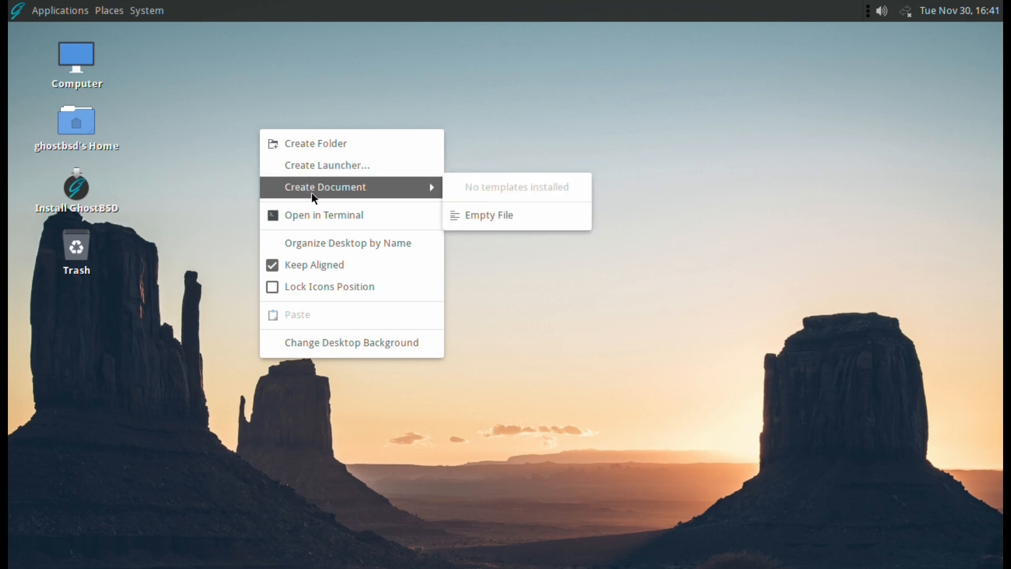
mouse_move(309, 243)
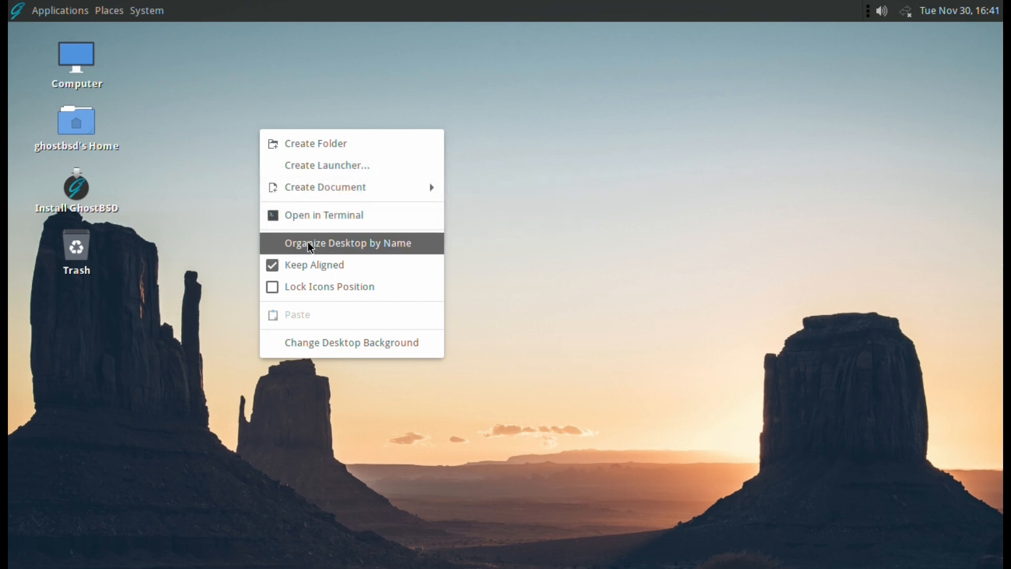
mouse_move(314, 266)
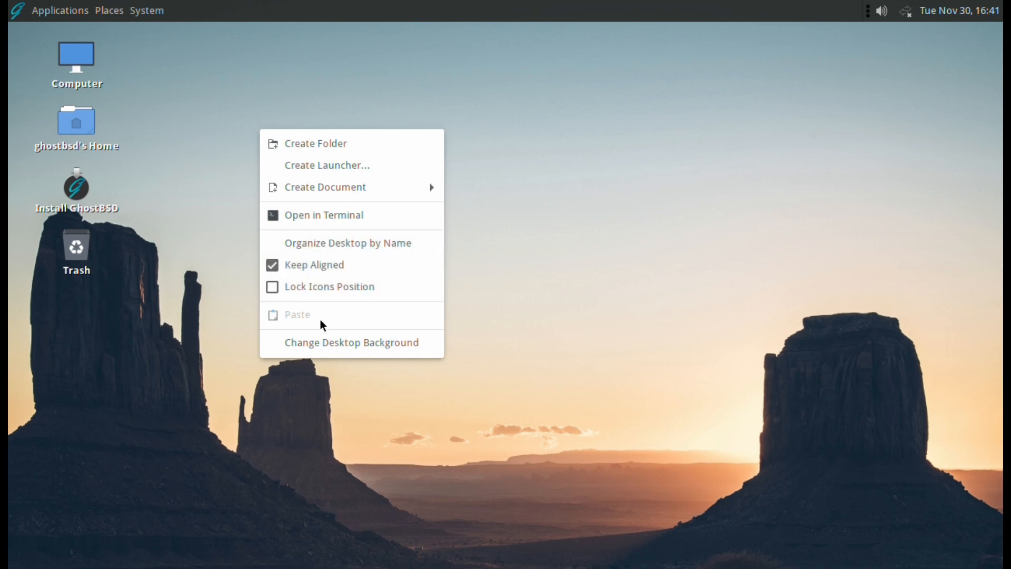
mouse_move(350, 342)
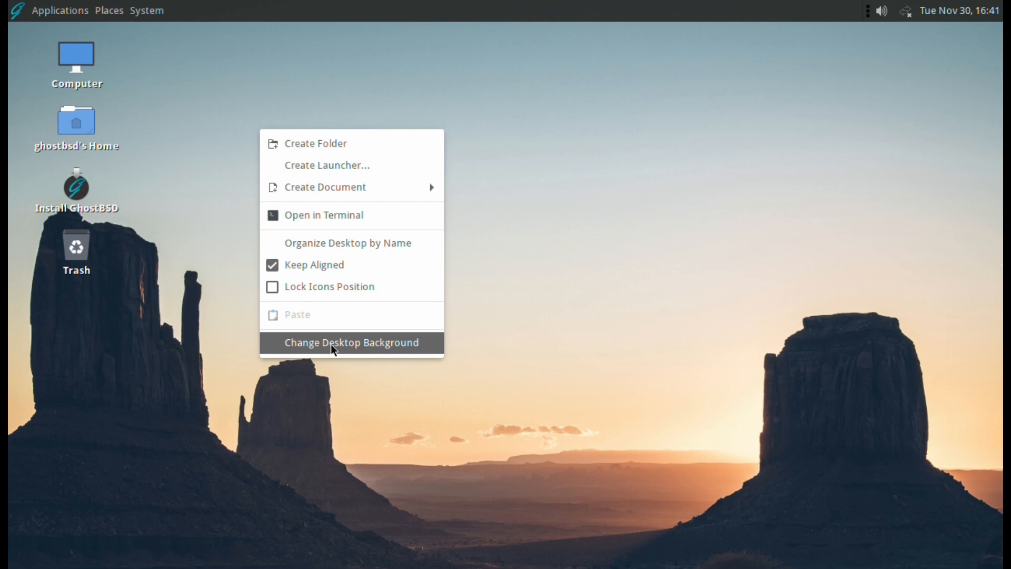
Bring up Change Desktop Background, landing on Appearance Preferences' Background tab.
left_click(351, 343)
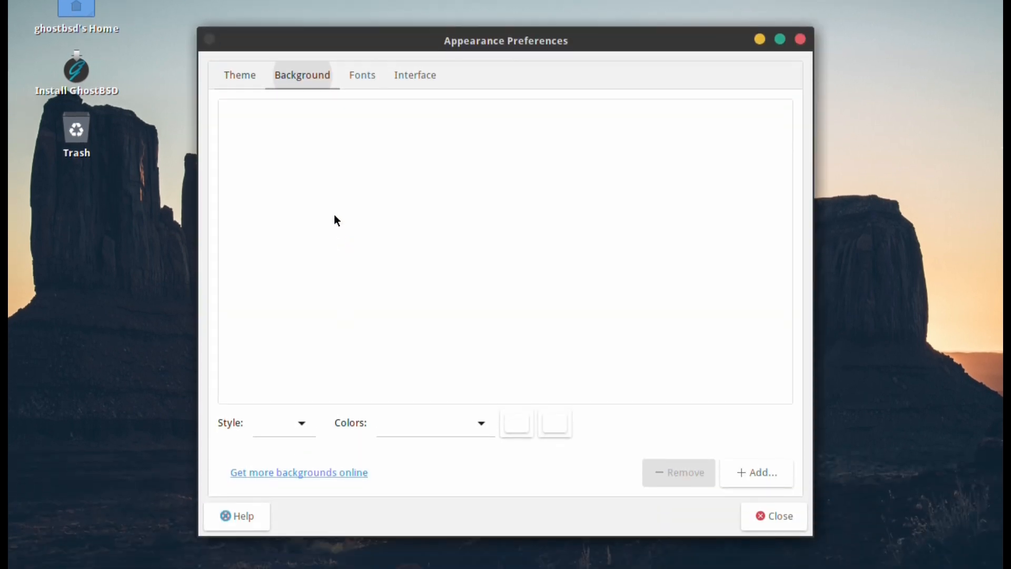
Review the background and theme settings in Appearance Preferences.
left_click(302, 75)
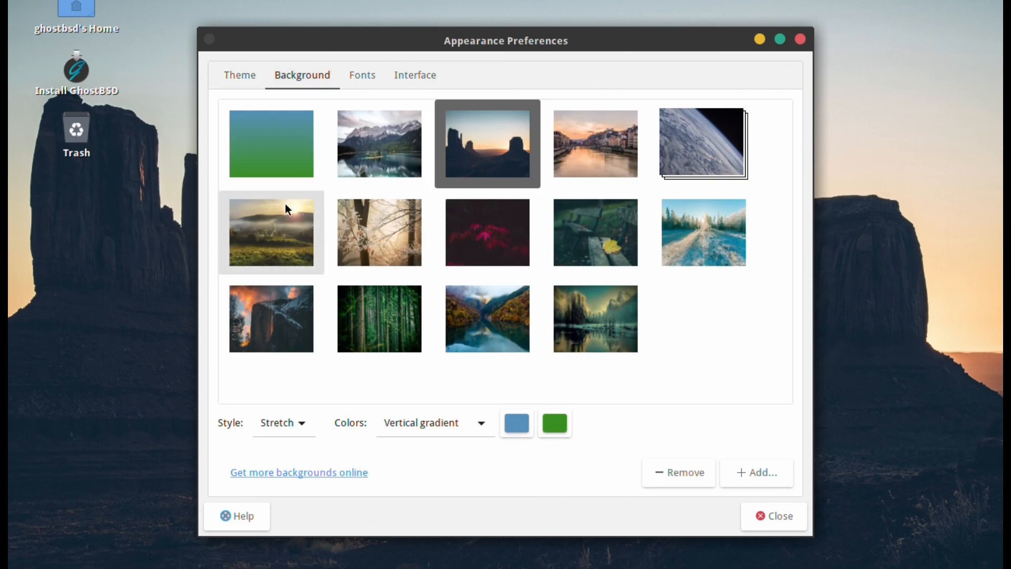
left_click(378, 232)
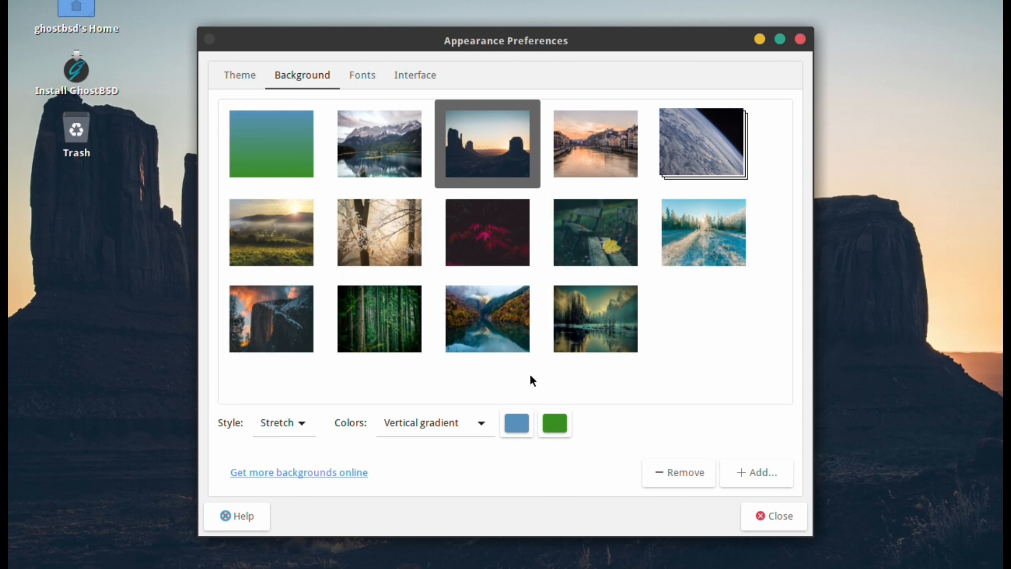
mouse_move(406, 103)
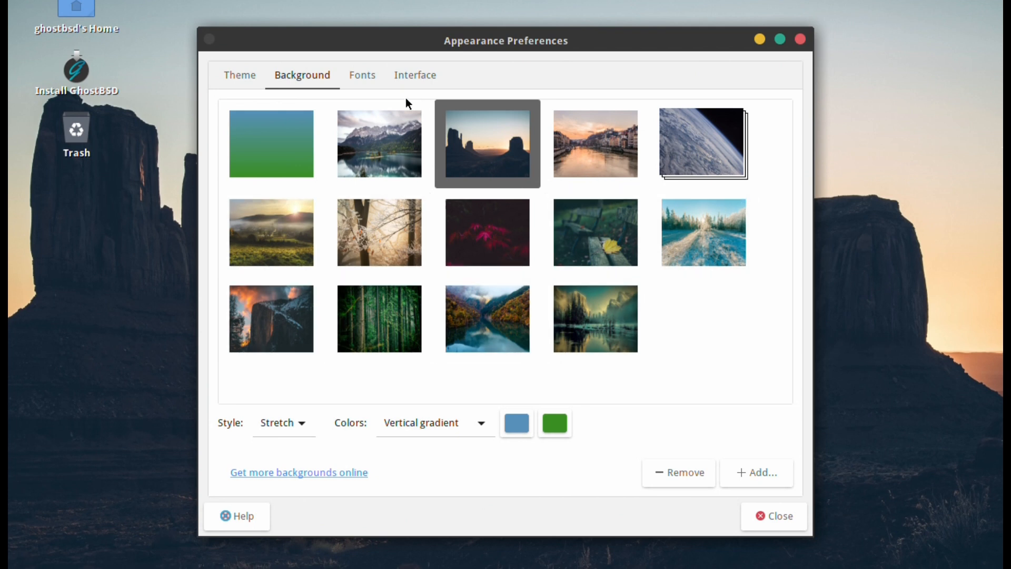
left_click(239, 75)
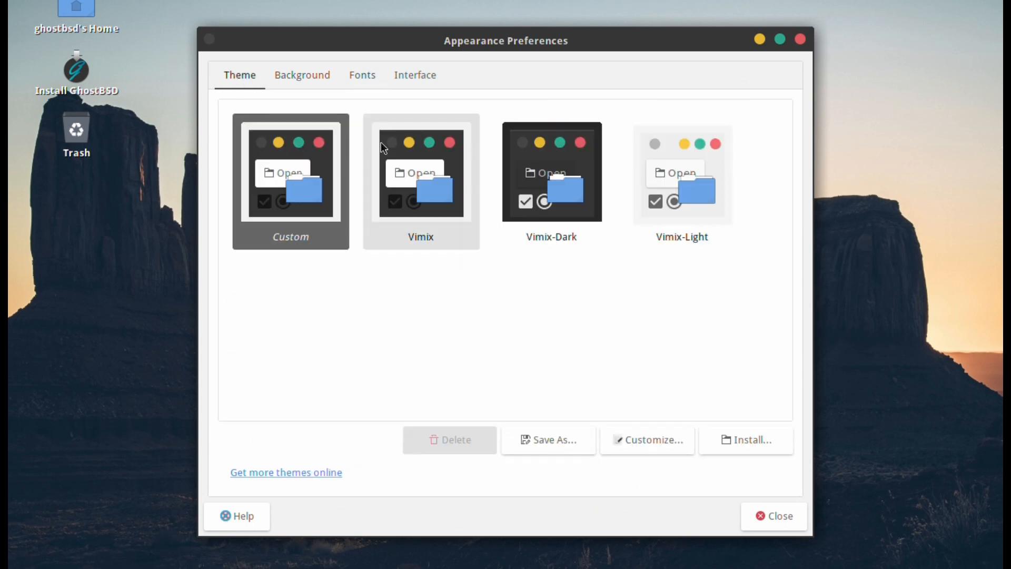
left_click(681, 181)
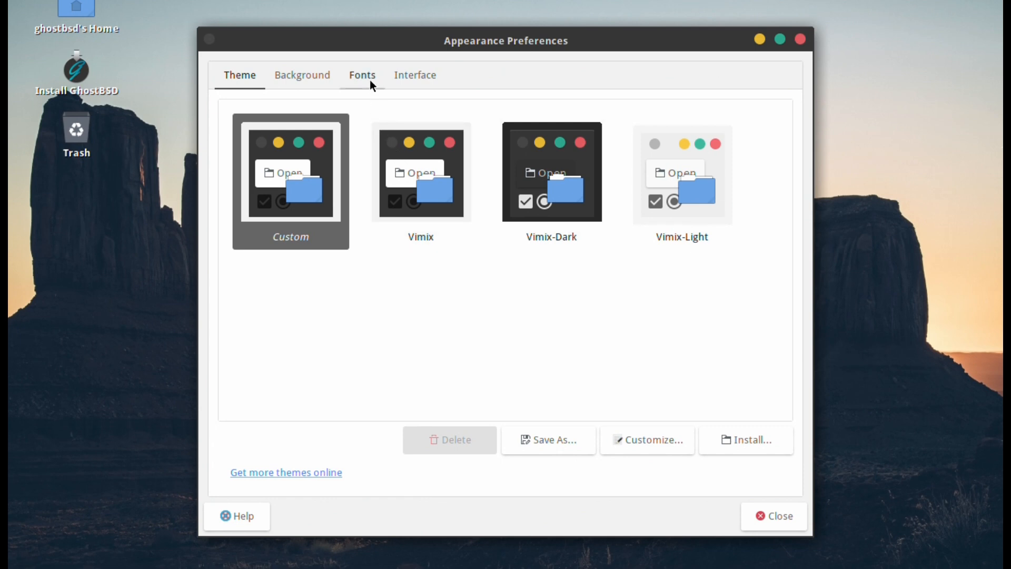
Choose Subpixel smoothing (LCDs) for fonts, view Interface settings, and close the preferences.
left_click(362, 75)
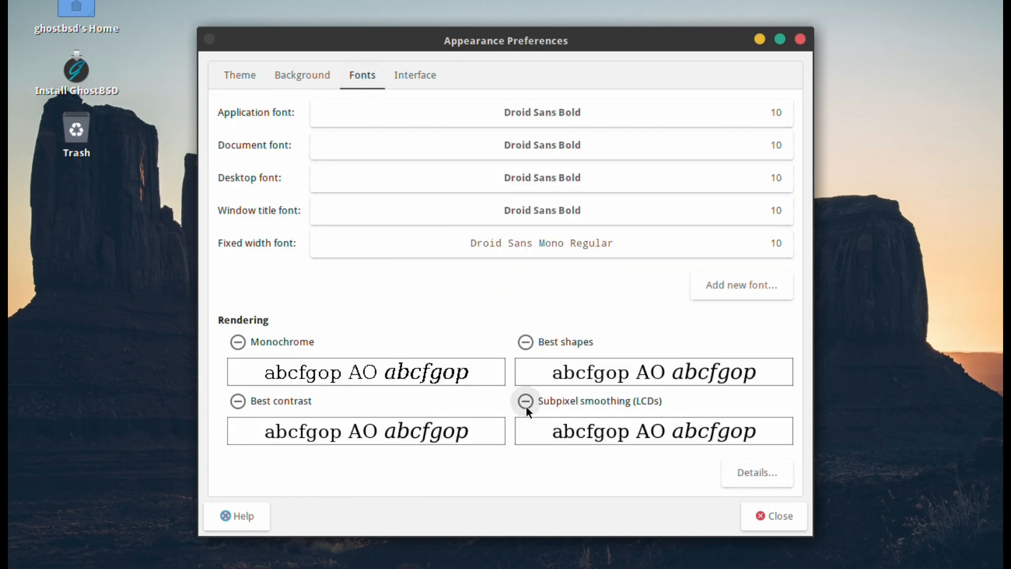
left_click(525, 400)
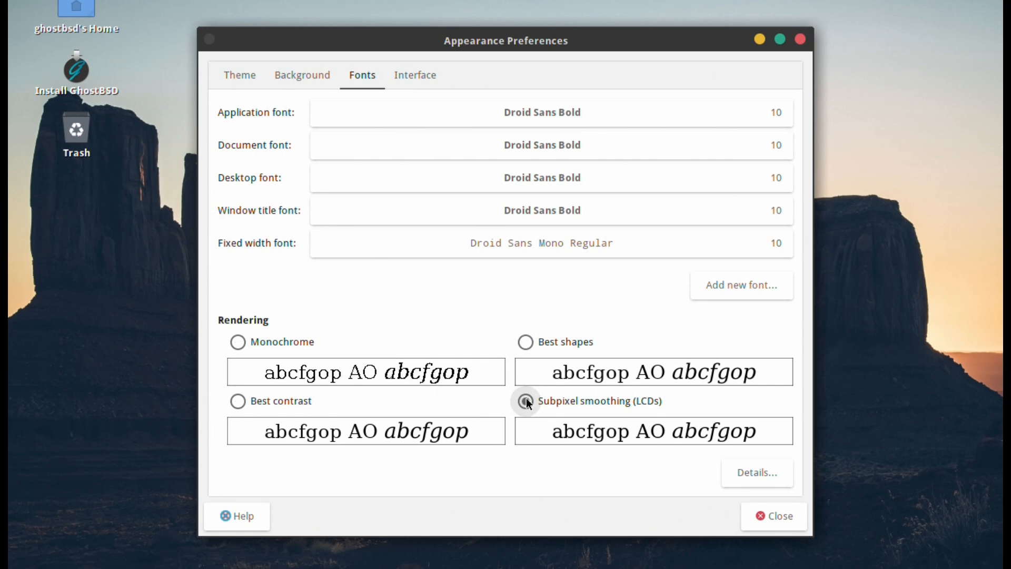
left_click(415, 75)
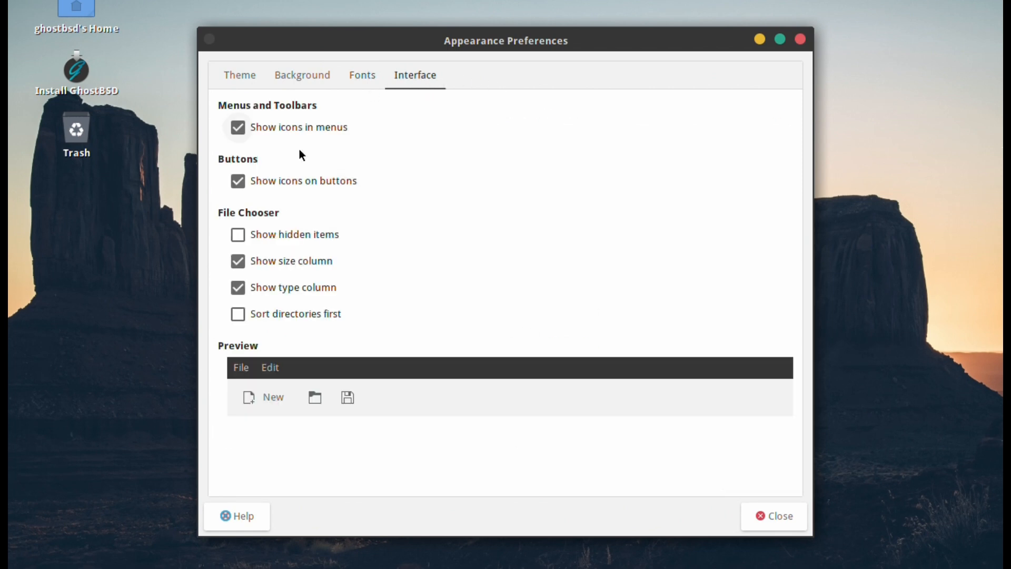
left_click(773, 516)
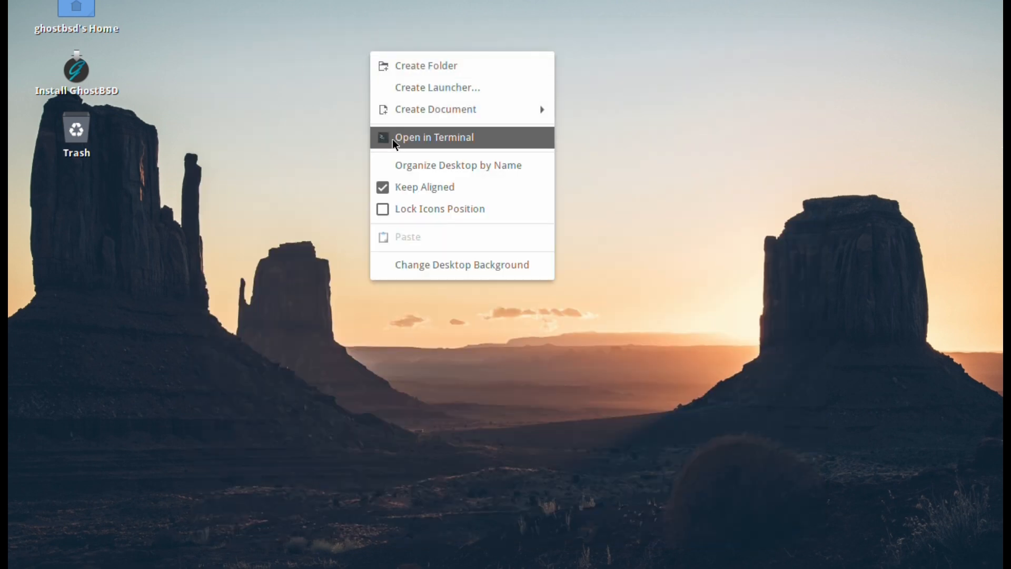
Launch a terminal on the Desktop folder, su to root, maximize it and enter bsdconfig.
left_click(433, 136)
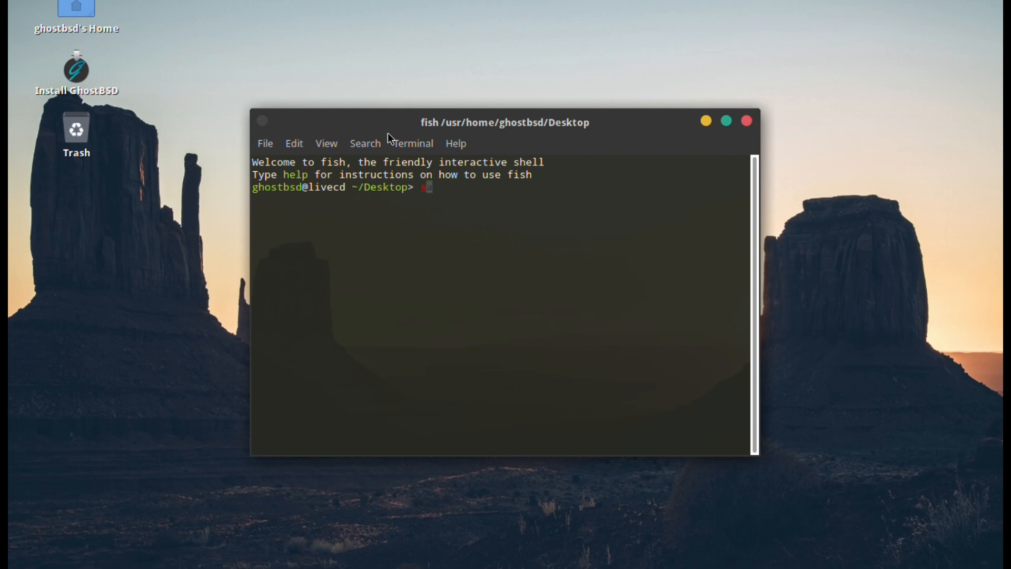
type("su")
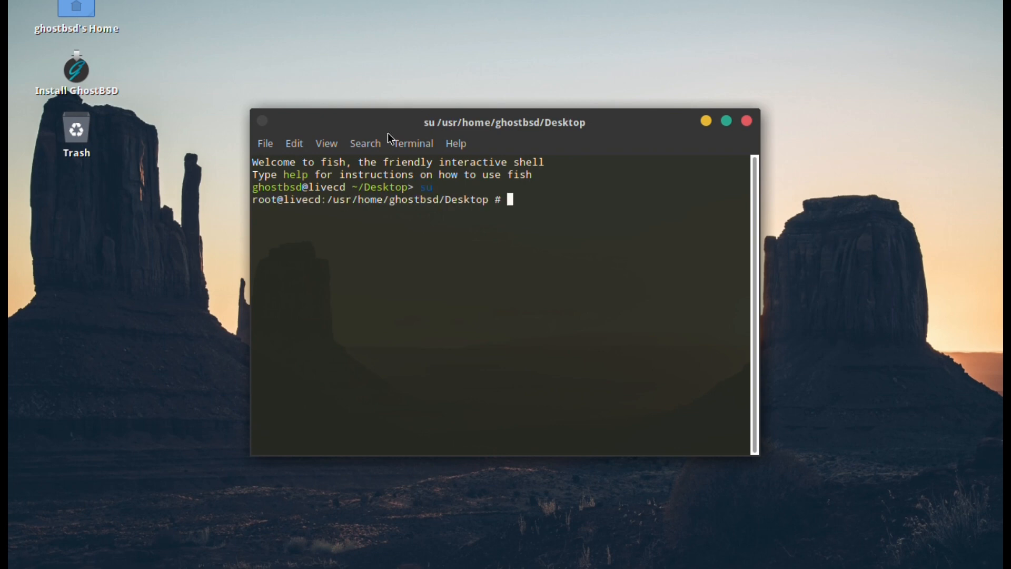
mouse_move(727, 120)
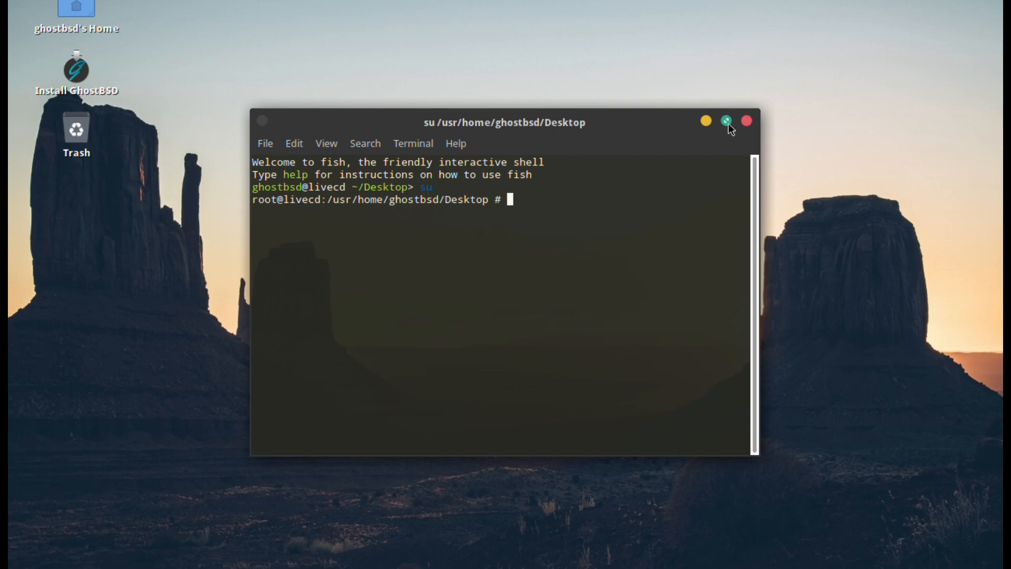
left_click(726, 120)
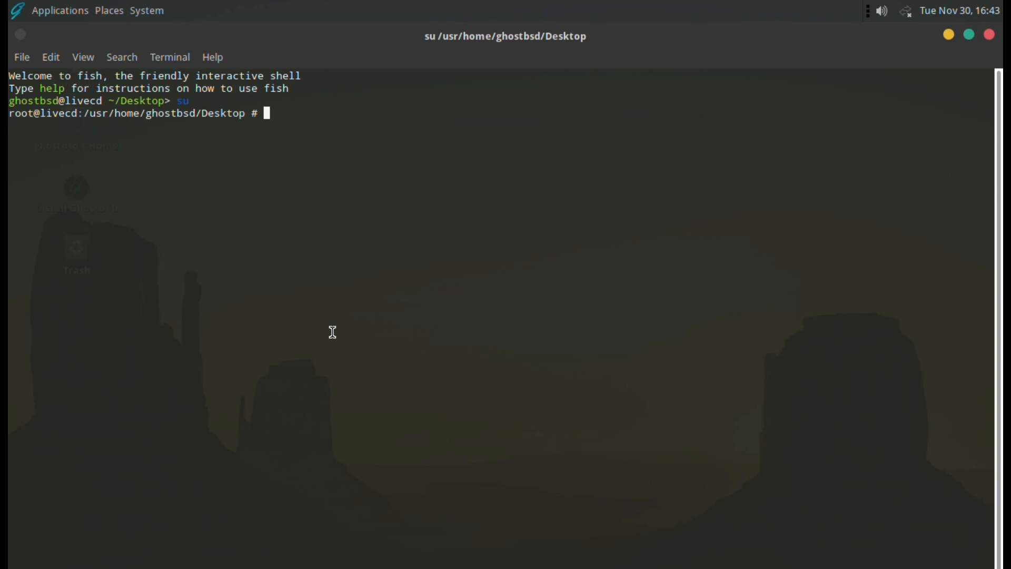
mouse_move(300, 332)
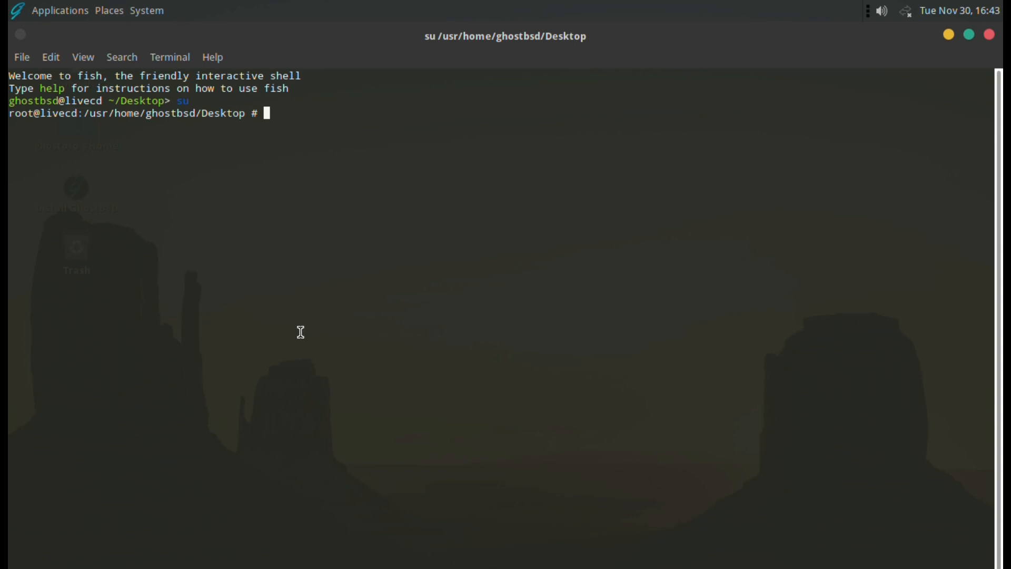
type("bsdconfig")
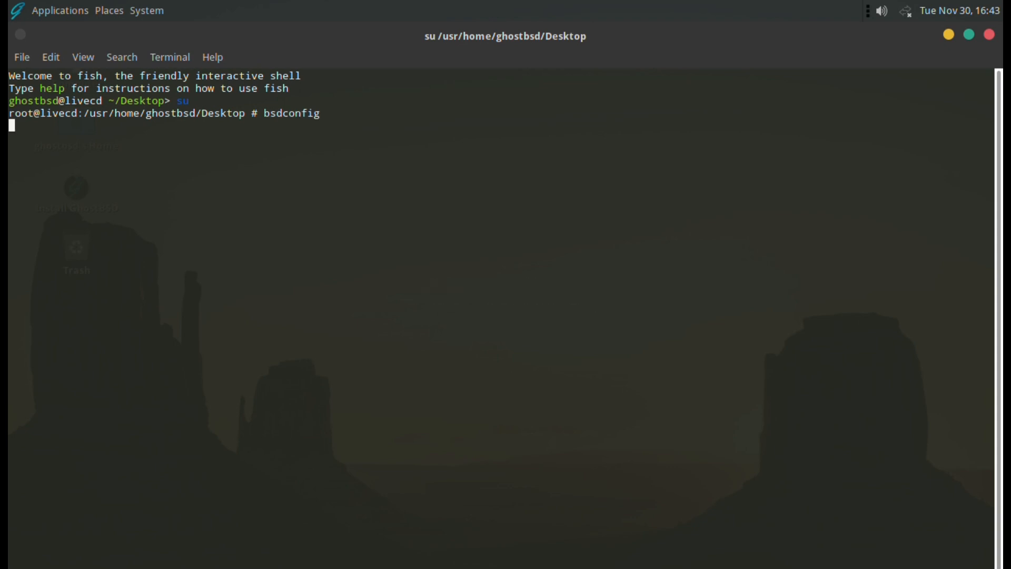
Run bsdconfig, enter Networking Management and confirm the default gateway address.
key("Return")
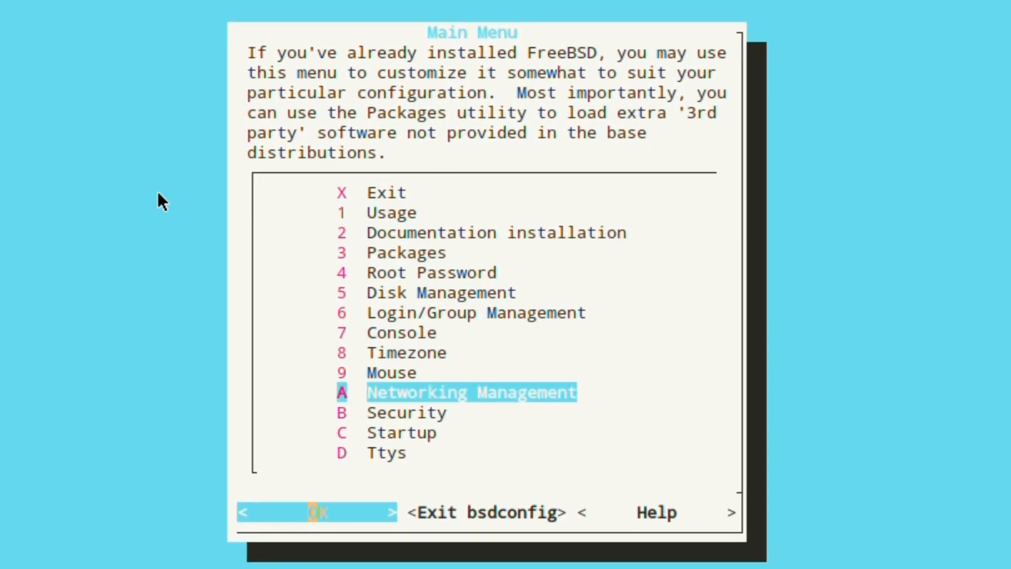
left_click(317, 512)
type("19")
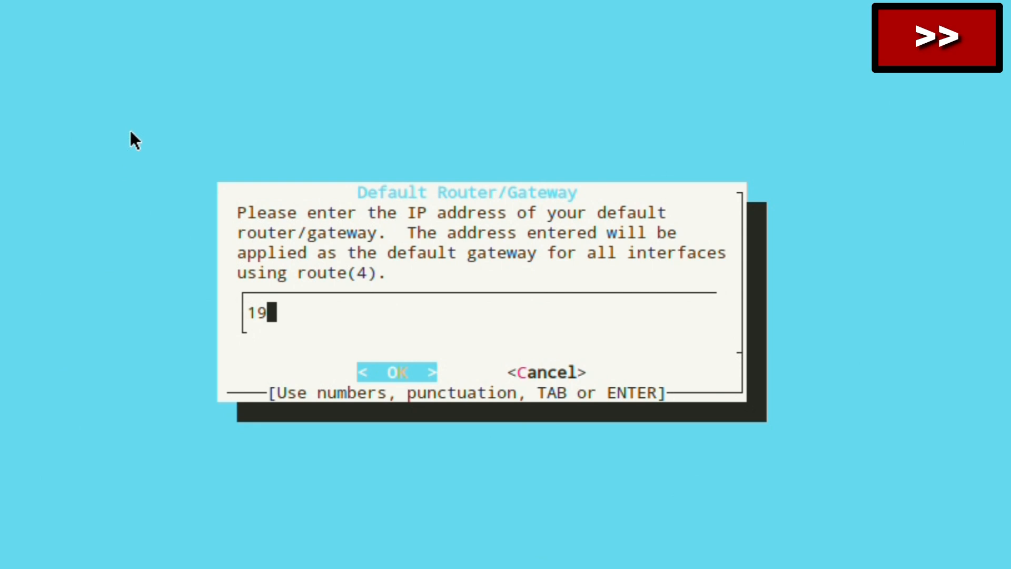
left_click(396, 371)
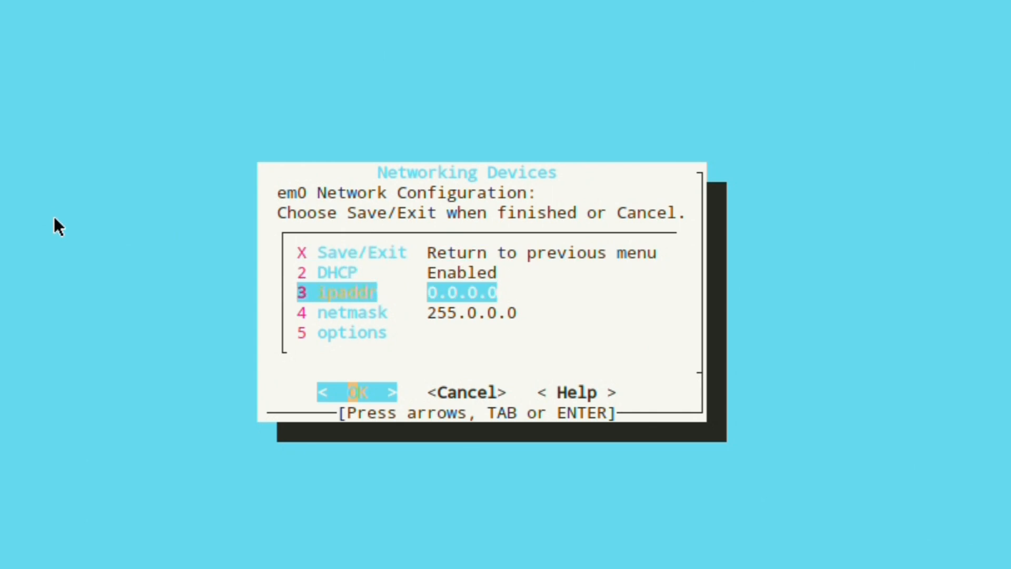
Give em0 the static address 192.168.1.128, netmask 255.255.255.0, save and quit bsdconfig.
left_click(335, 271)
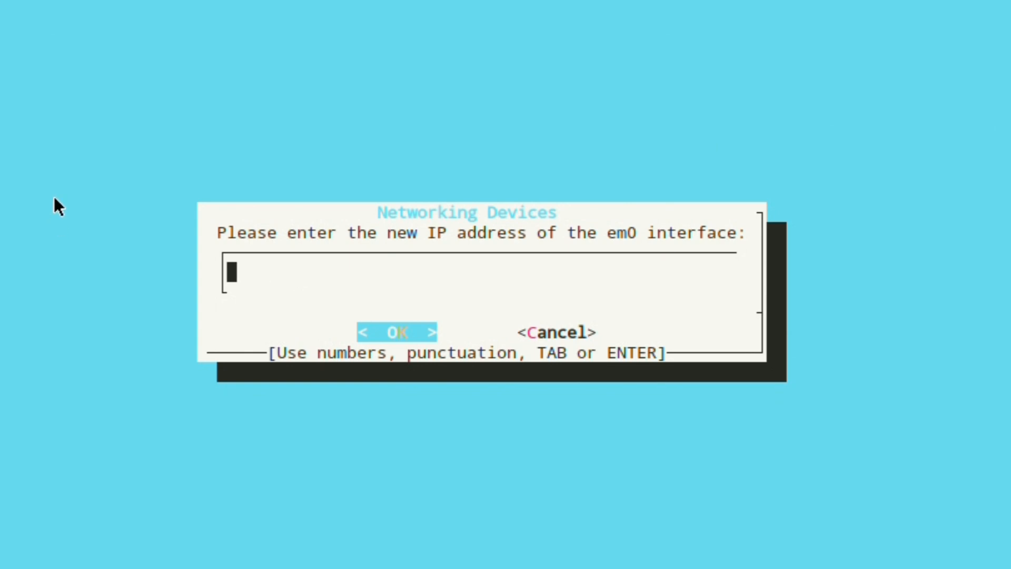
type("192.168.1.128")
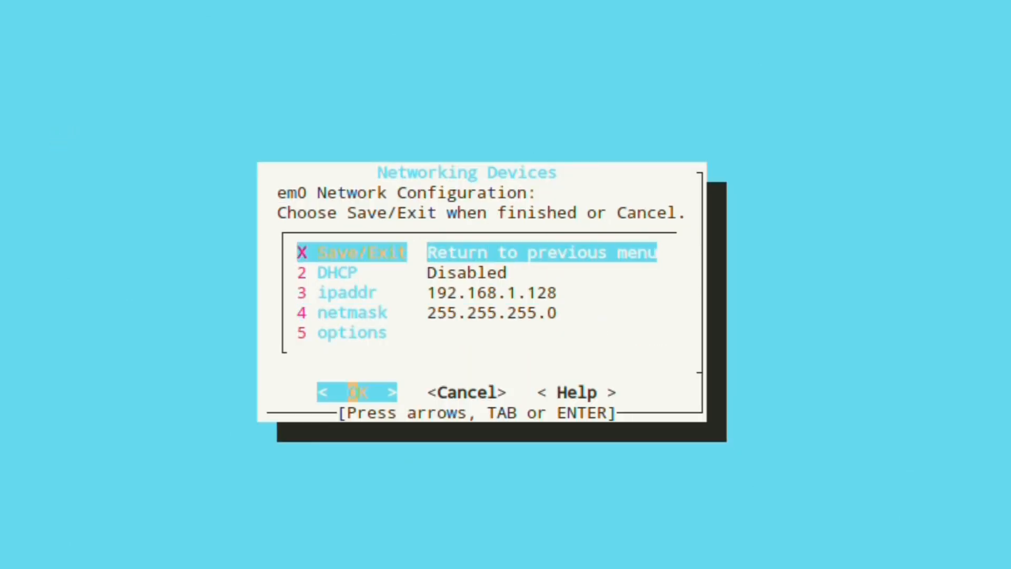
left_click(357, 391)
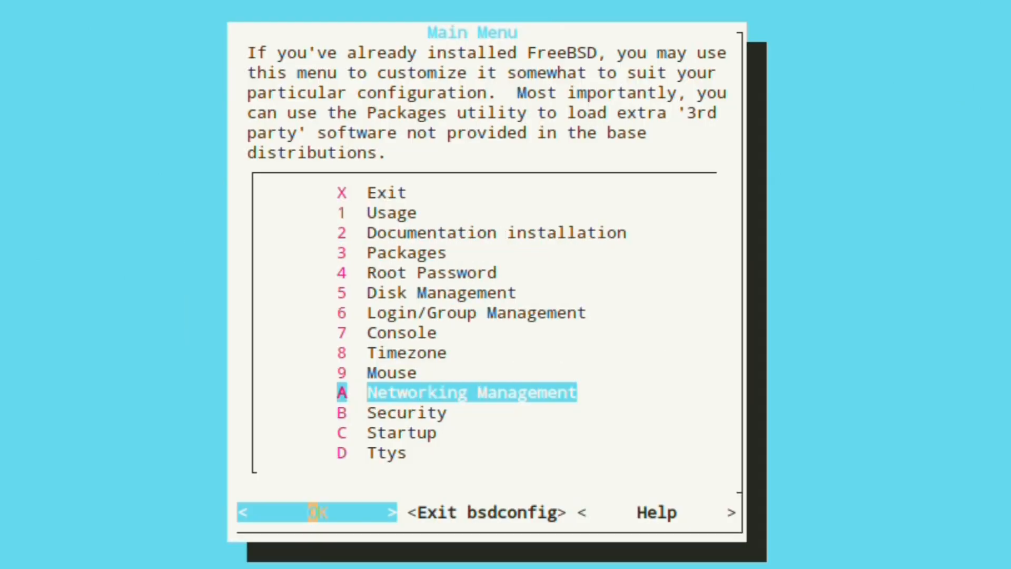
key("Up")
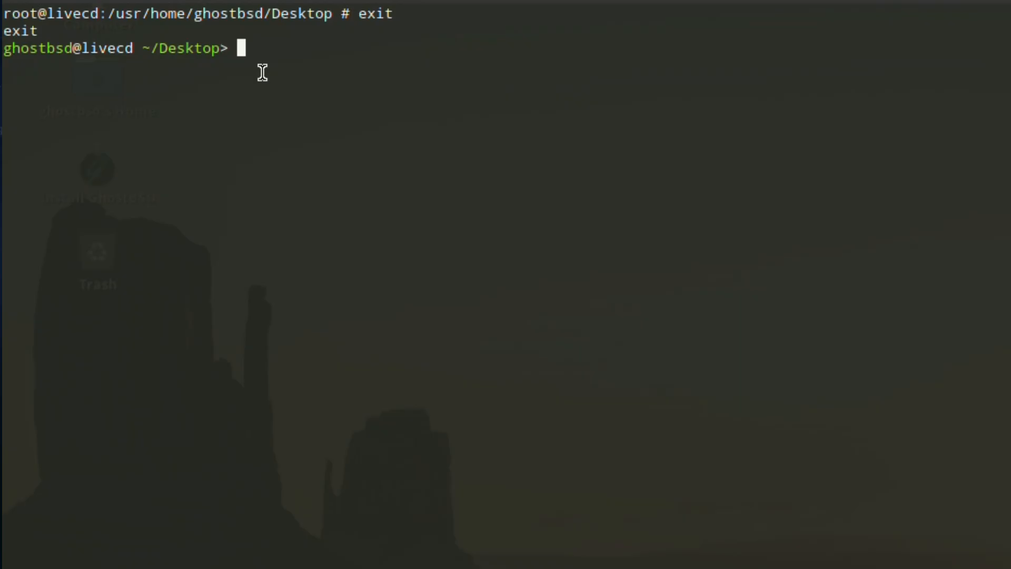
Ping 8.8.8.8 from the user shell to check connectivity.
type("ping")
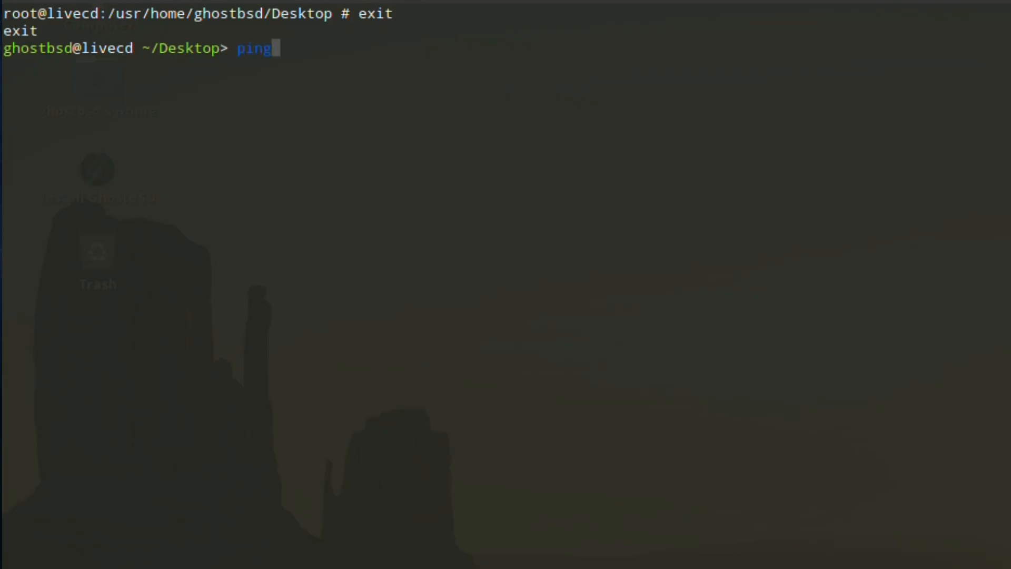
type("8.8.8.8")
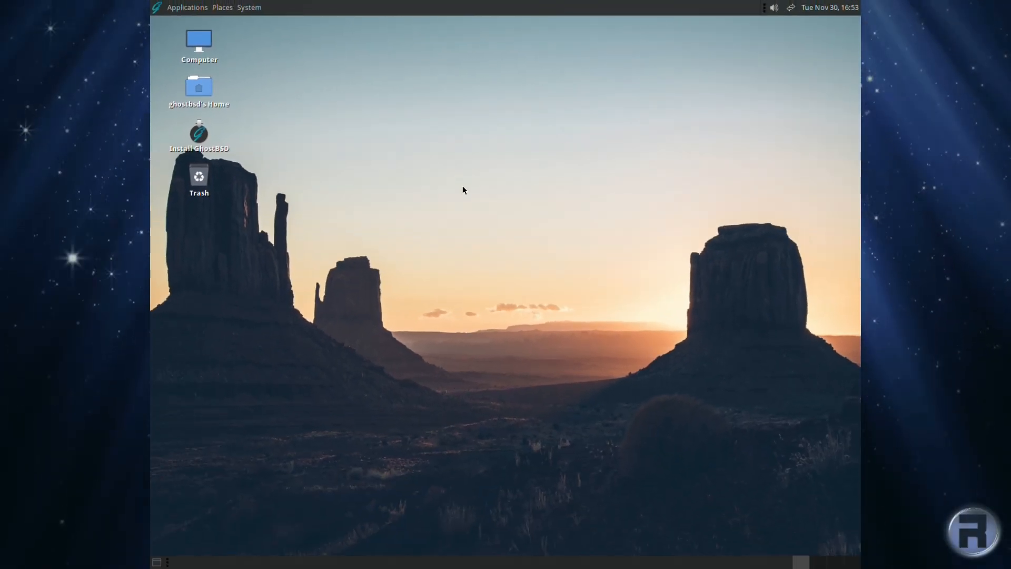
mouse_move(467, 205)
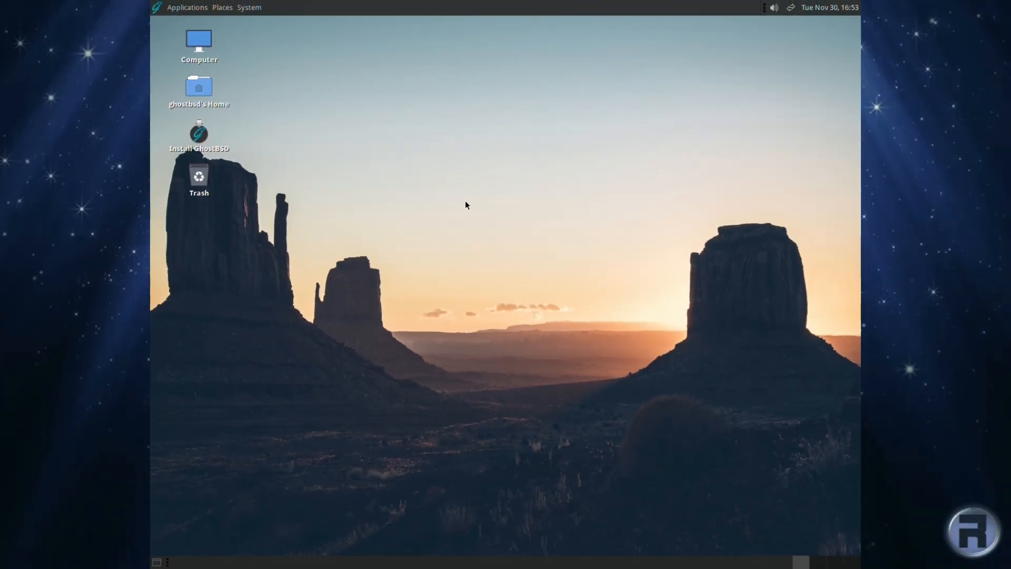
mouse_move(776, 162)
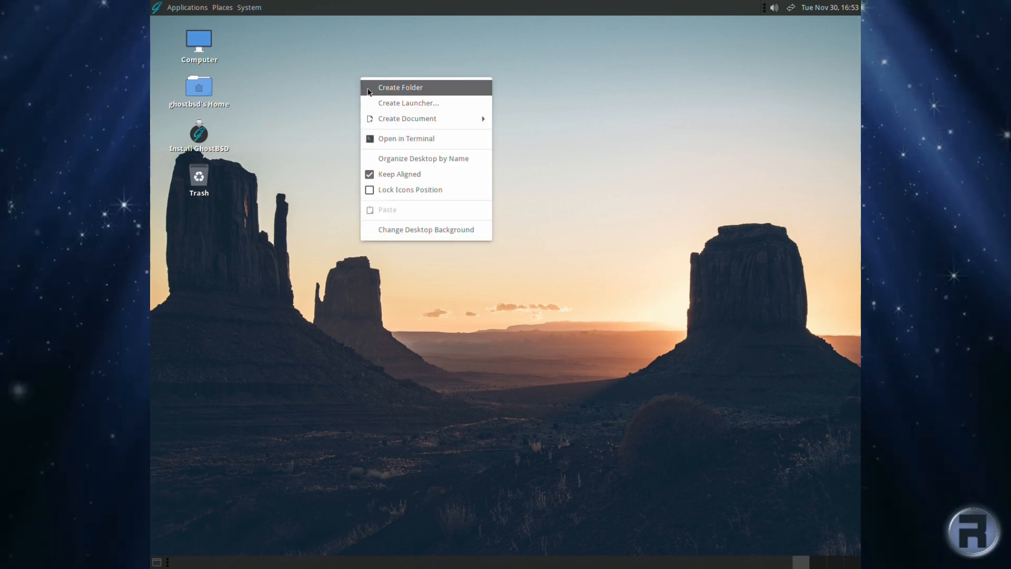
Create two untitled folders and an empty file on the desktop.
left_click(401, 88)
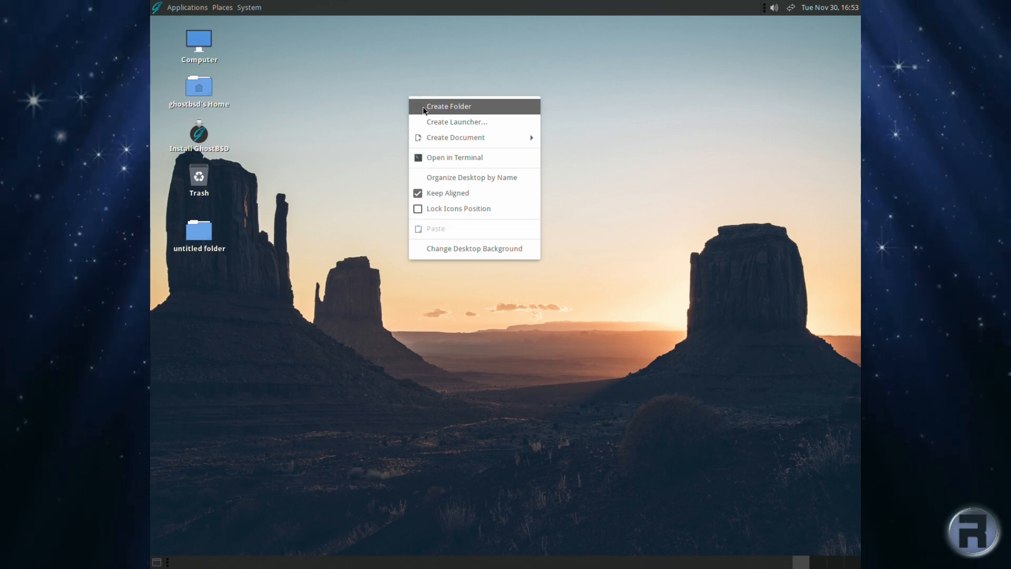
left_click(449, 106)
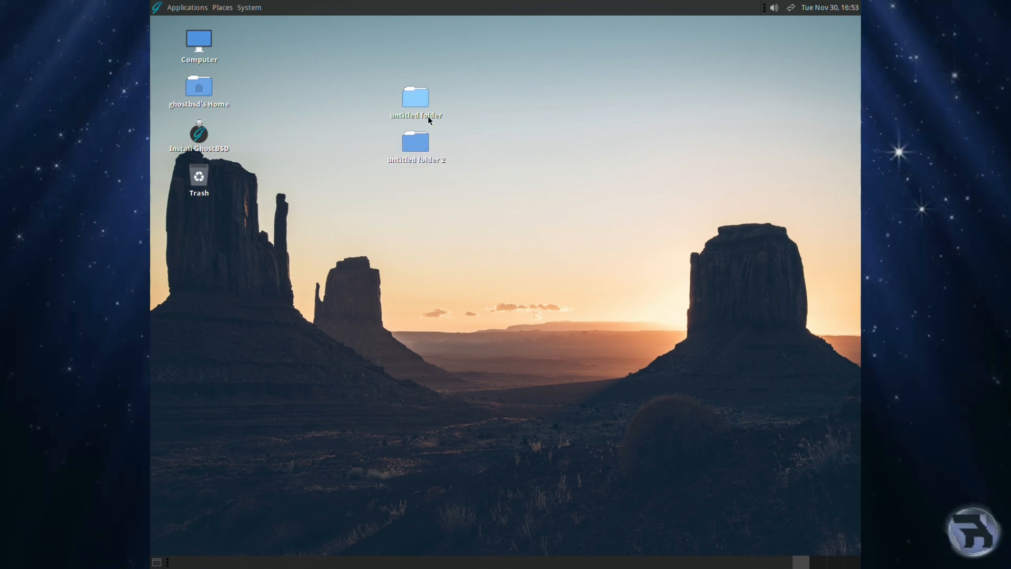
right_click(429, 120)
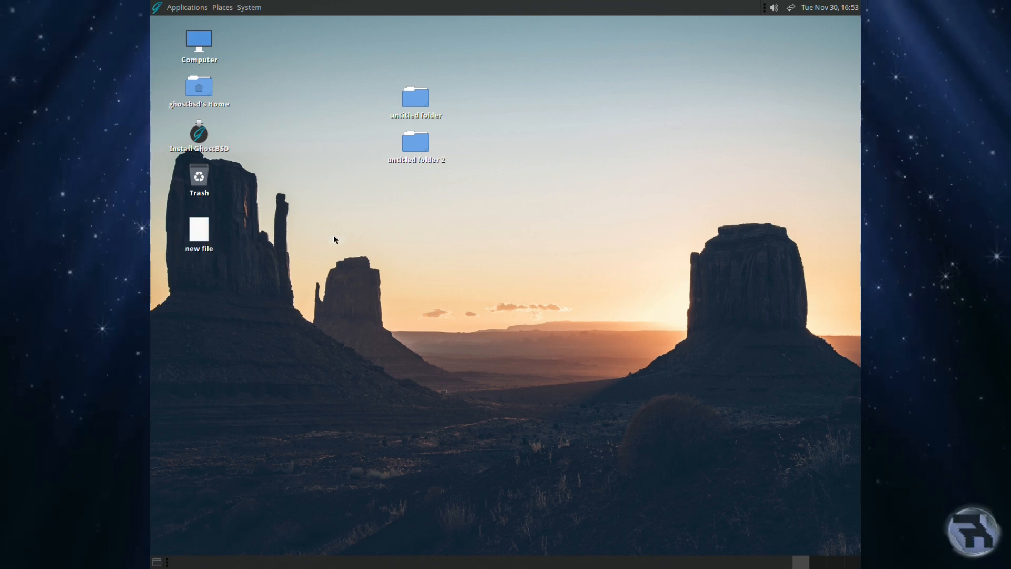
Move the new file beside the two folders and select the Install GhostBSD launcher.
left_click_drag(199, 231, 501, 109)
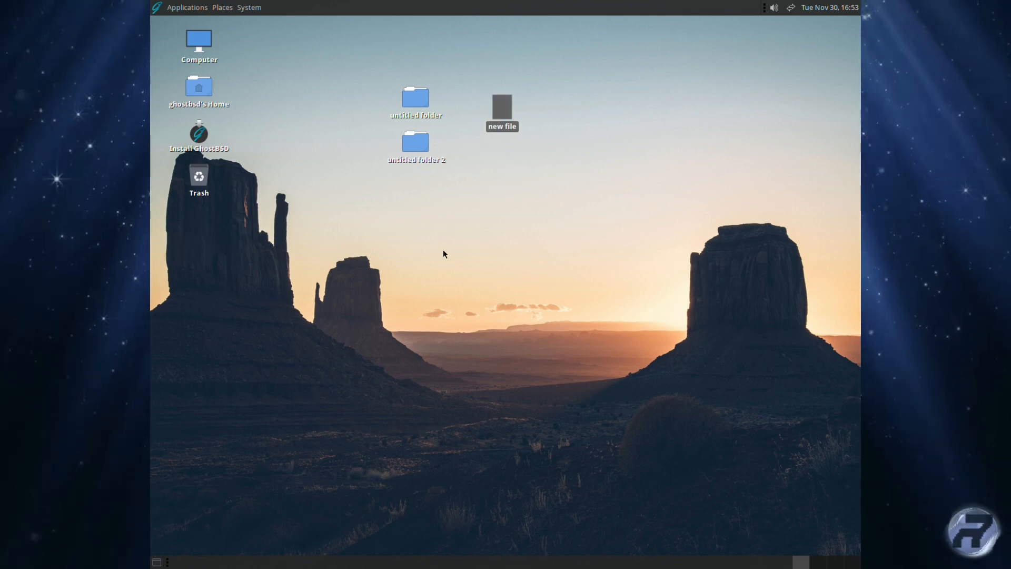
left_click(342, 153)
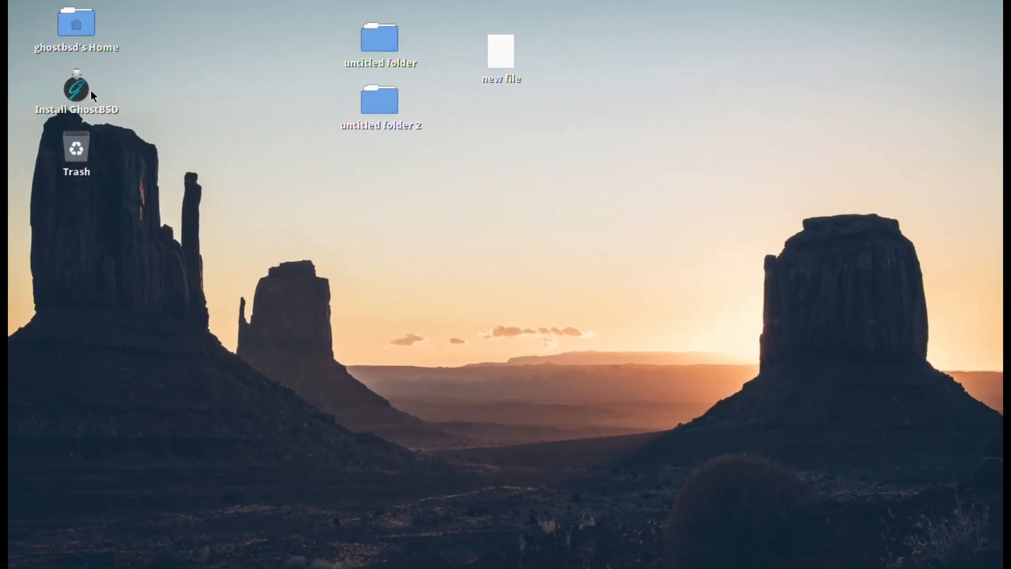
left_click(76, 87)
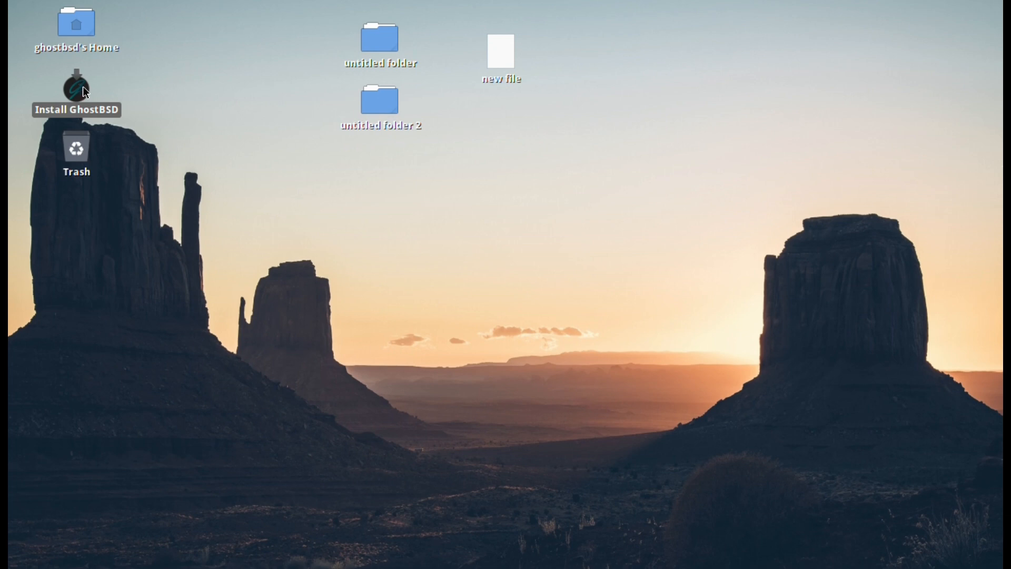
Launch Install GhostBSD, choose English UK as language and continue to Keyboard Setup.
double_click(76, 87)
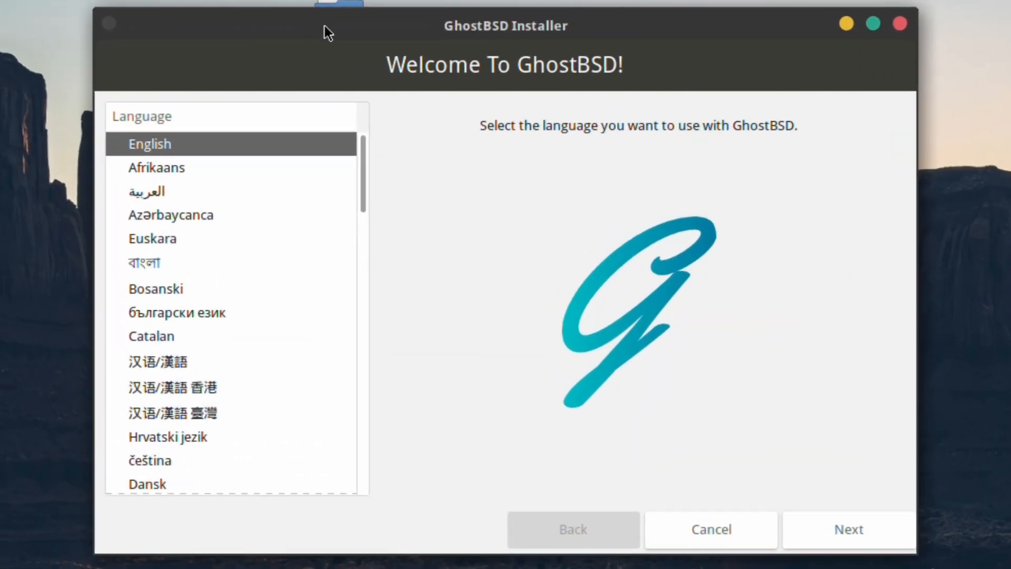
mouse_move(532, 119)
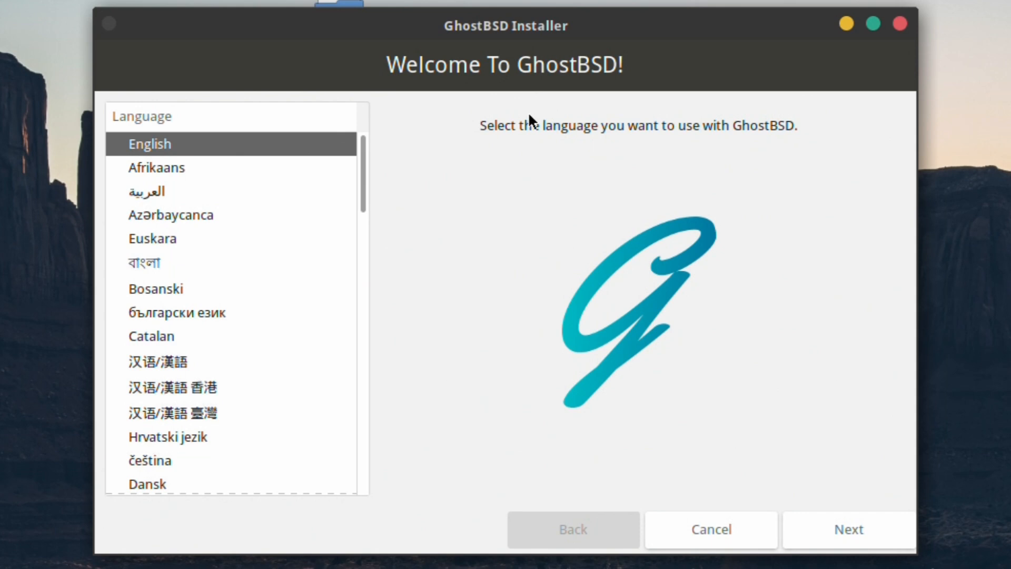
mouse_move(654, 40)
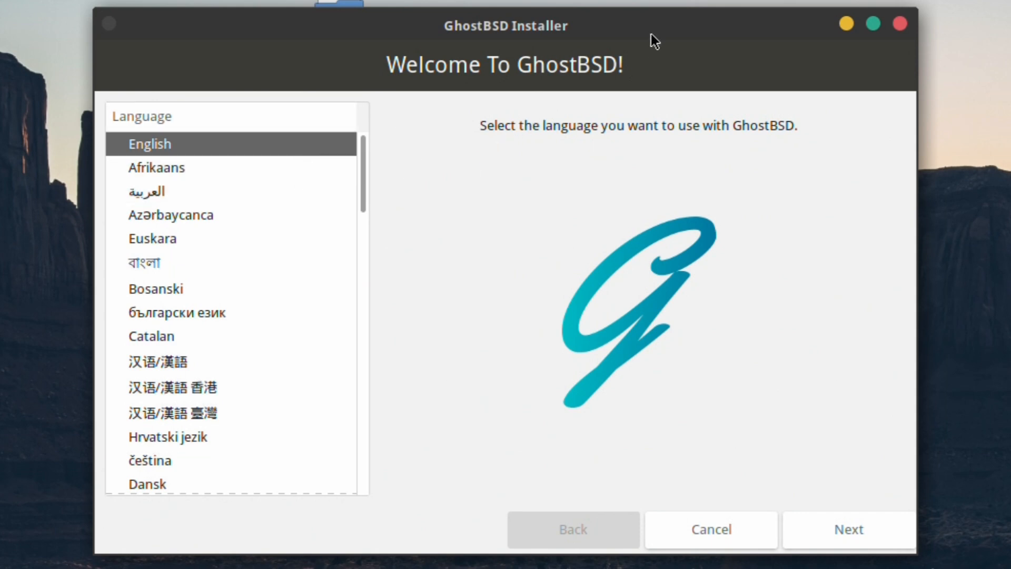
mouse_move(471, 110)
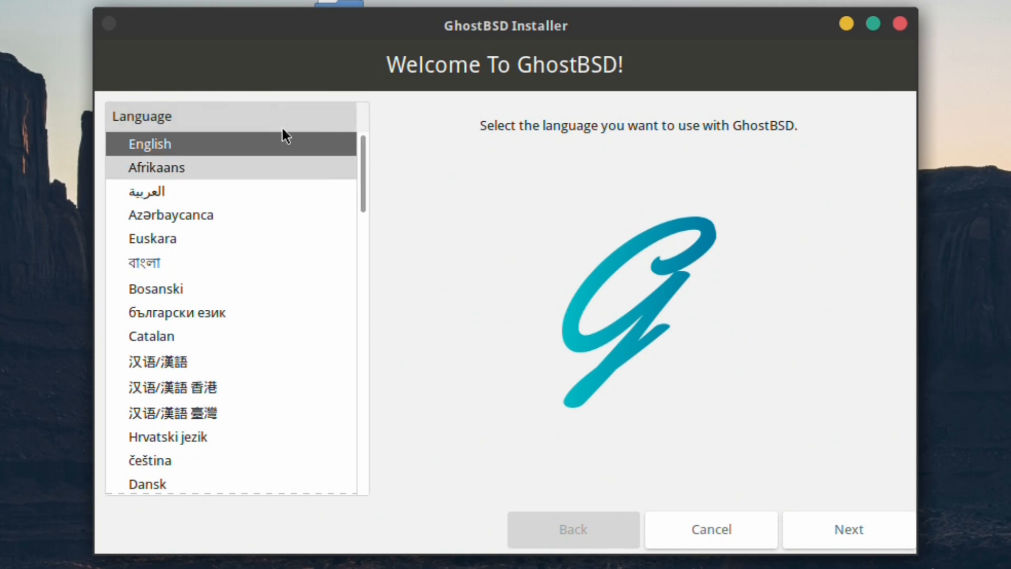
mouse_move(373, 298)
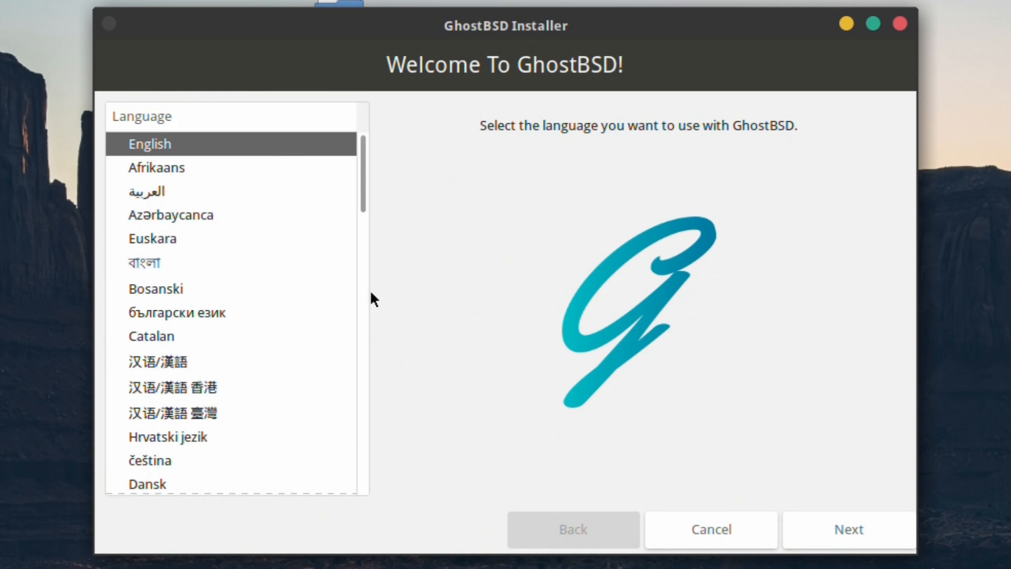
scroll("down", 3)
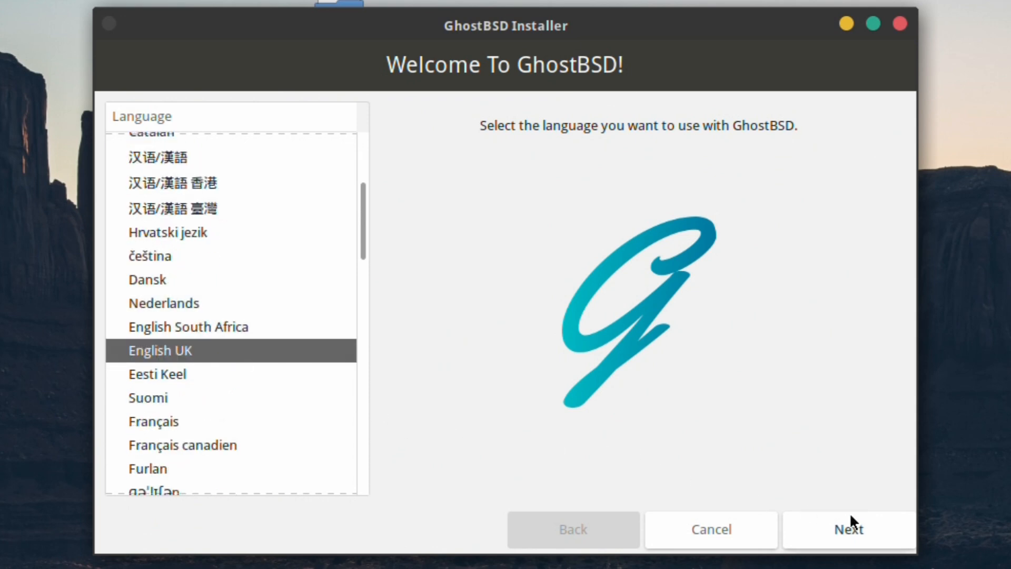
left_click(847, 528)
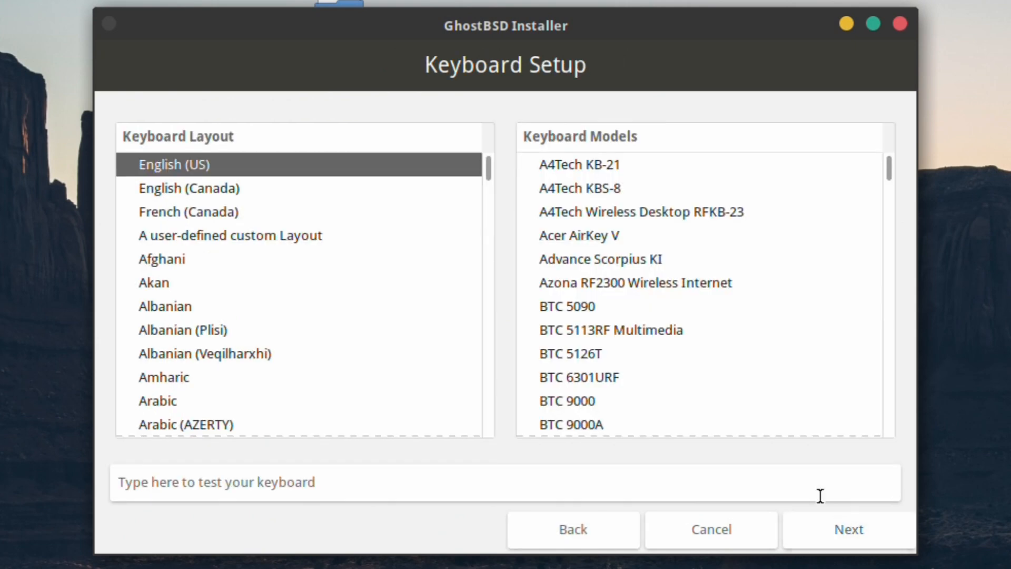
Go back from Keyboard Setup to the Welcome language page, English UK still chosen.
left_click(572, 528)
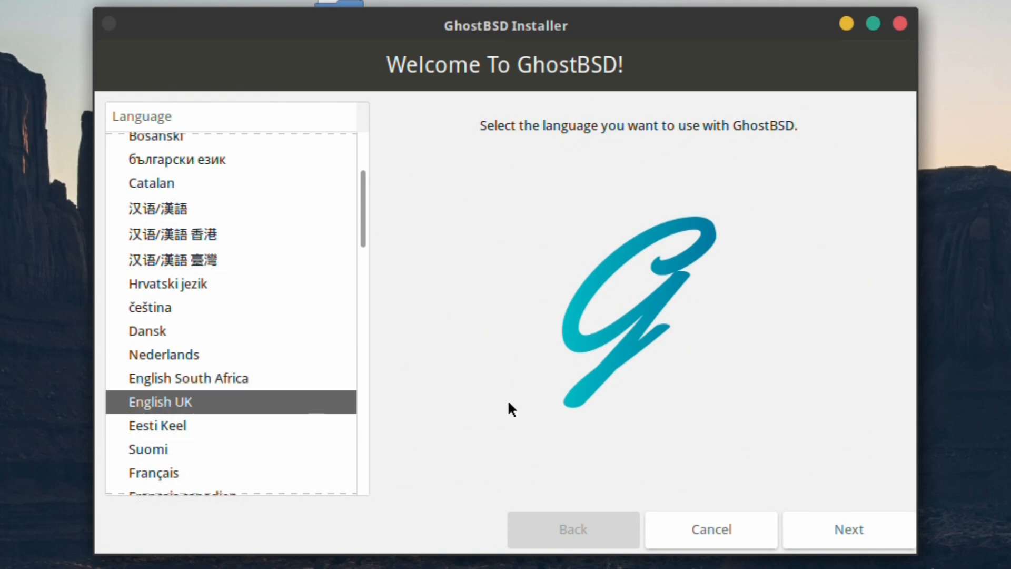
Choose the English (UK) keyboard layout, browse the keyboard models, and continue to Time Zone Selection.
left_click(847, 529)
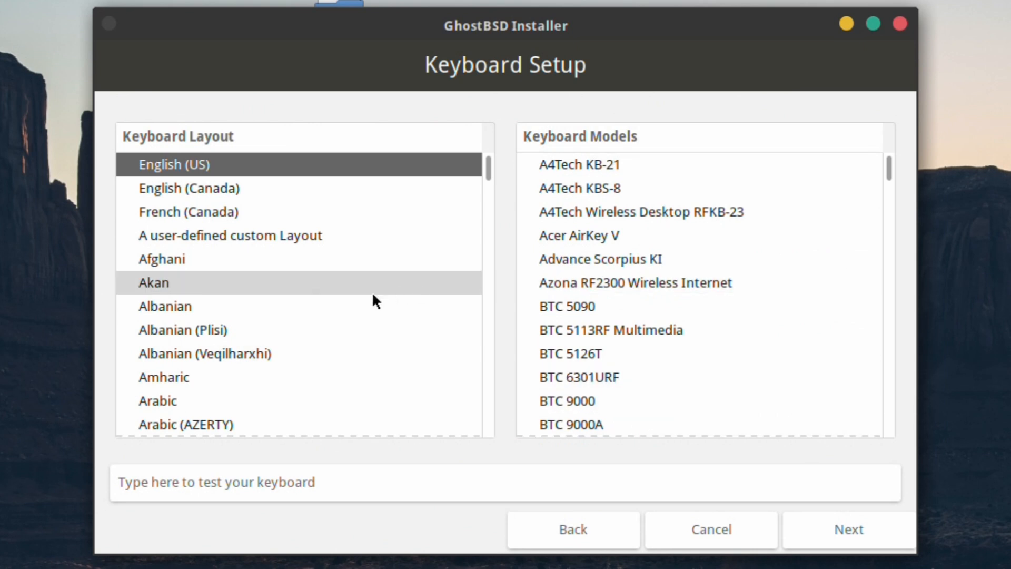
mouse_move(306, 180)
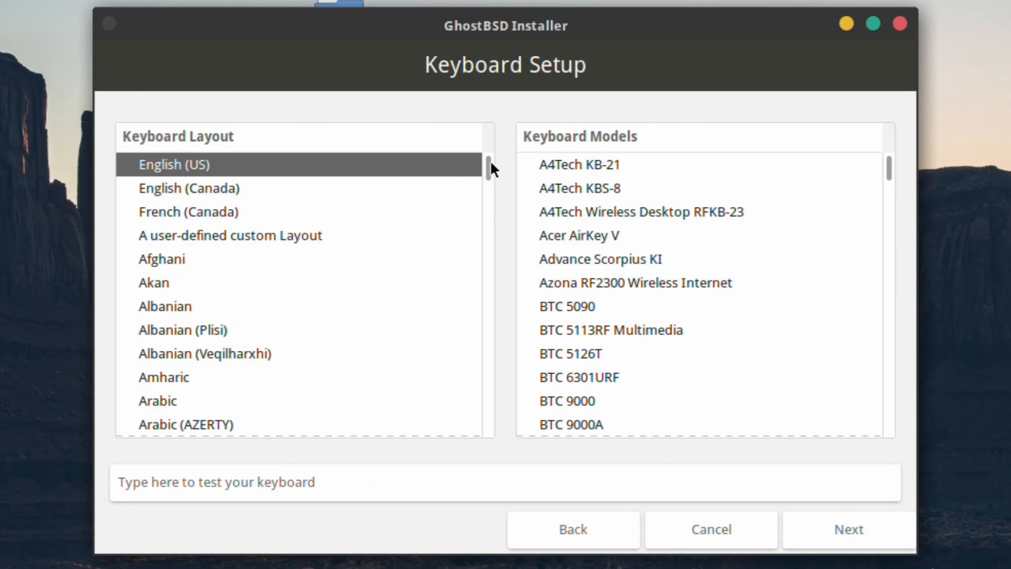
scroll("down", 3)
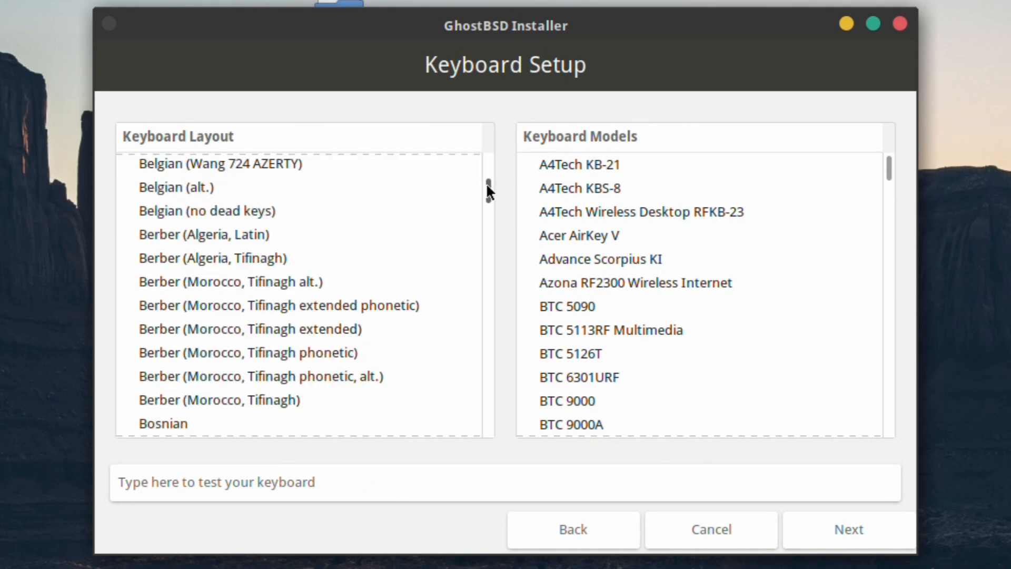
scroll("down", 3)
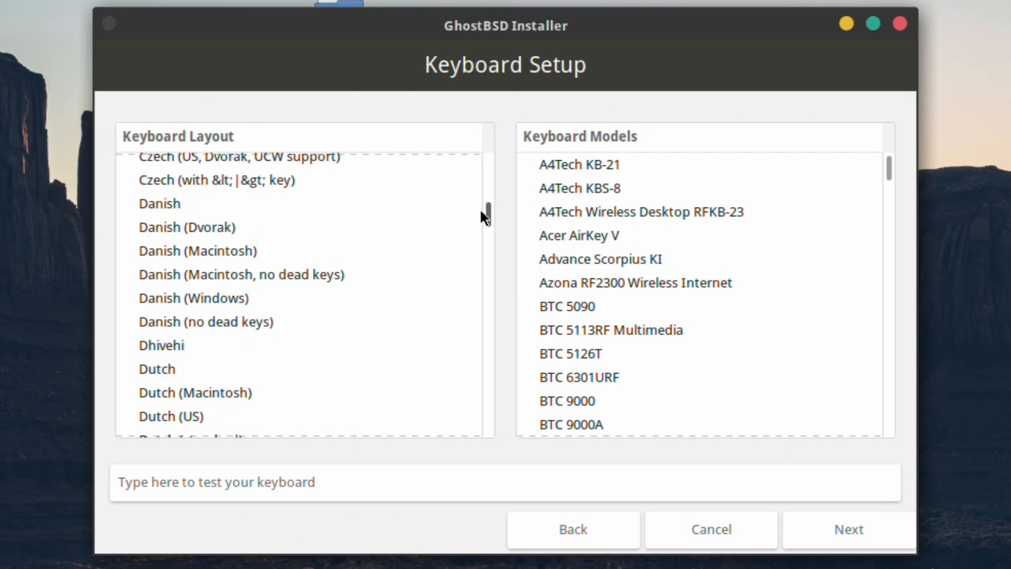
scroll("down", 3)
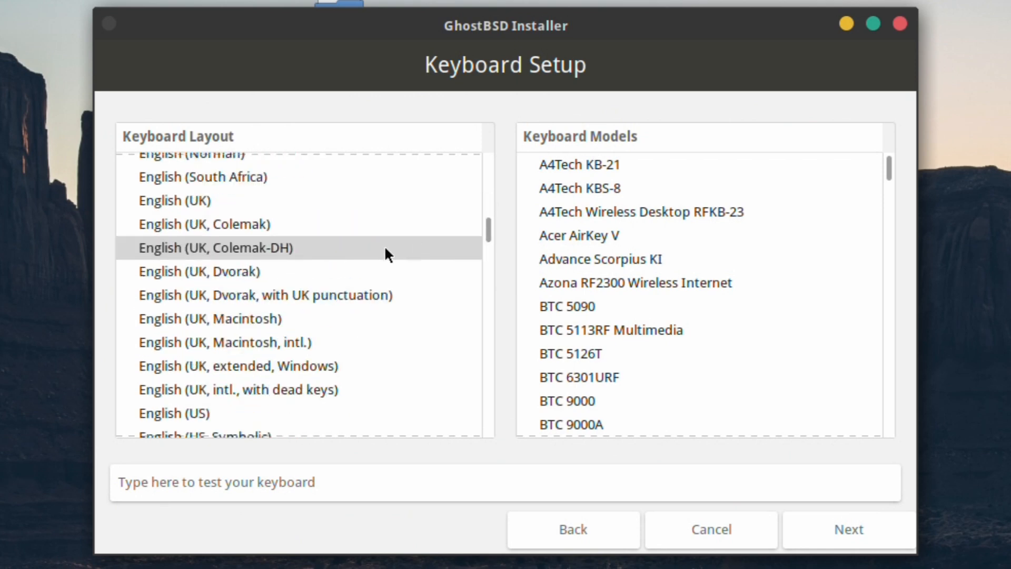
left_click(176, 200)
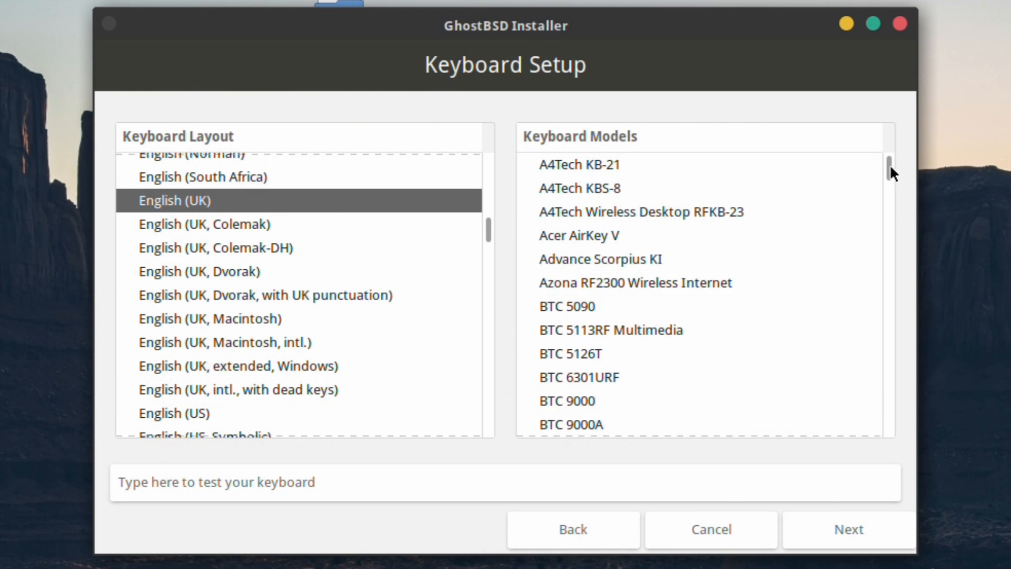
scroll("down", 3)
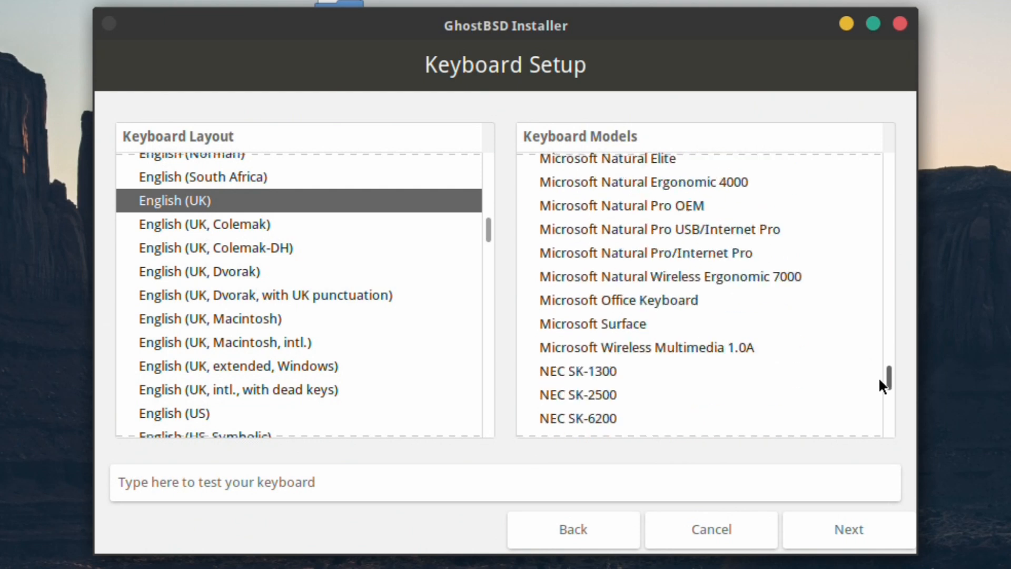
scroll("down", 3)
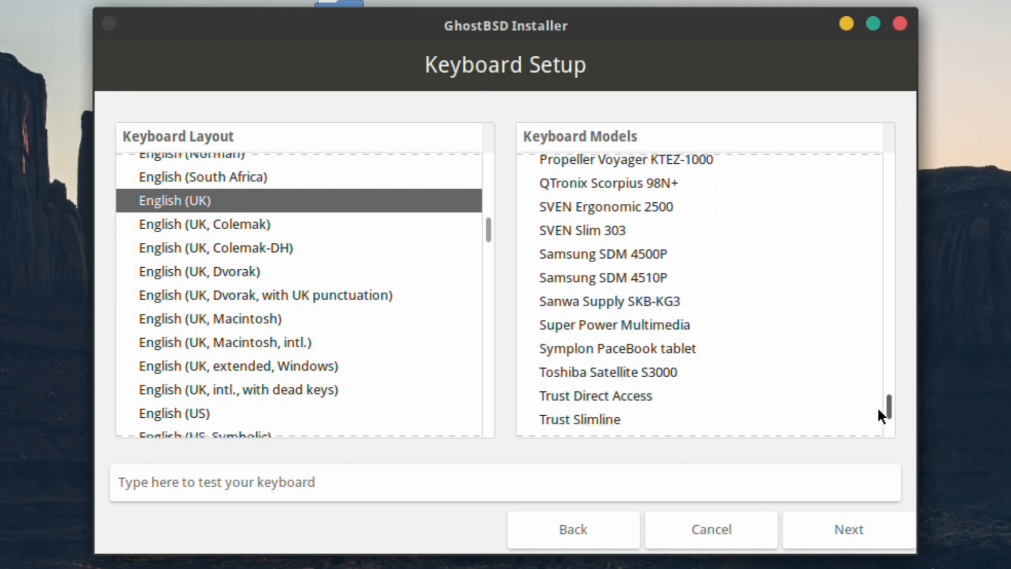
scroll("down", 3)
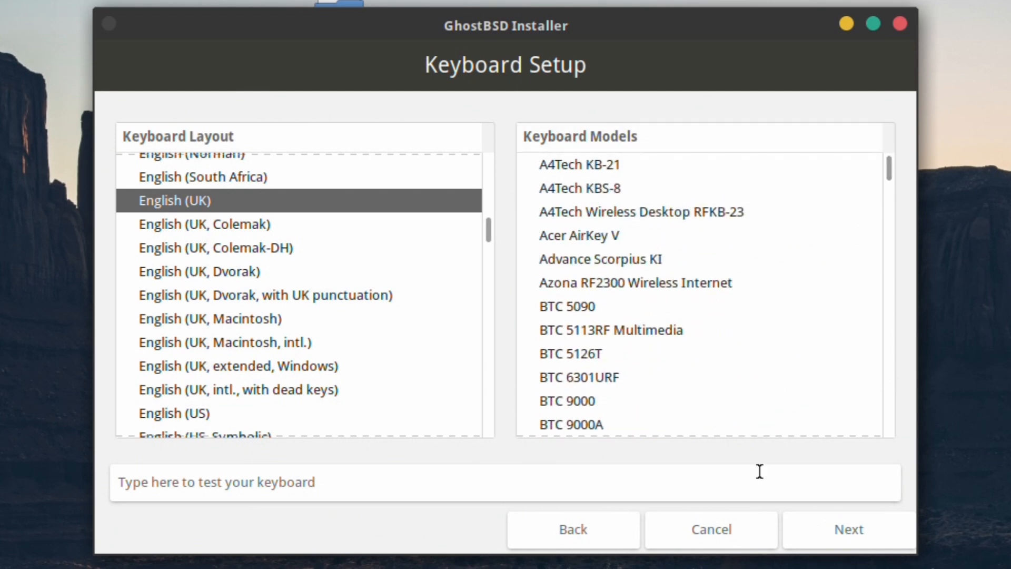
left_click(848, 528)
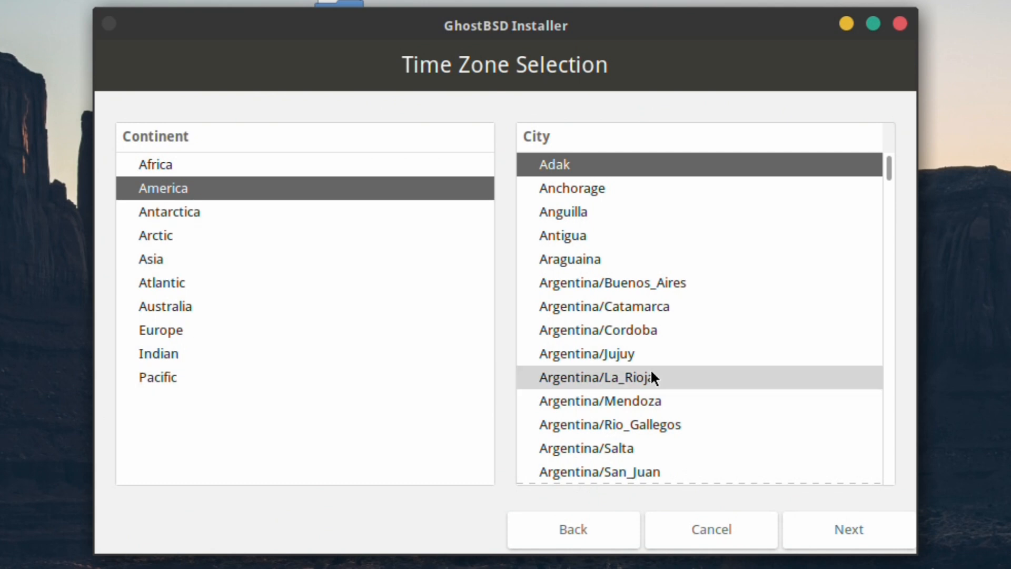
mouse_move(188, 206)
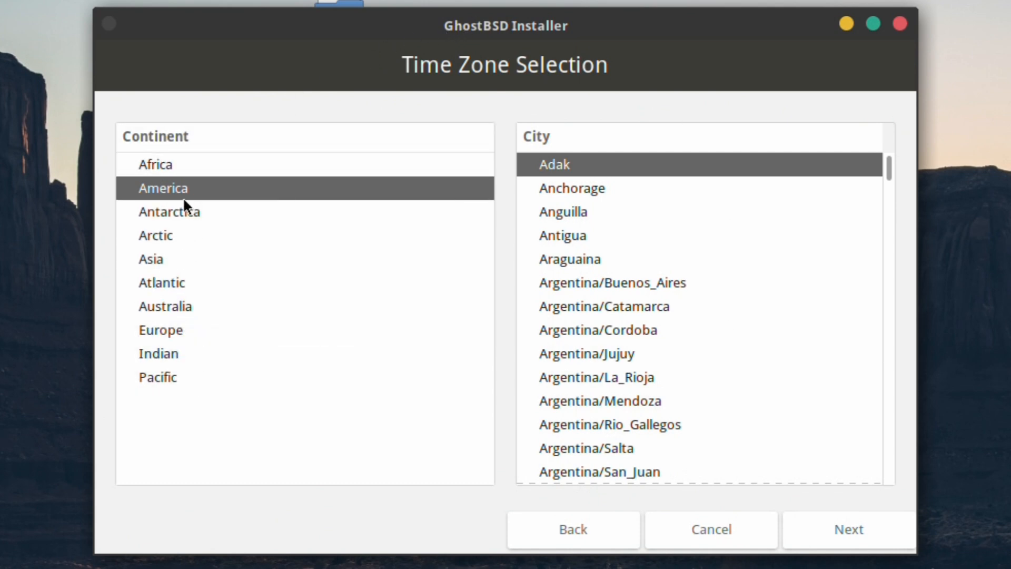
Set the time zone to Europe/London after trying Lisbon, Jersey and Isle_of_Man, then continue.
left_click(160, 329)
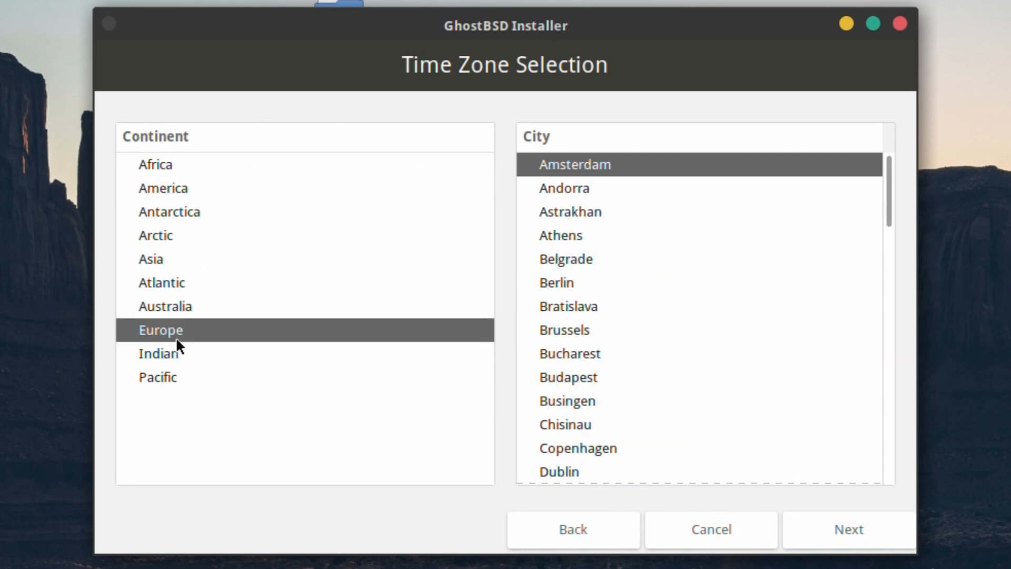
scroll("down", 3)
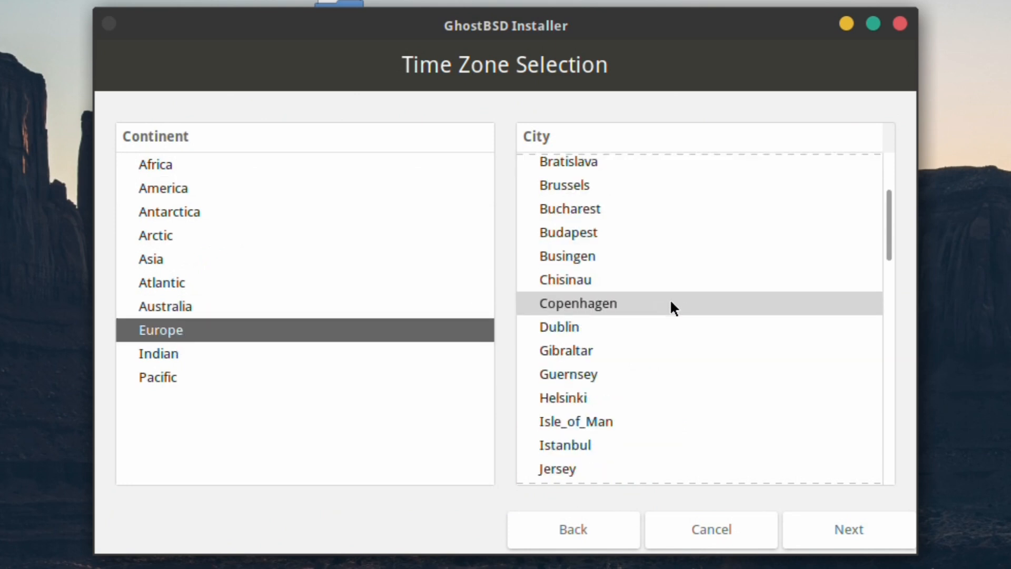
scroll("down", 3)
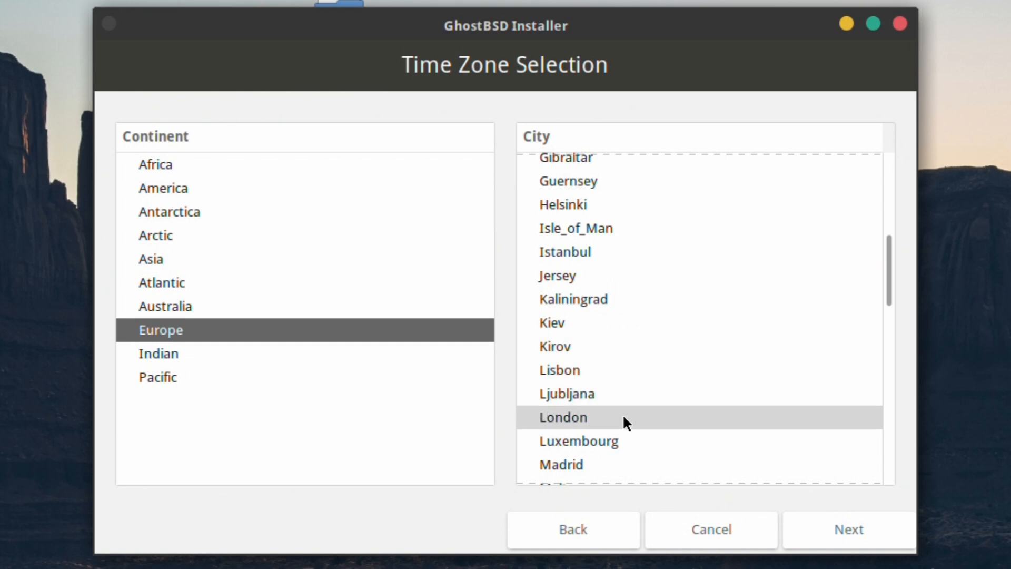
left_click(558, 369)
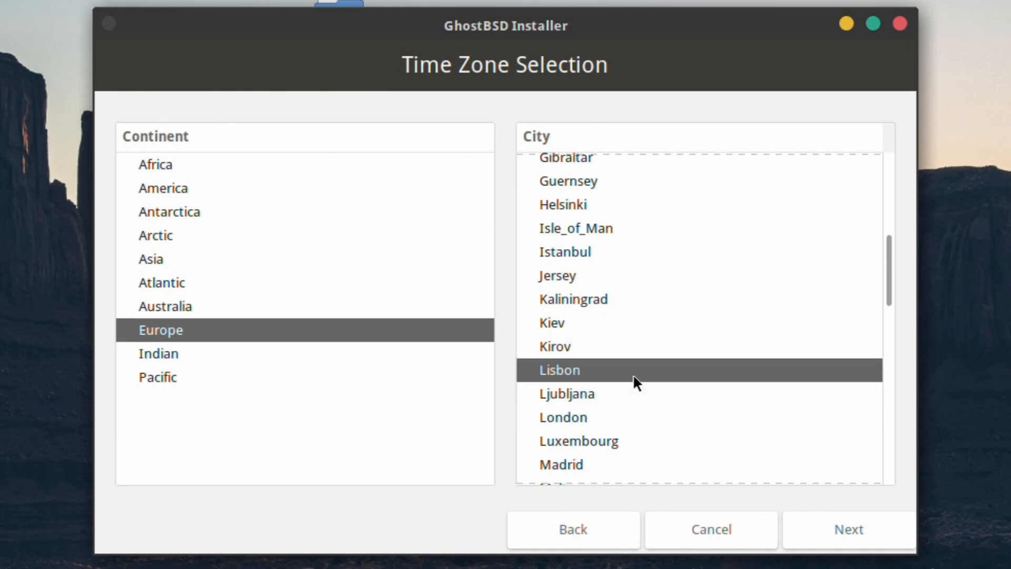
left_click(556, 275)
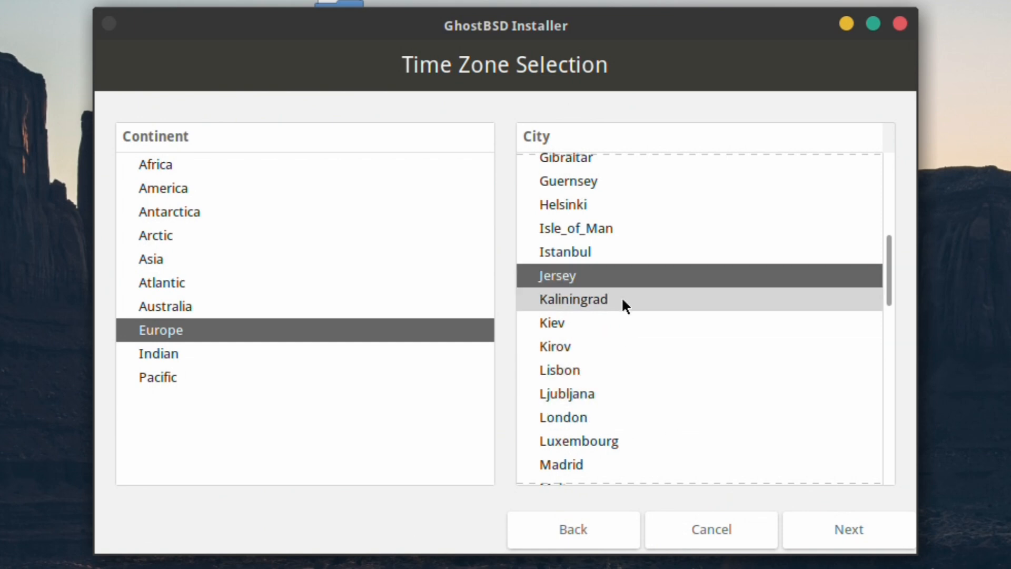
left_click(575, 228)
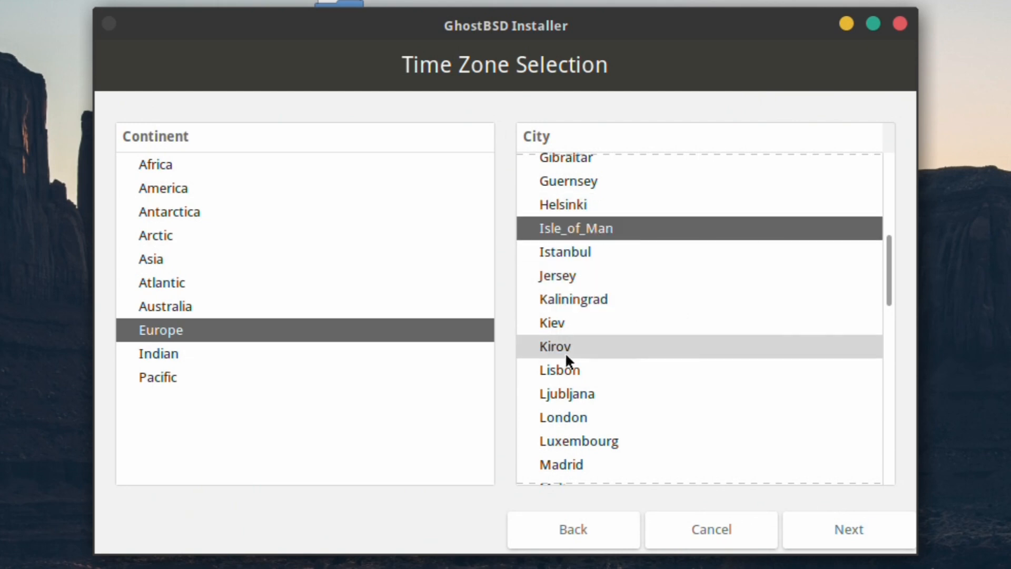
left_click(563, 417)
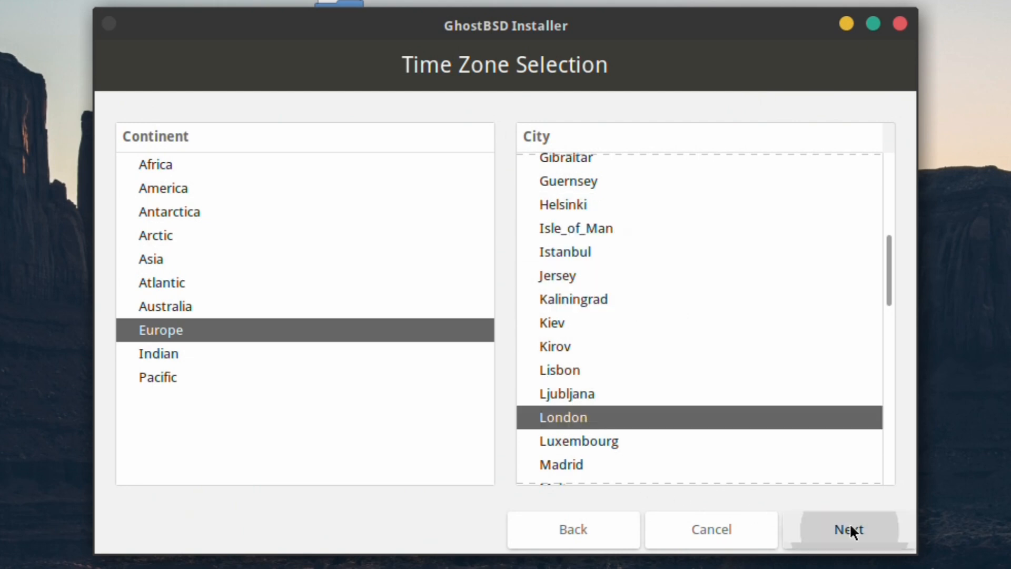
left_click(847, 528)
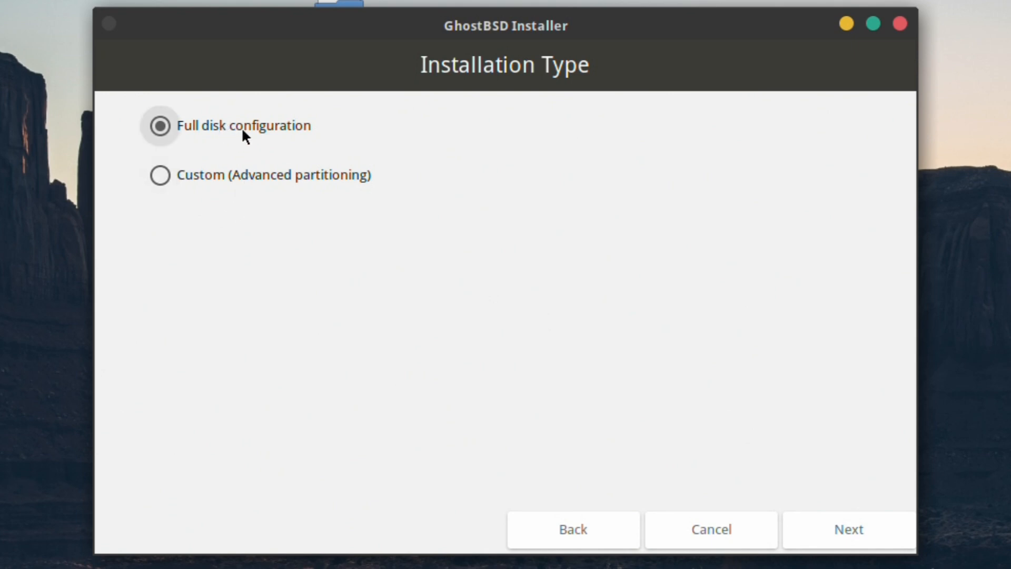
mouse_move(211, 131)
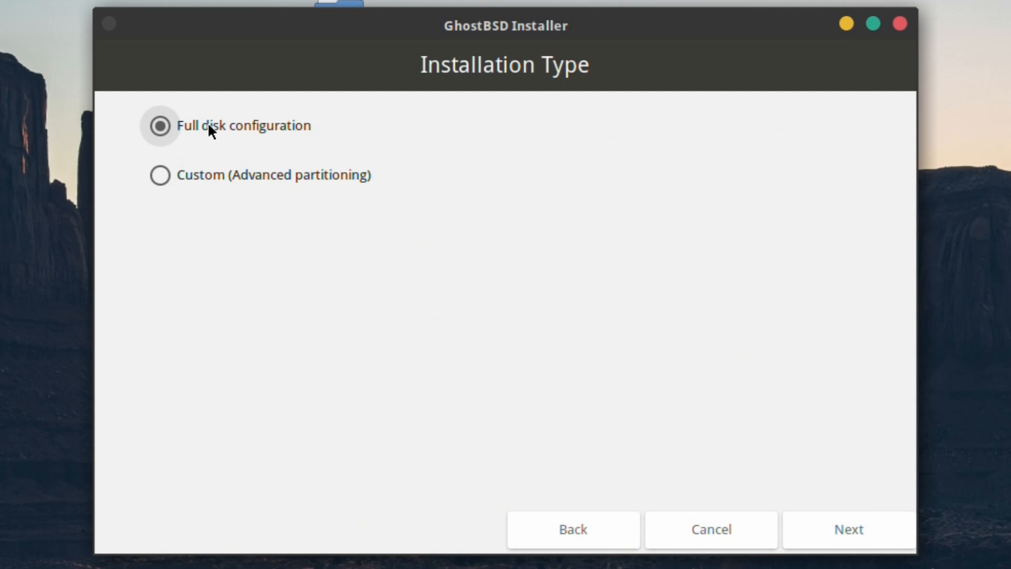
Try Custom partitioning, view the ada0 disk in the Partition Editor, then go back.
left_click(159, 175)
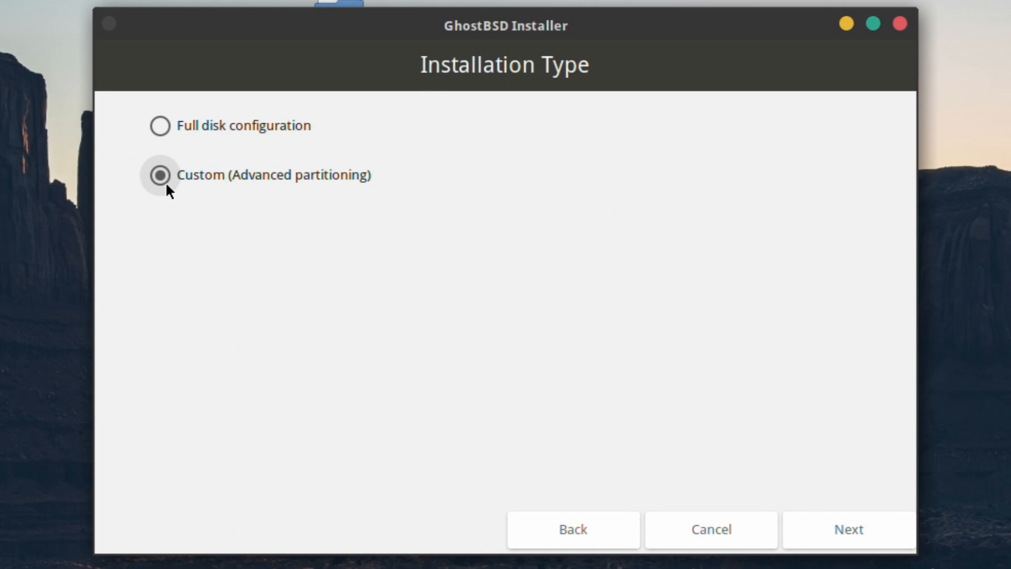
left_click(848, 528)
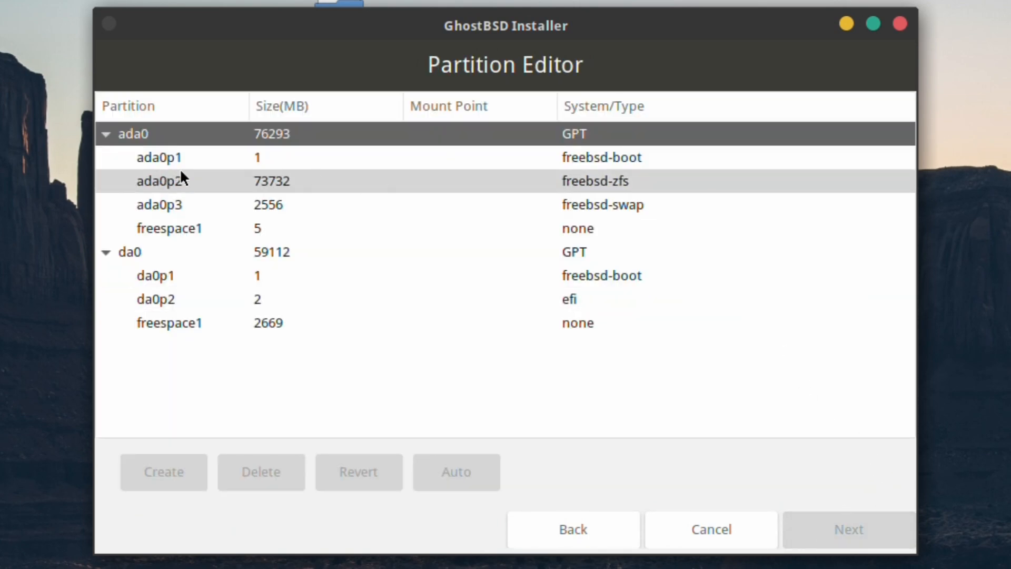
left_click(188, 298)
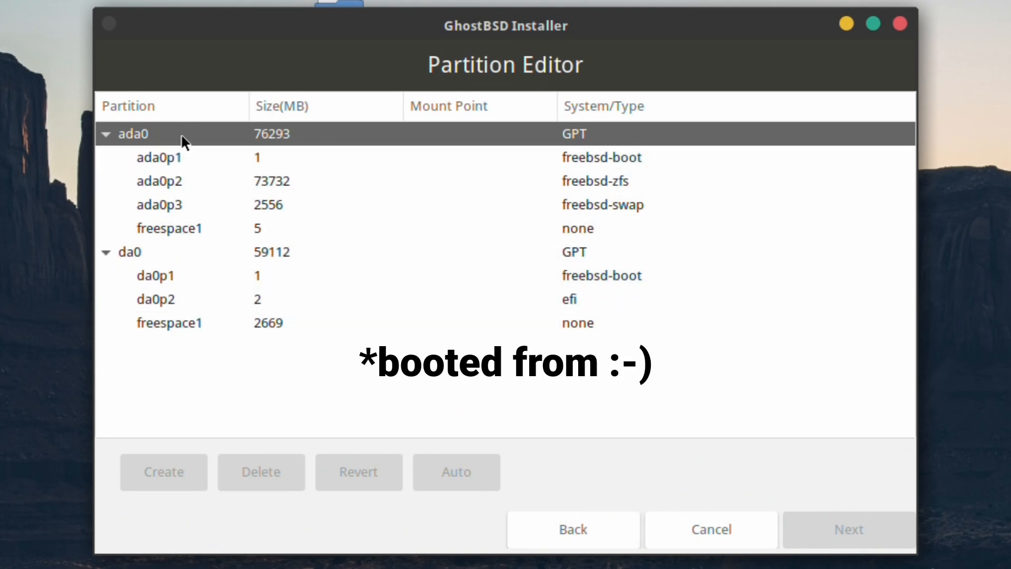
left_click(159, 180)
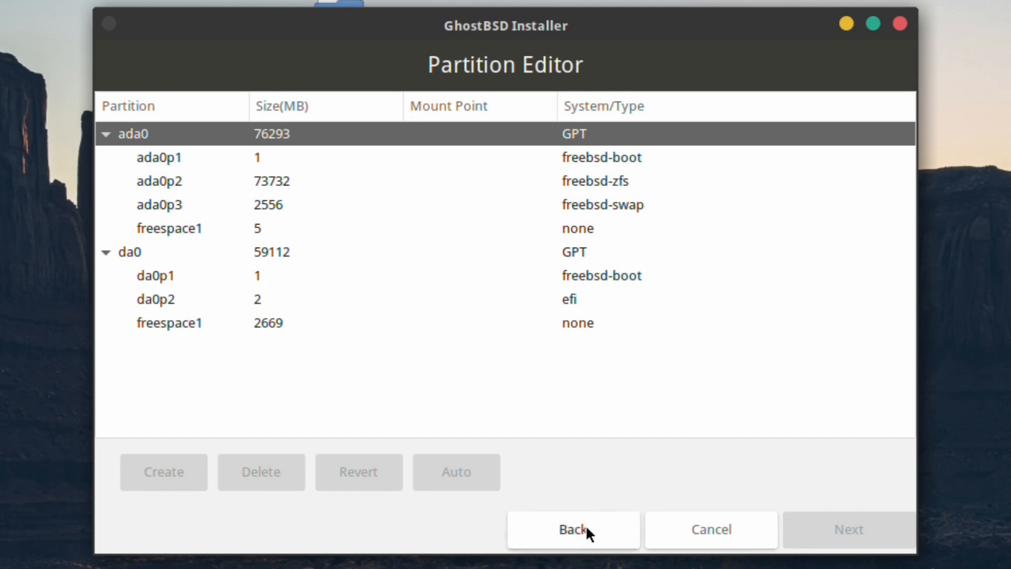
left_click(572, 529)
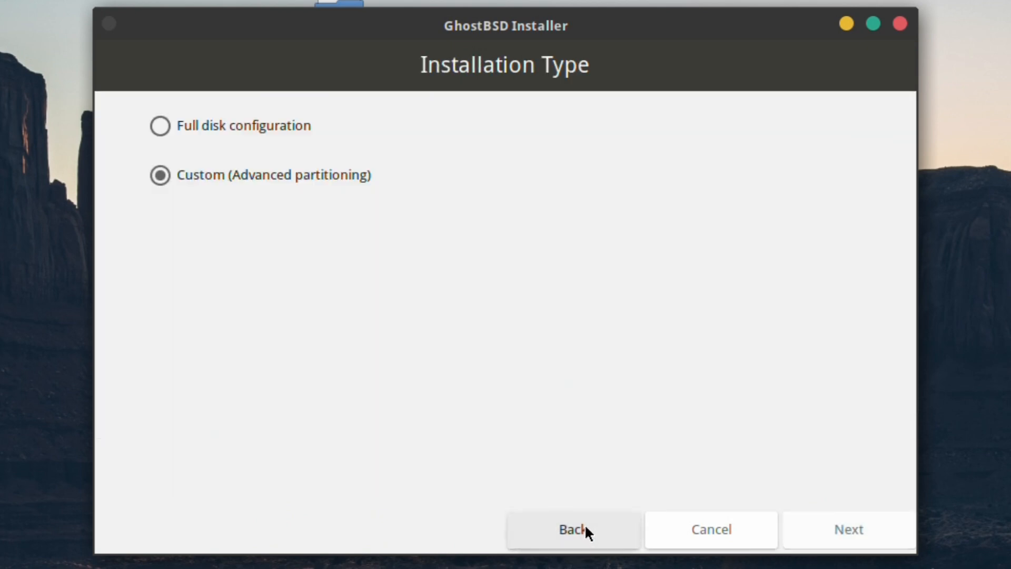
mouse_move(159, 125)
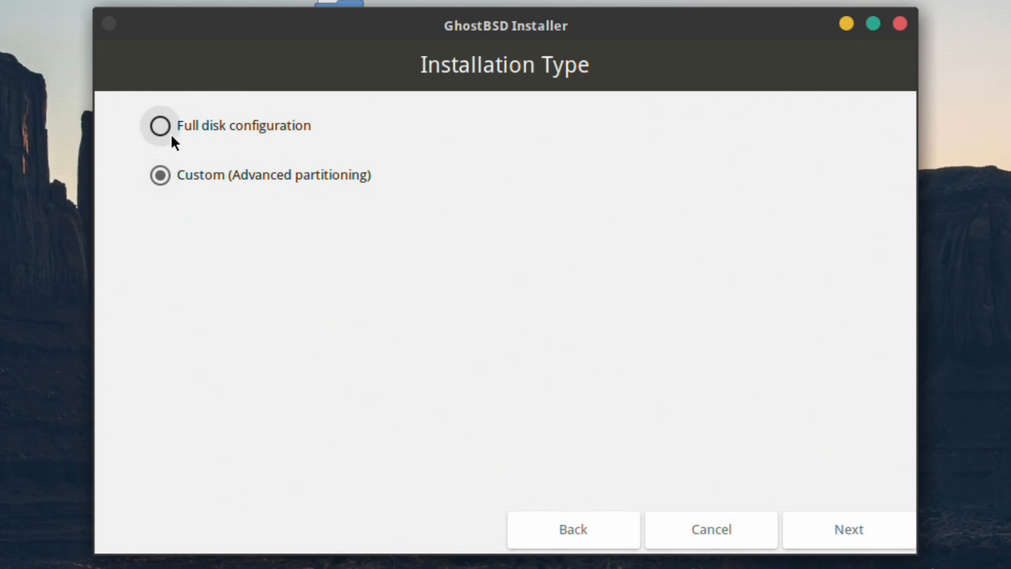
Choose full disk configuration and continue to ZFS Configuration.
left_click(159, 126)
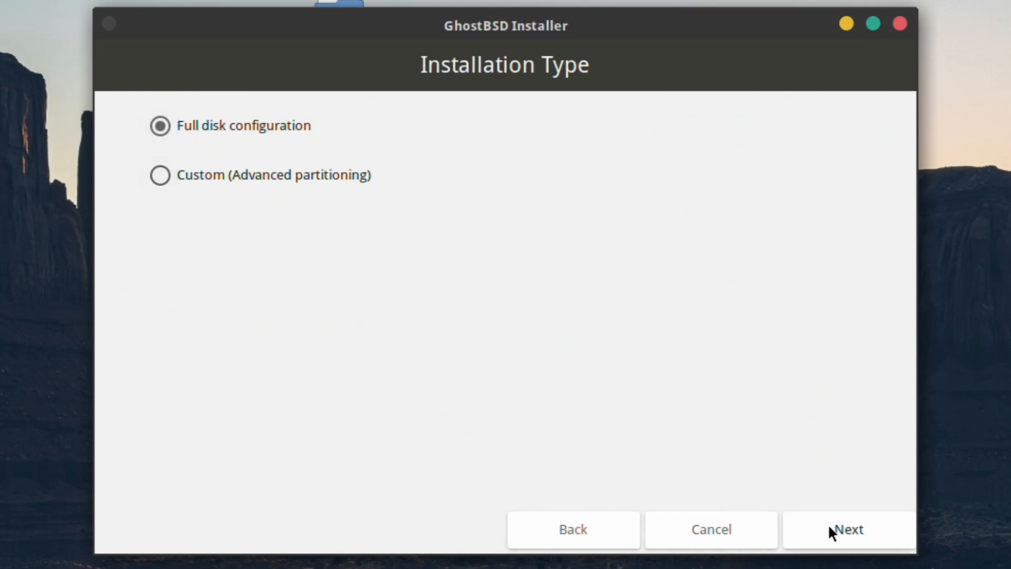
left_click(847, 529)
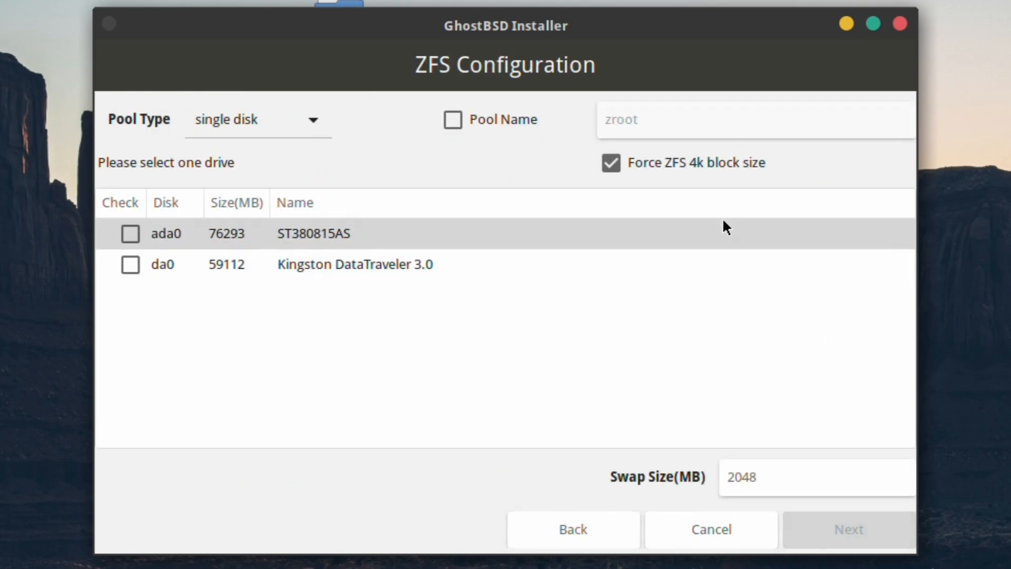
mouse_move(452, 74)
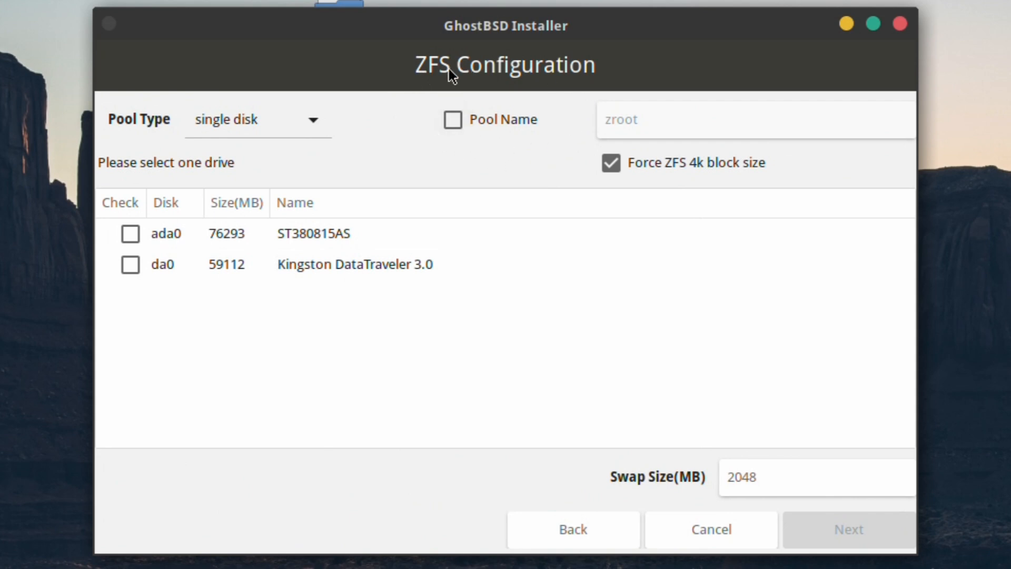
mouse_move(155, 121)
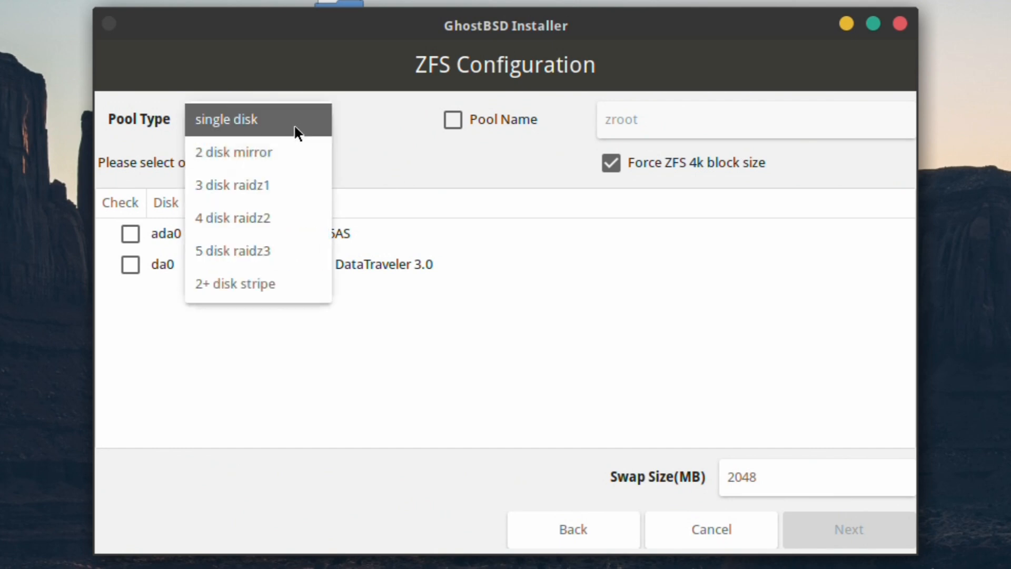
mouse_move(280, 217)
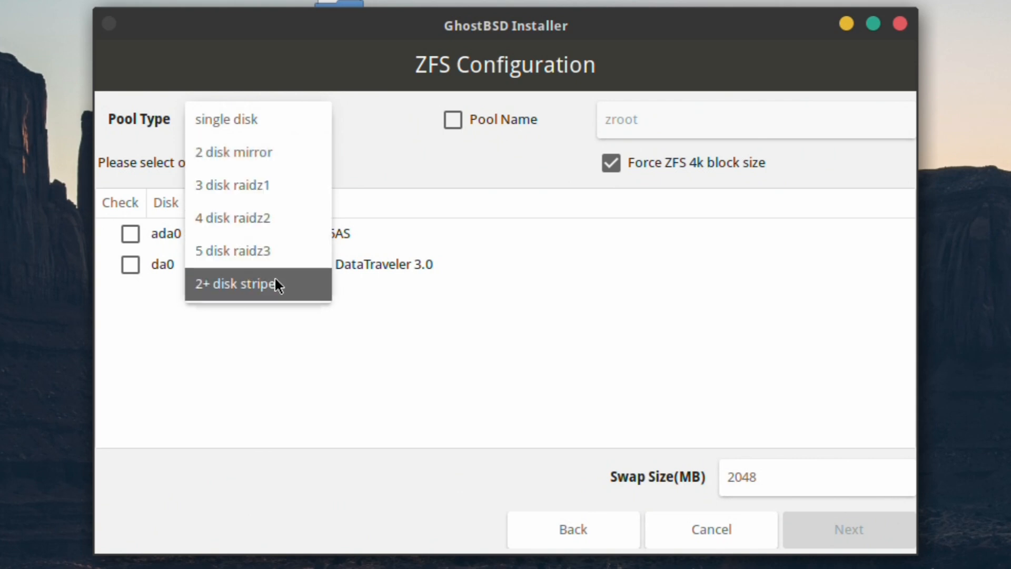
Keep a single-disk pool, name it robo and force the ZFS 4k block size.
left_click(225, 119)
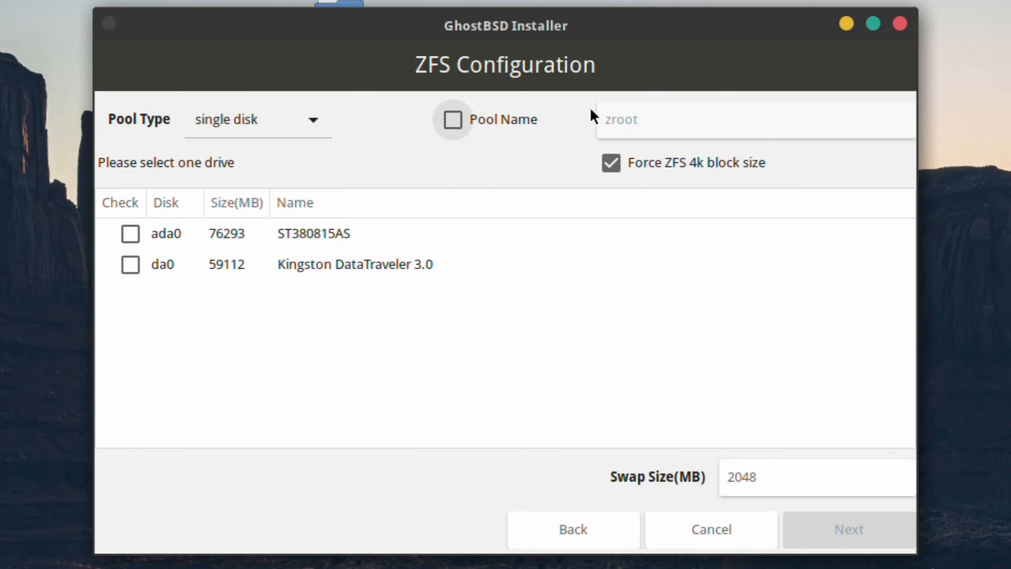
left_click(453, 119)
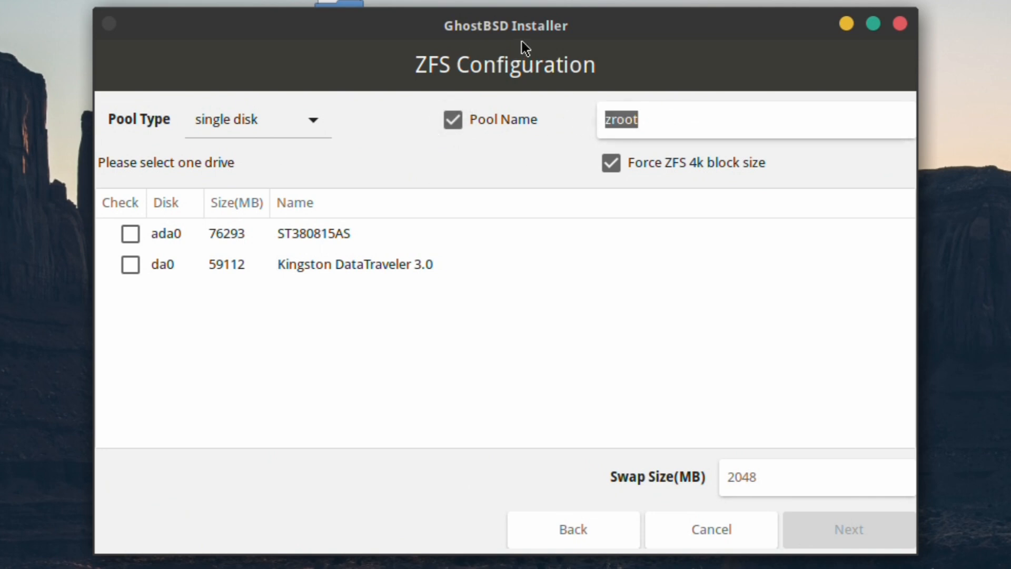
type("t")
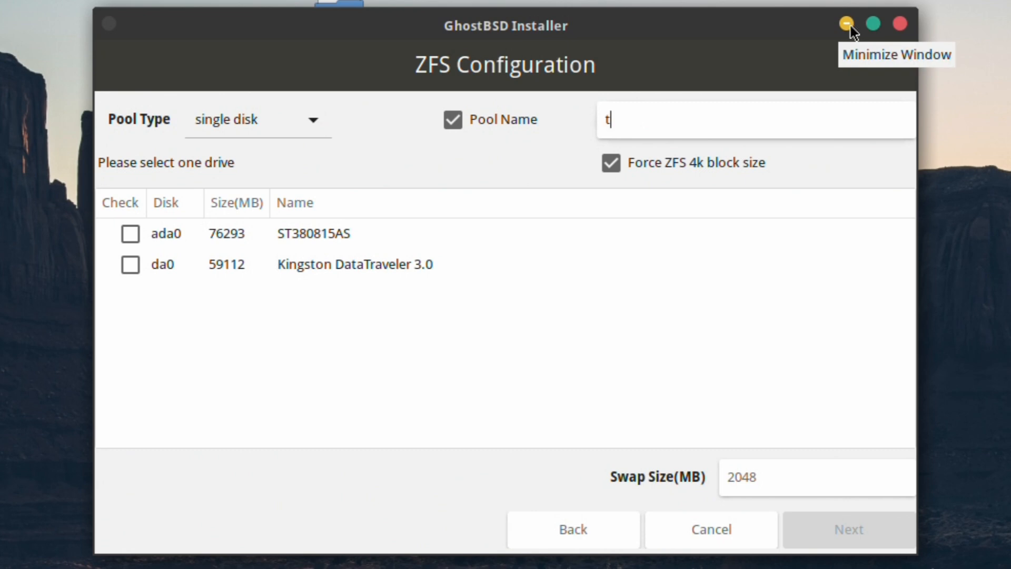
type("ank")
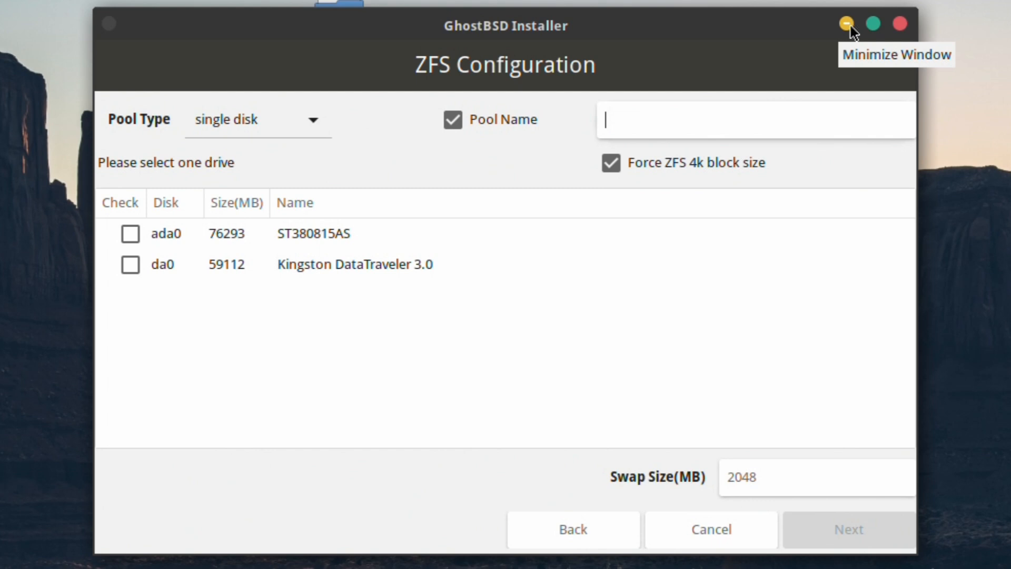
type("ro")
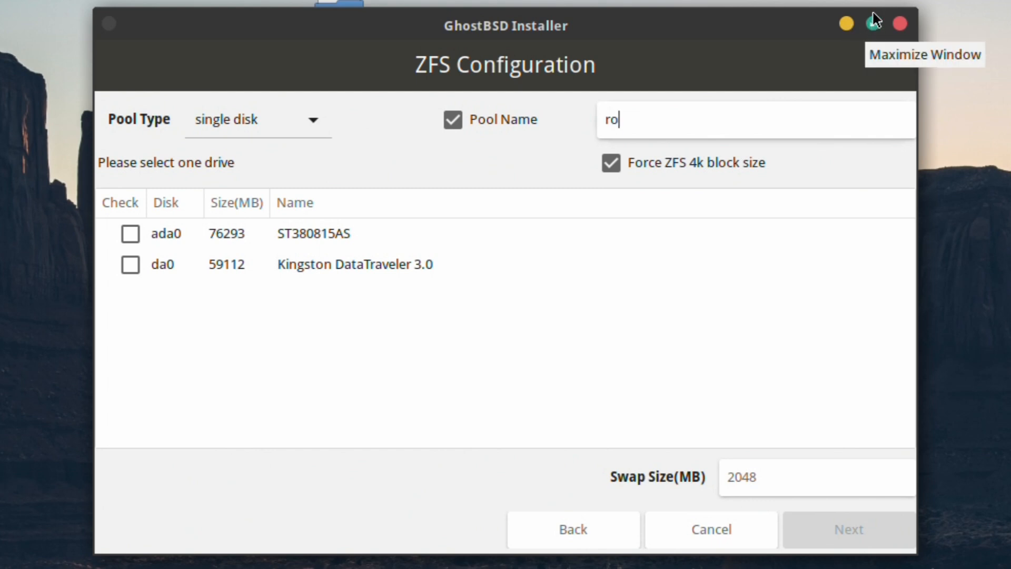
type("bo")
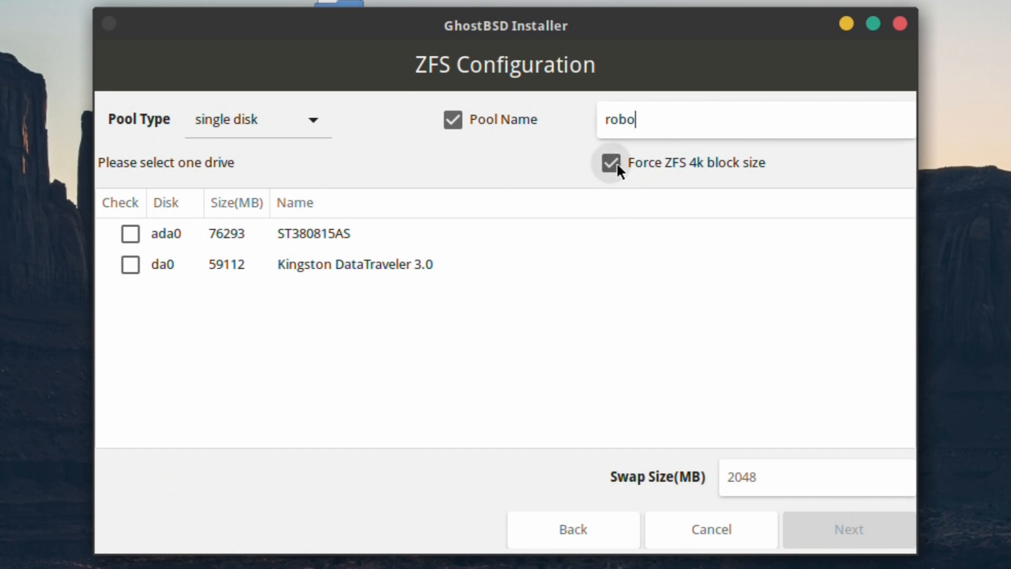
left_click(611, 162)
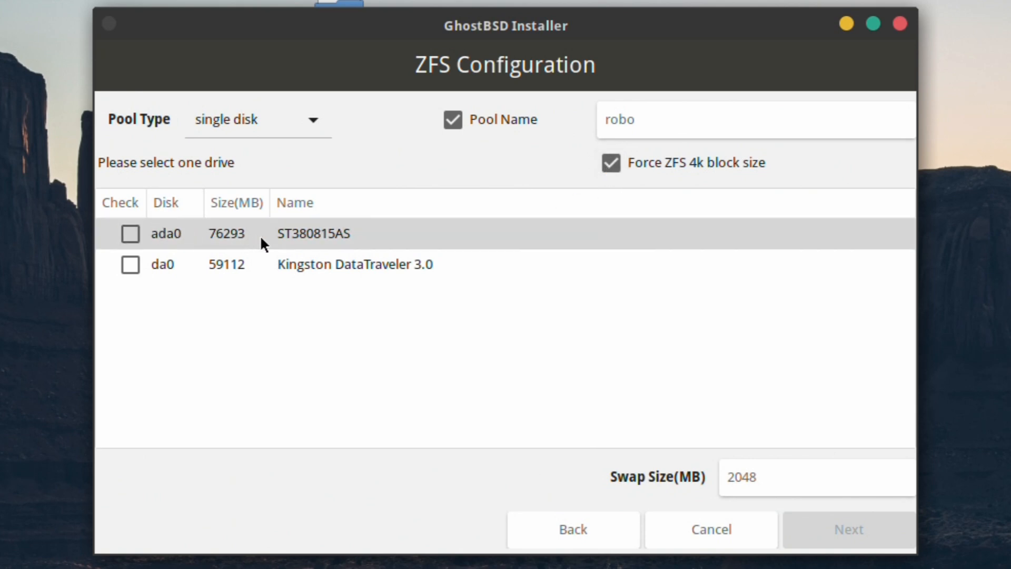
mouse_move(275, 340)
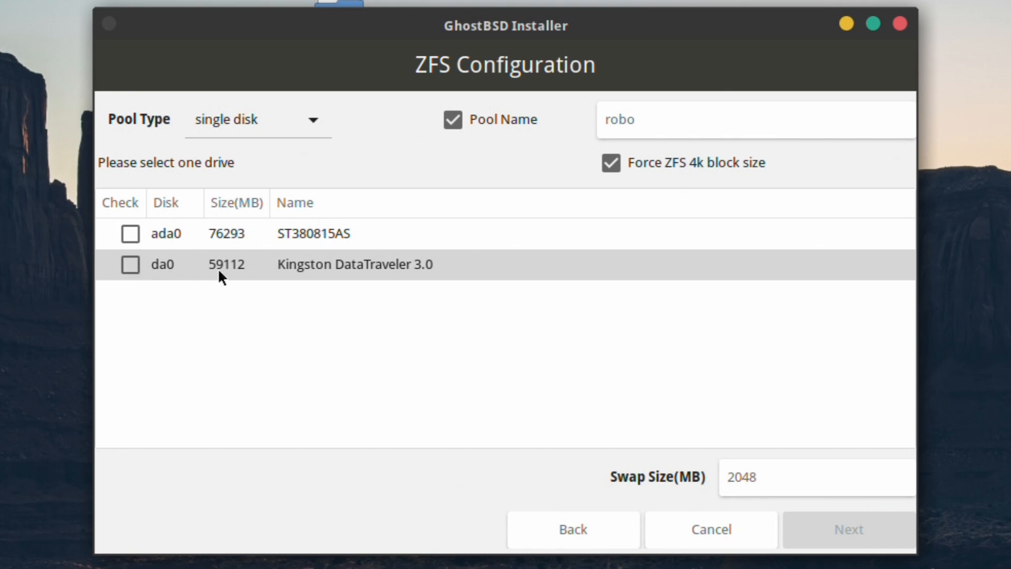
mouse_move(166, 234)
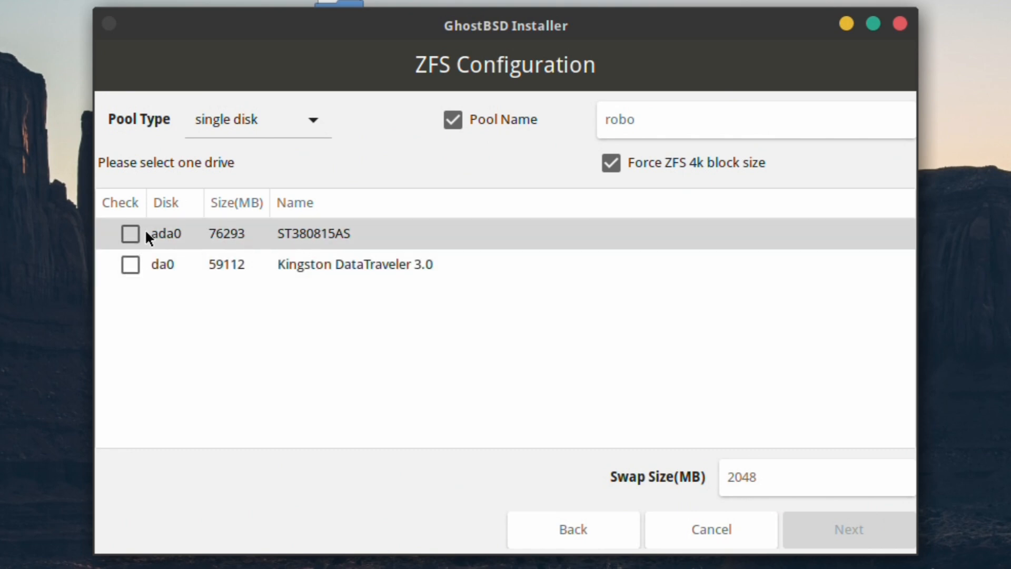
Select the ada0 drive for the pool and continue to Boot Option.
left_click(129, 233)
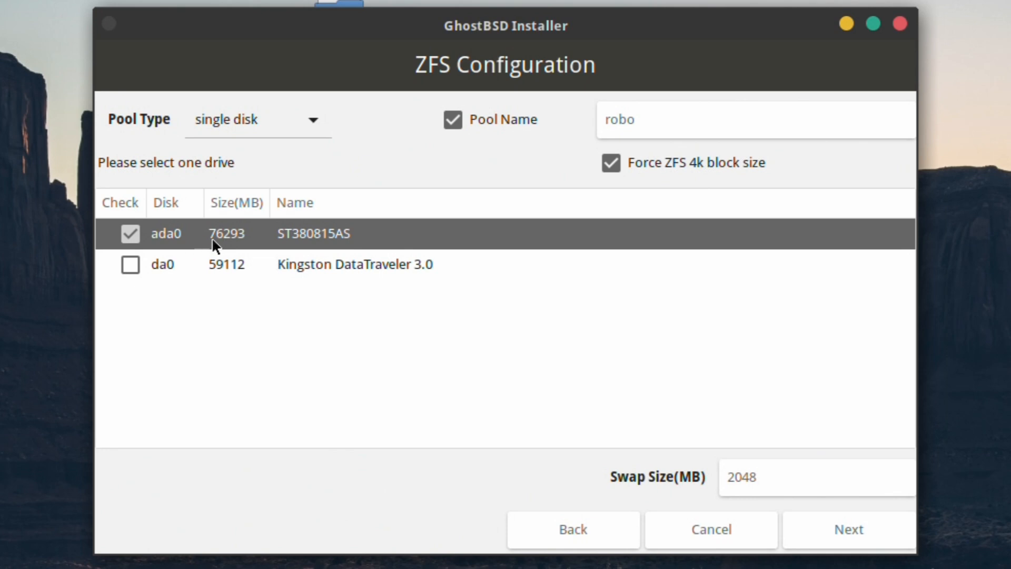
mouse_move(261, 237)
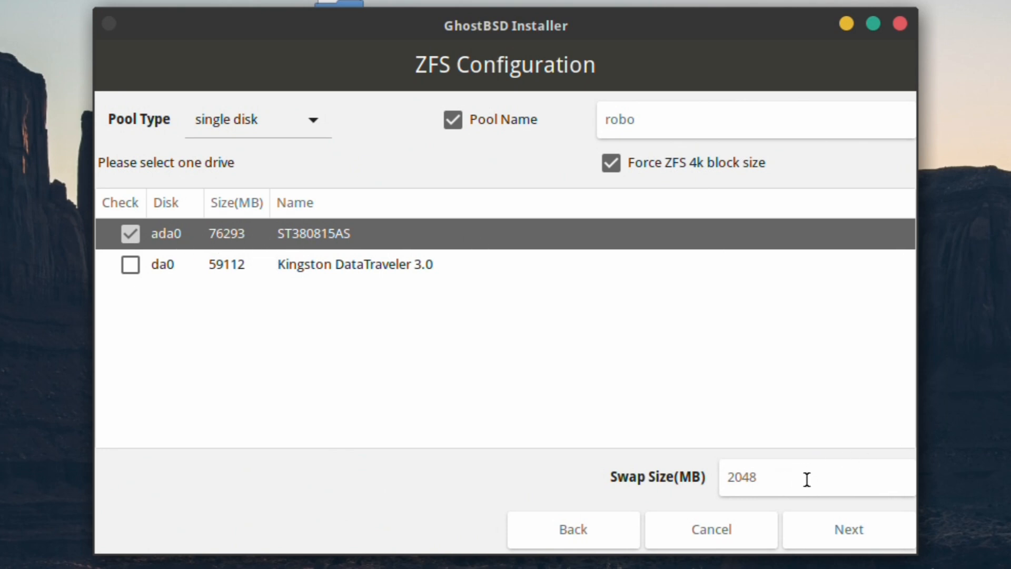
mouse_move(761, 465)
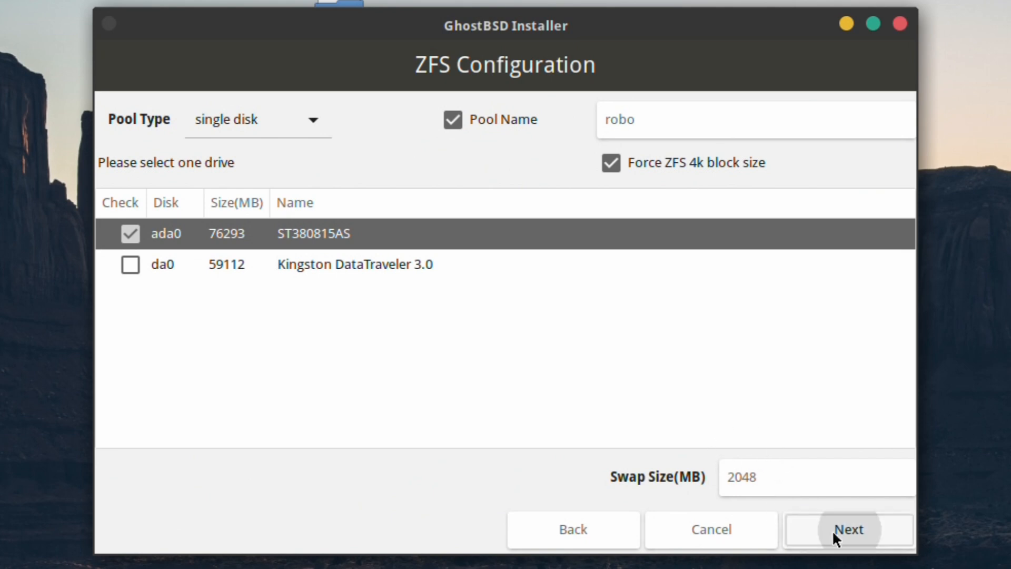
left_click(848, 529)
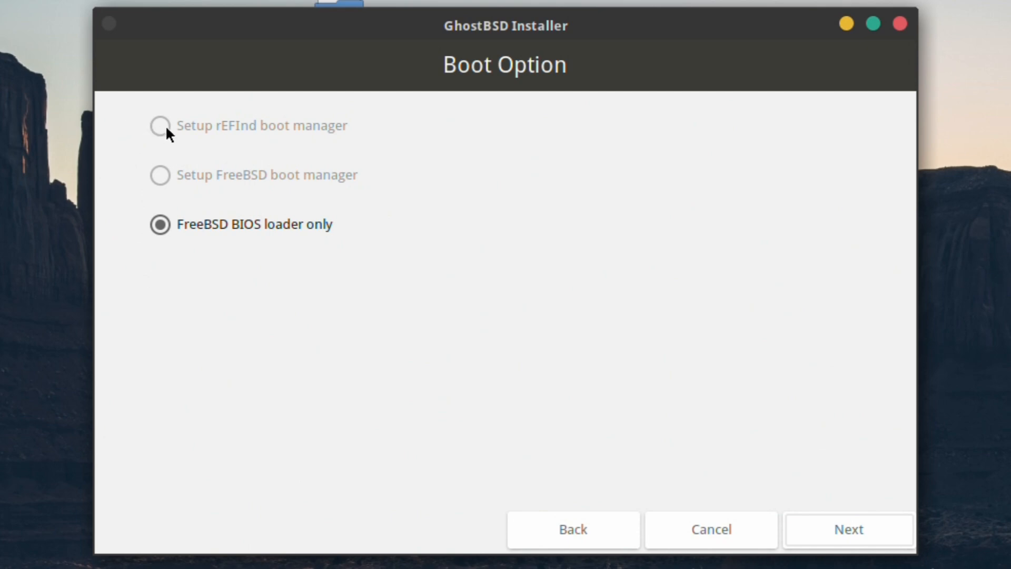
mouse_move(174, 128)
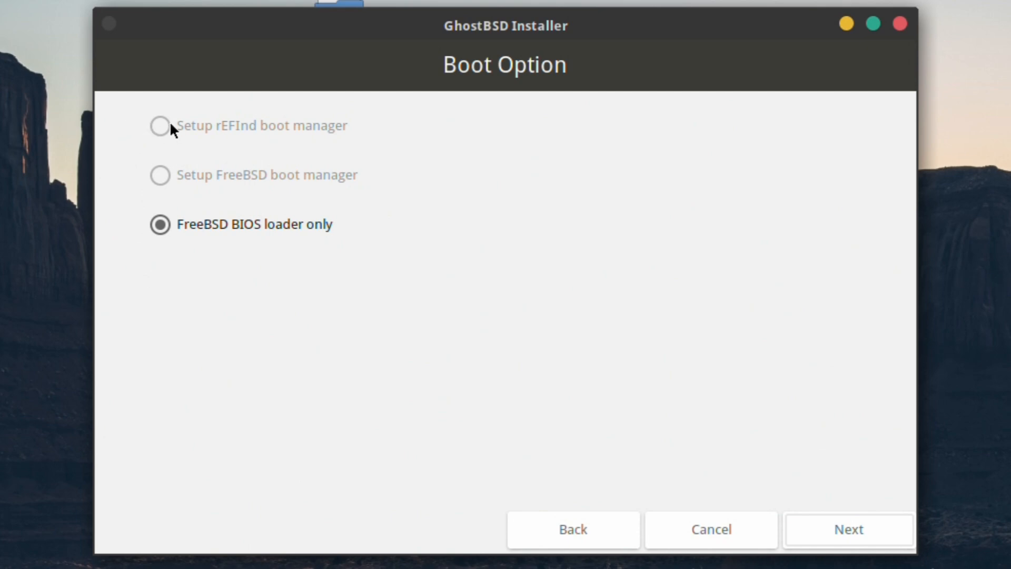
mouse_move(319, 126)
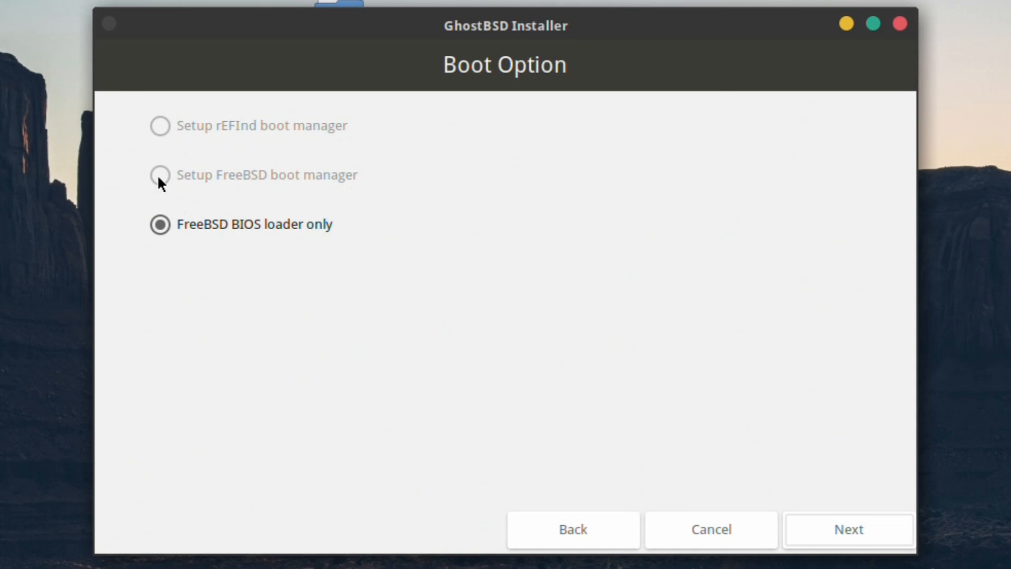
mouse_move(329, 191)
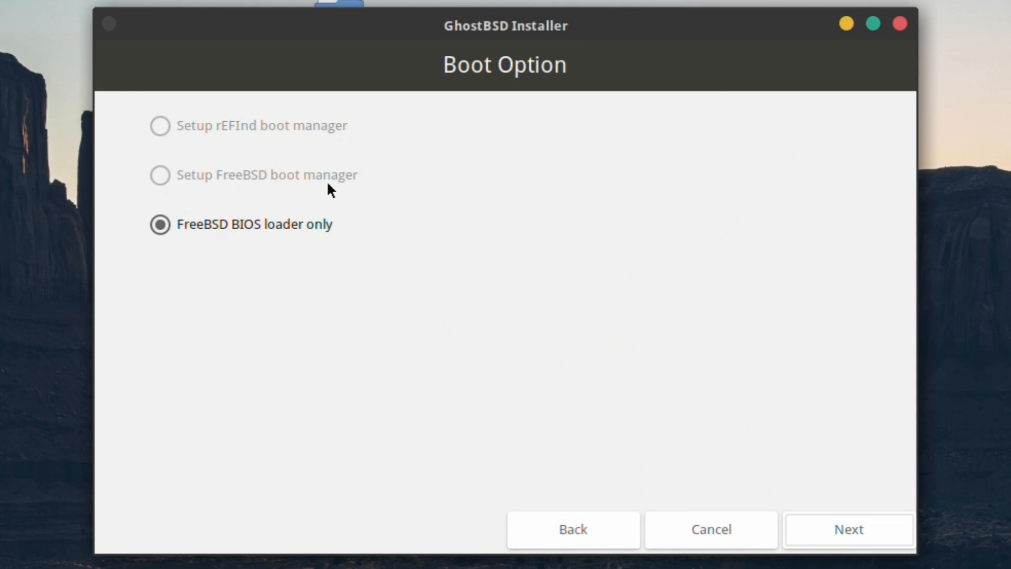
mouse_move(297, 184)
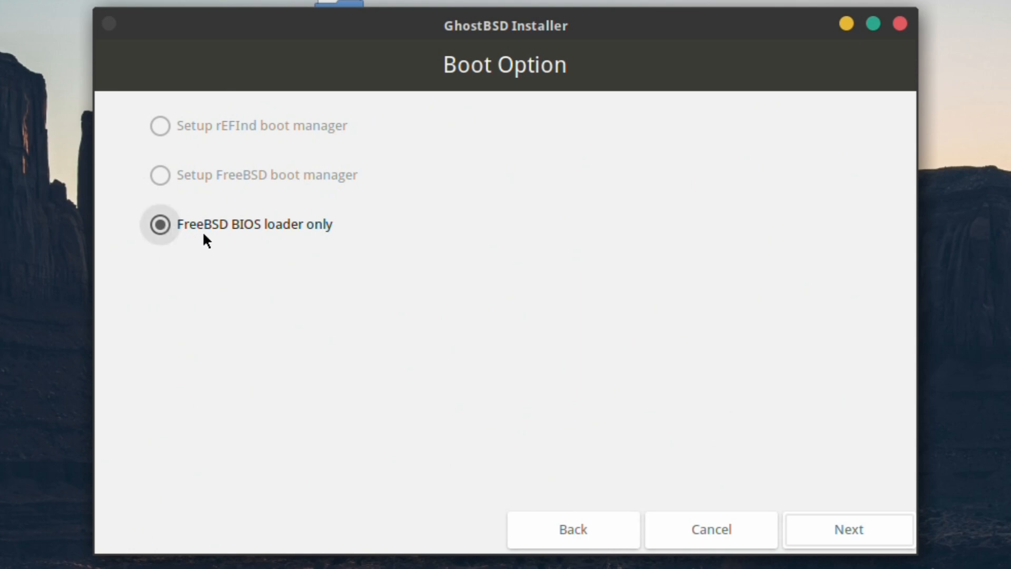
Keep FreeBSD BIOS loader only and continue to the root password step.
left_click(848, 528)
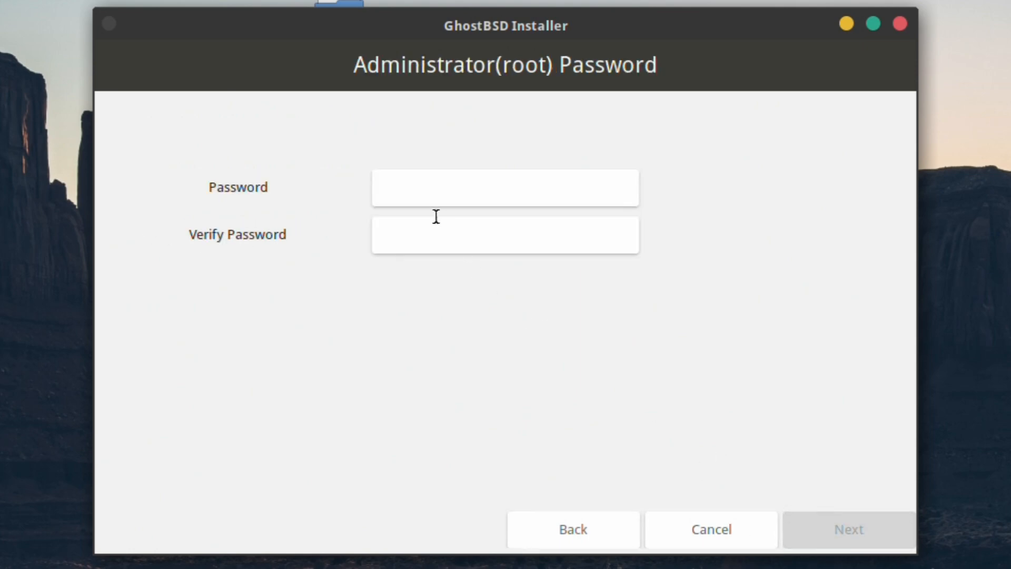
Enter and verify the administrator root password, then continue to User Setup.
left_click(505, 187)
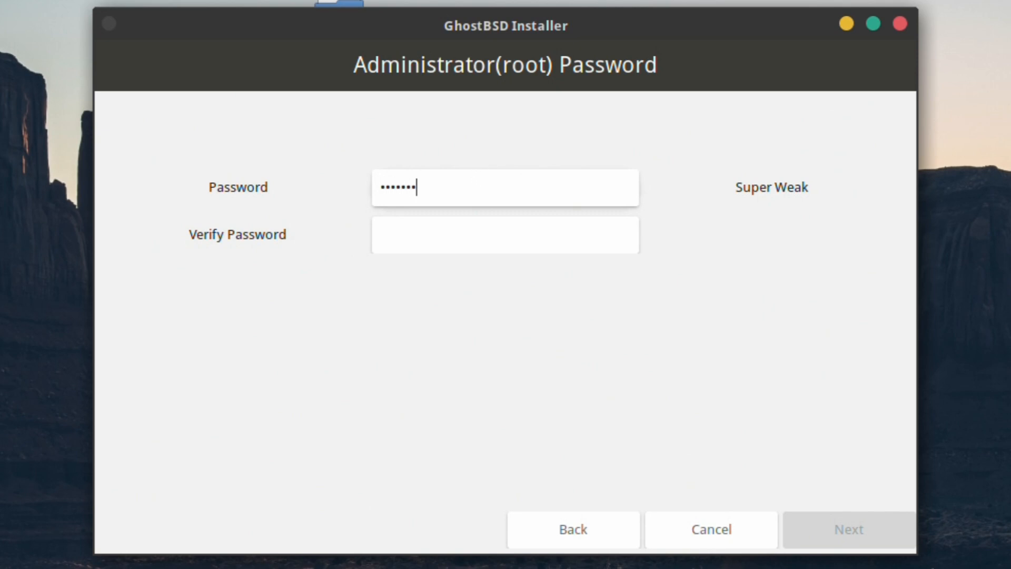
type("•")
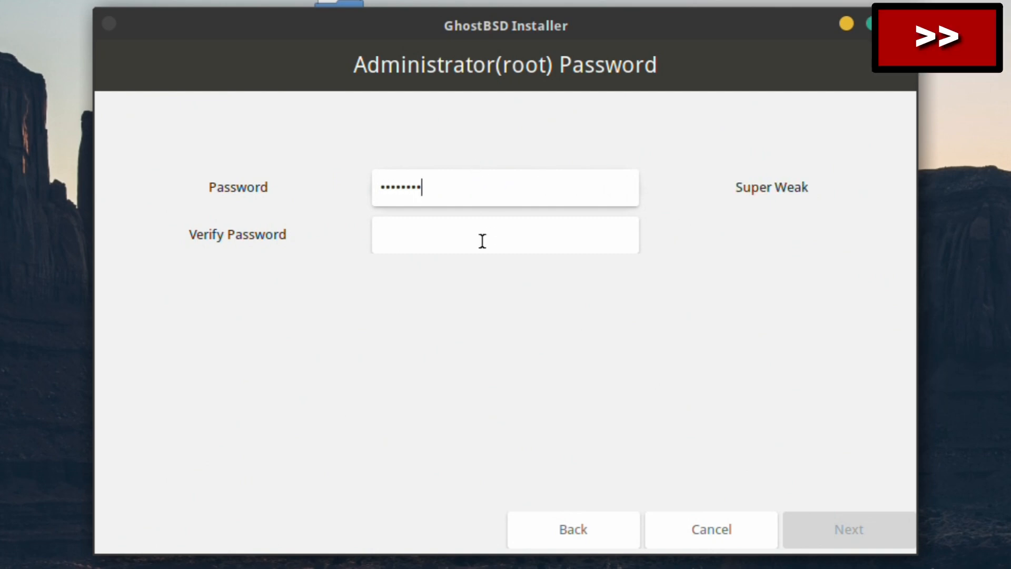
left_click(504, 234)
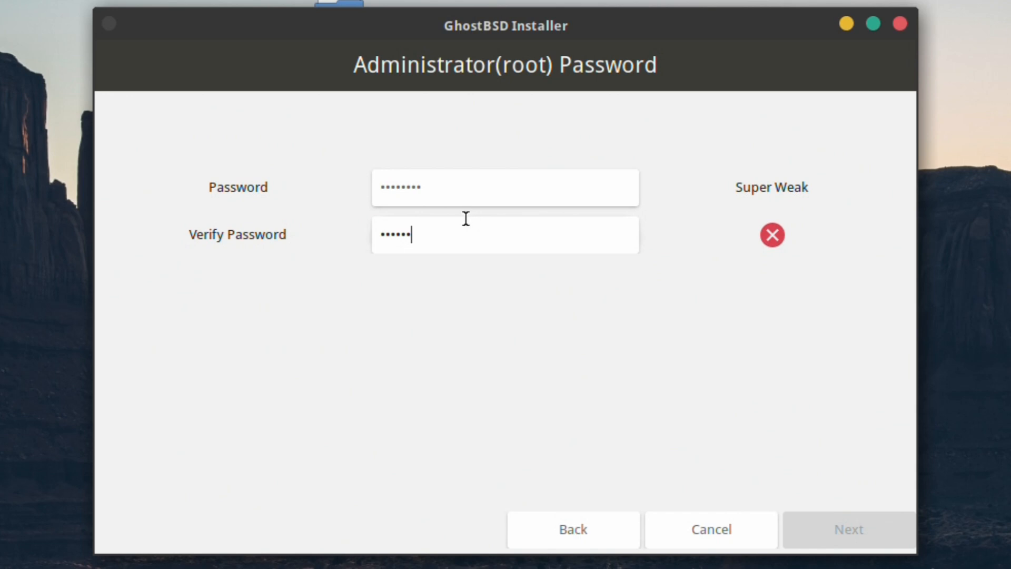
type("••")
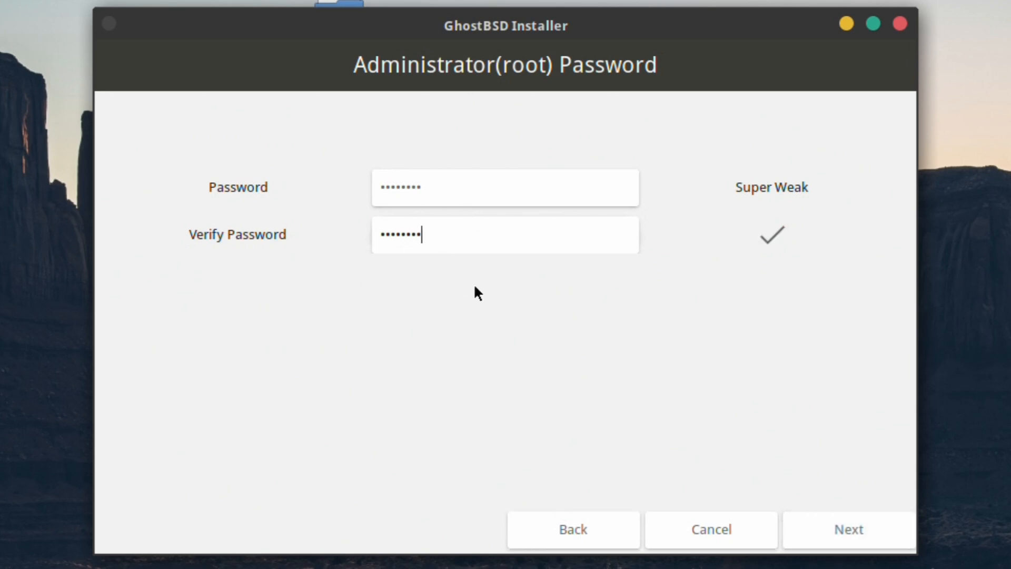
left_click(847, 528)
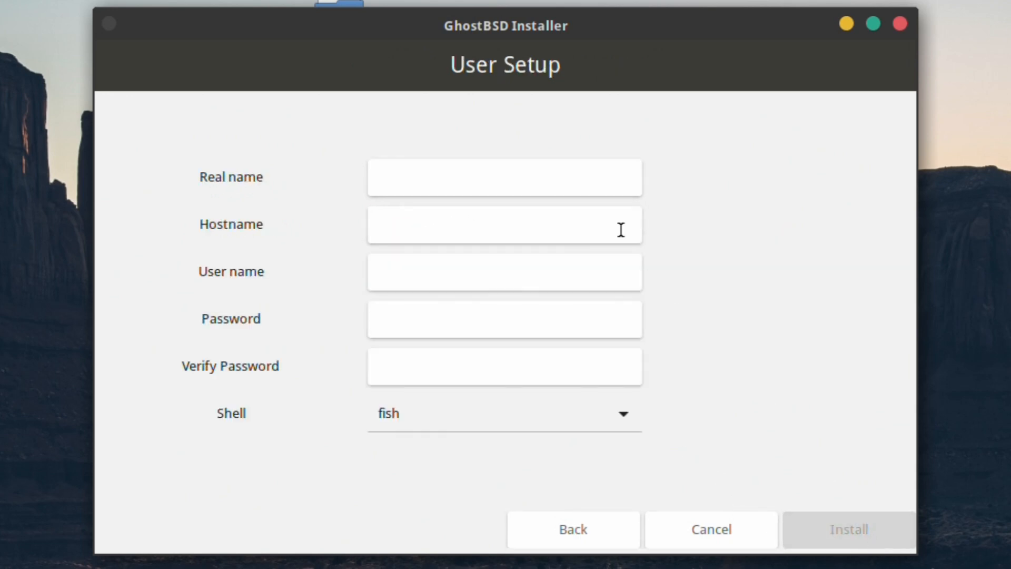
Enter real name RoboNuggie, auto-filling hostname robonuggie-ghostbsd-pc and user name robonuggie, then start the password.
left_click(505, 177)
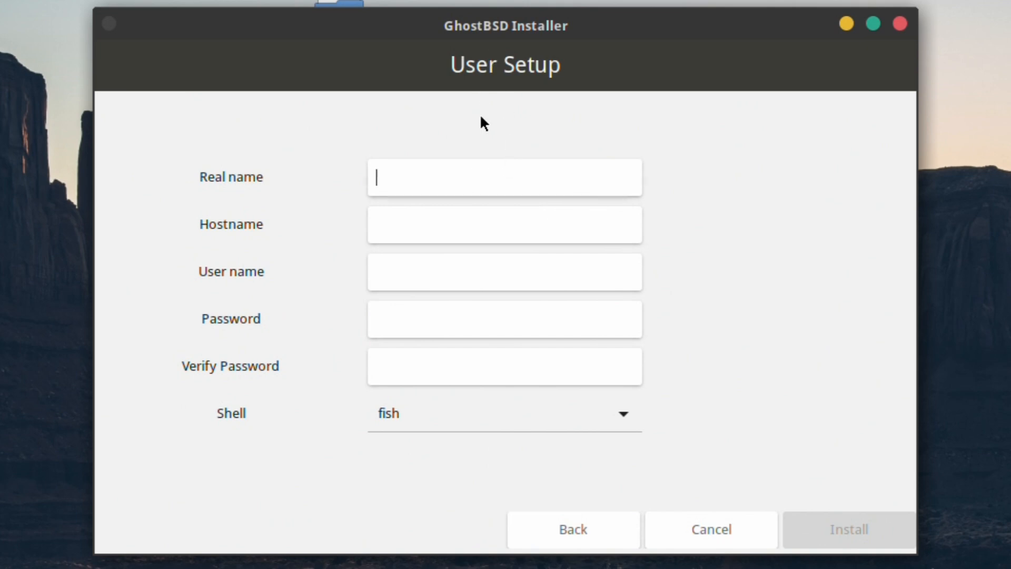
mouse_move(442, 160)
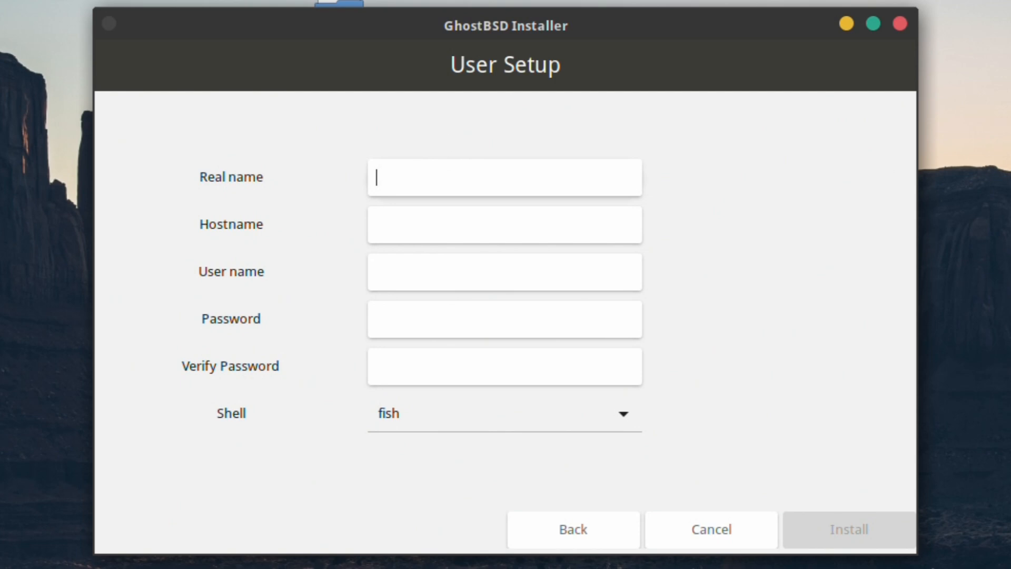
type("RoboNu")
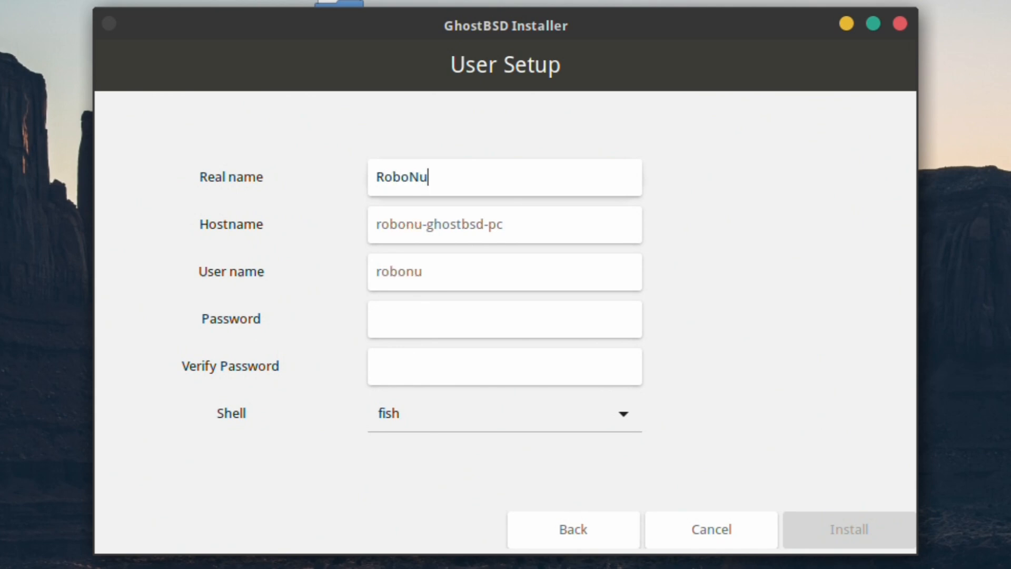
type("ggie")
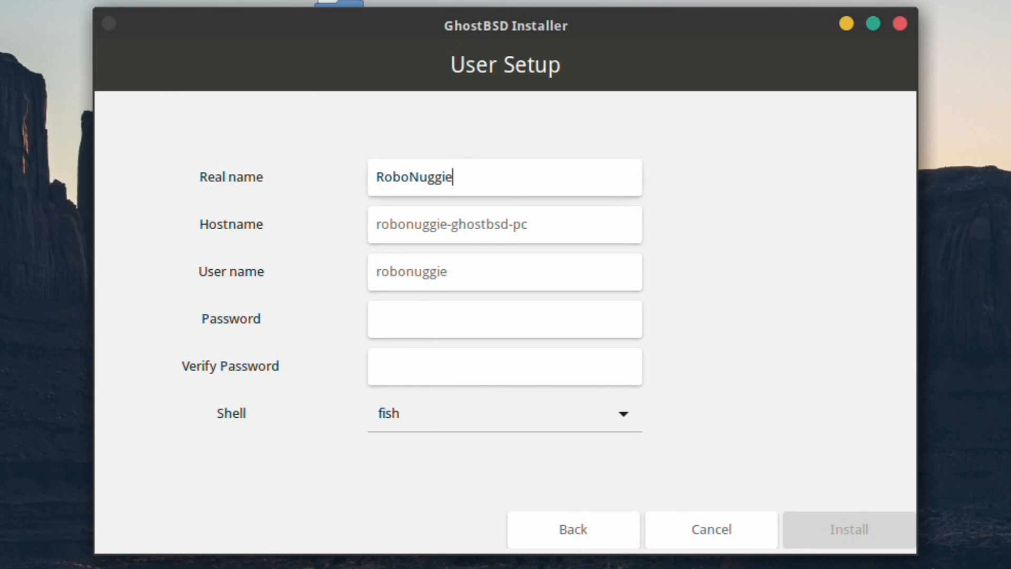
mouse_move(427, 188)
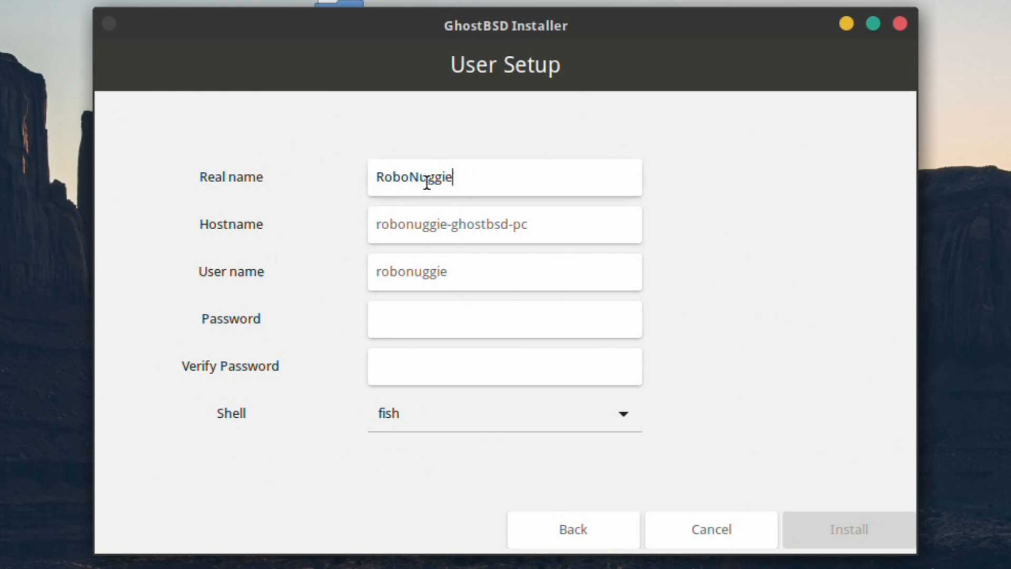
key("BackSpace")
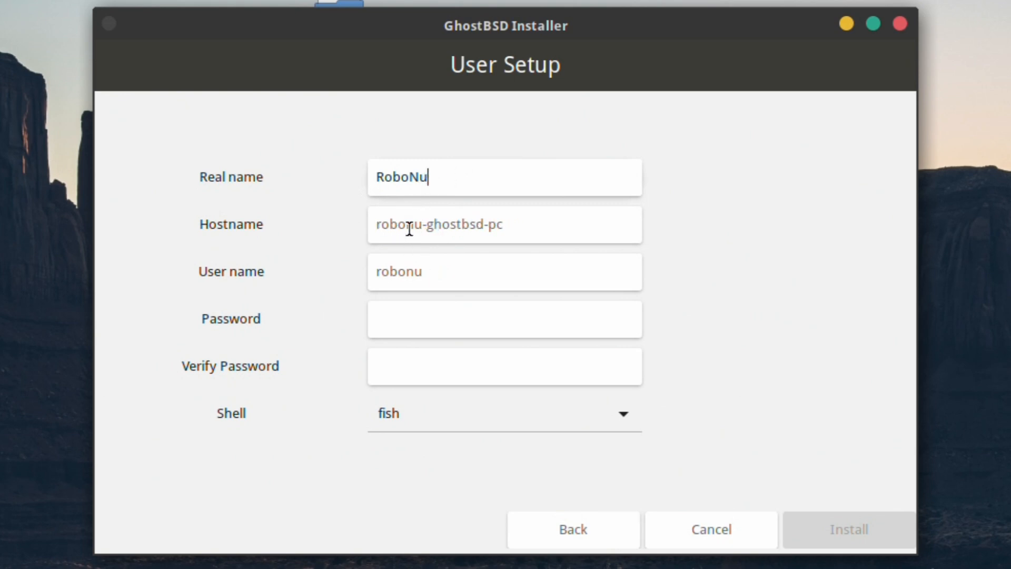
type("hello")
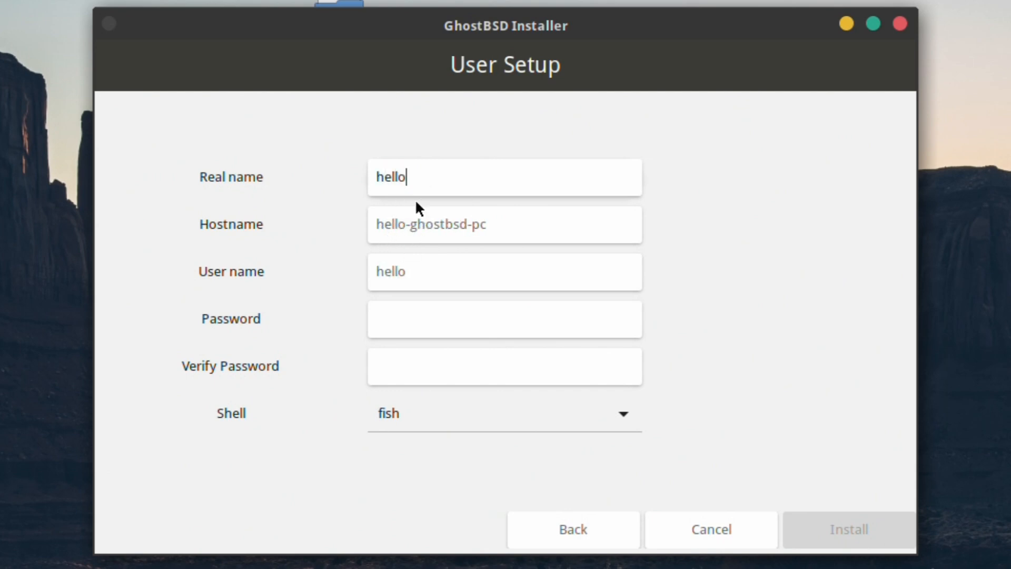
double_click(389, 177)
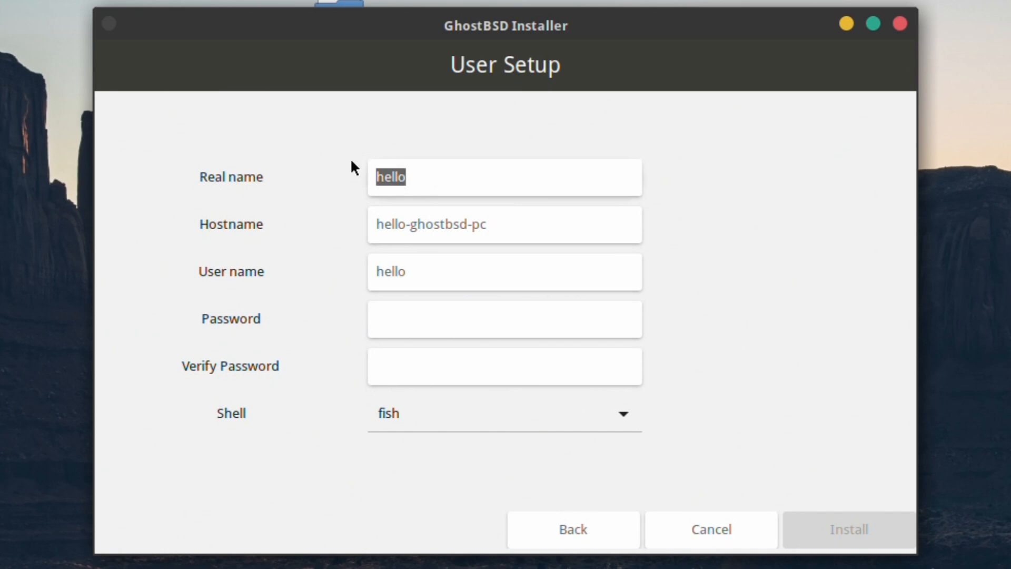
type("RoboNuggie")
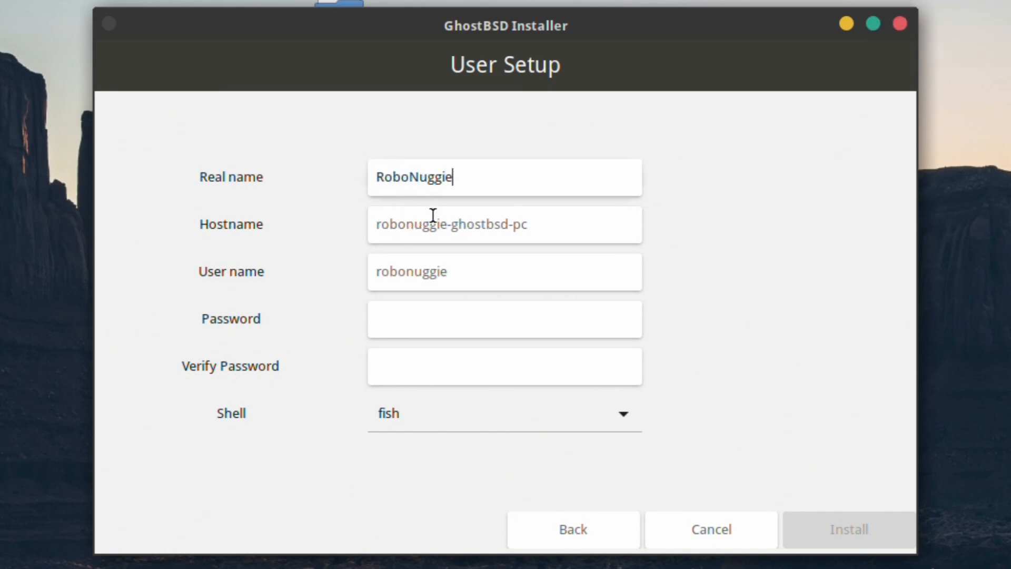
left_click(504, 318)
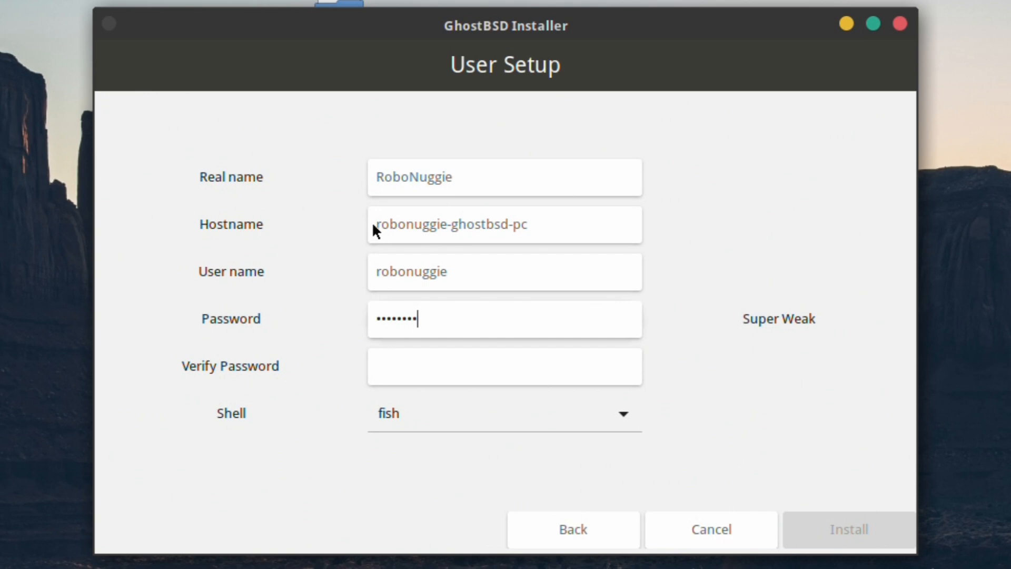
Set the user's shell to sh and start installing GhostBSD to disk.
left_click(505, 413)
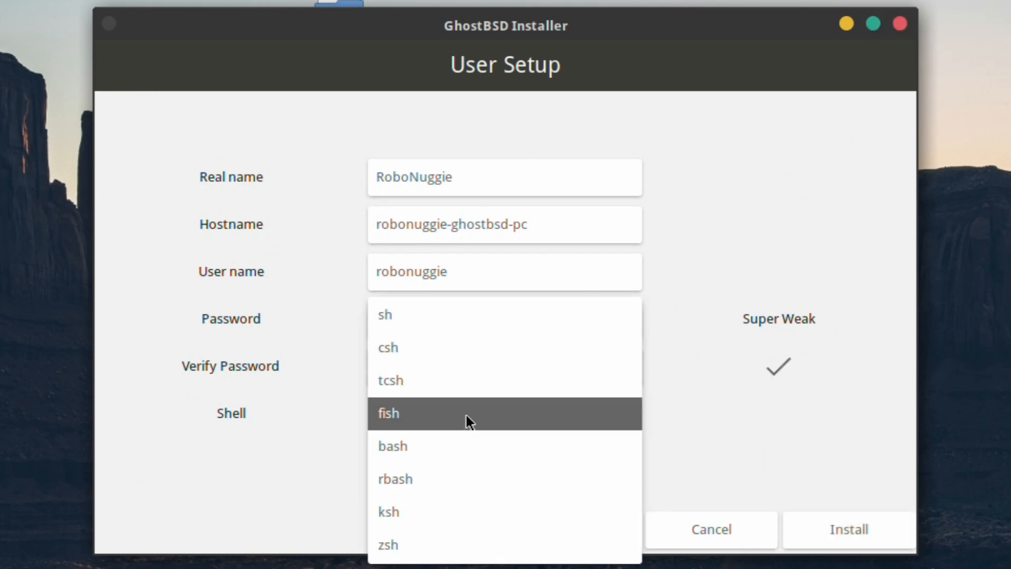
mouse_move(502, 440)
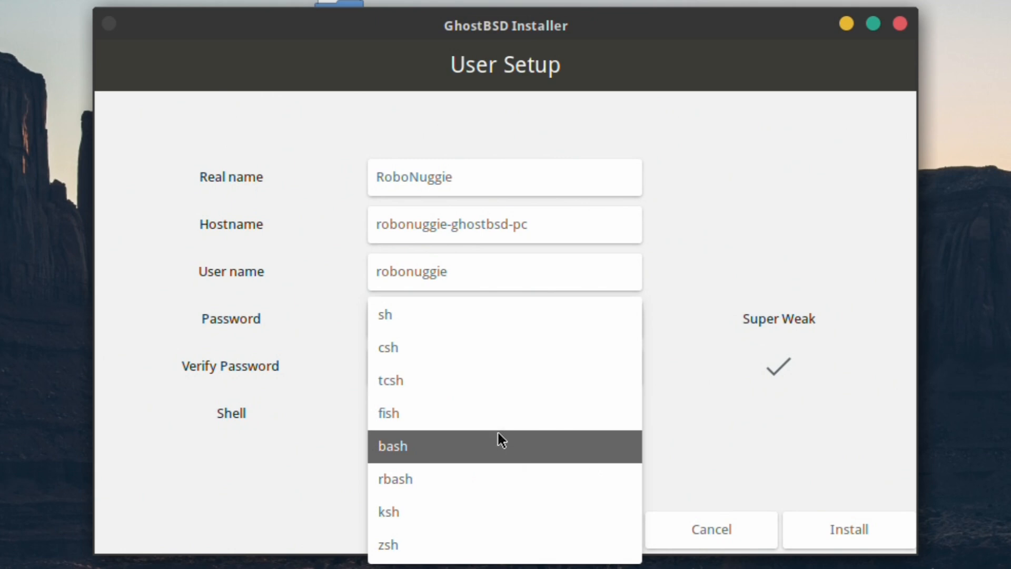
mouse_move(403, 315)
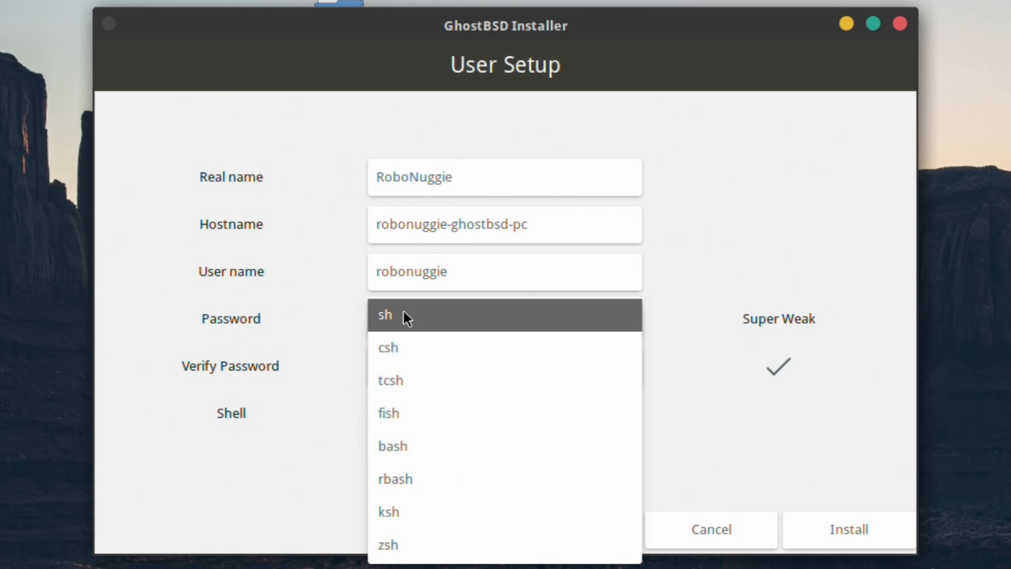
mouse_move(416, 349)
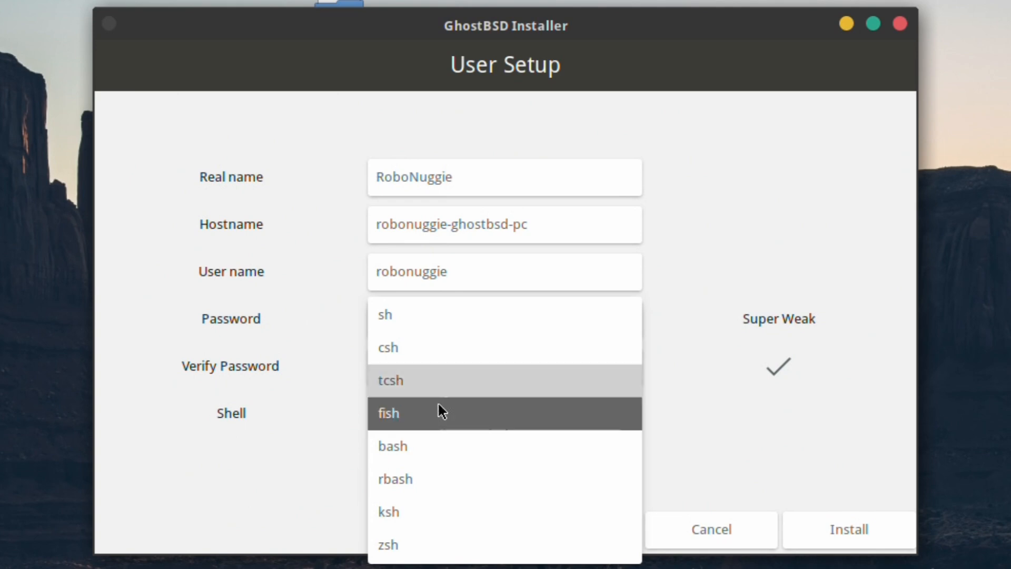
mouse_move(438, 468)
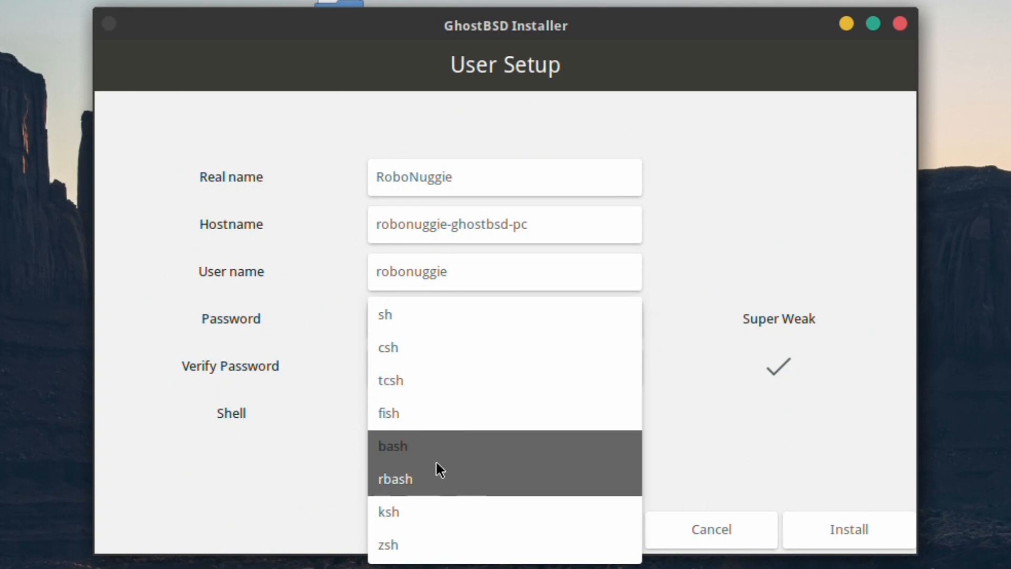
mouse_move(419, 547)
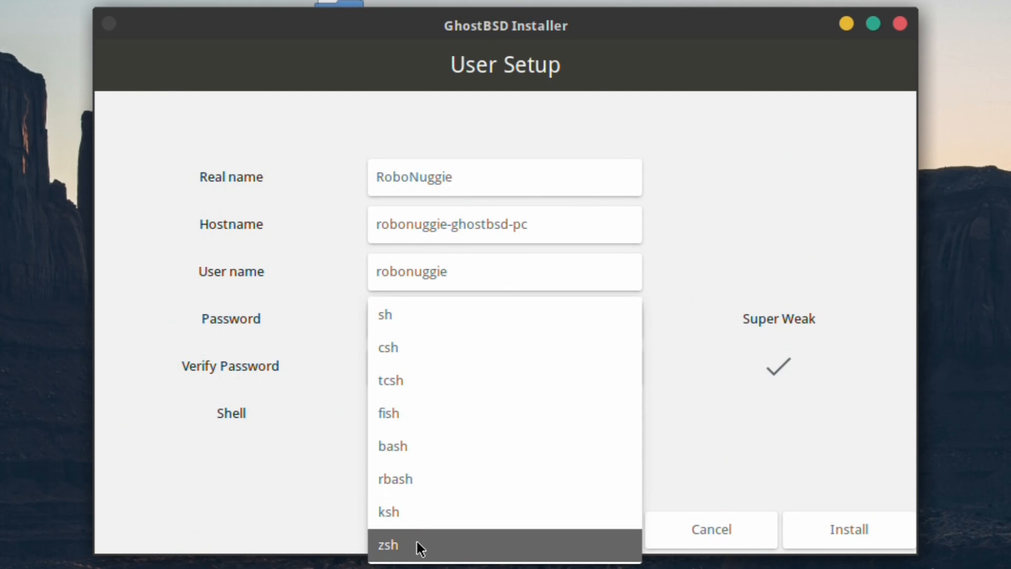
mouse_move(471, 445)
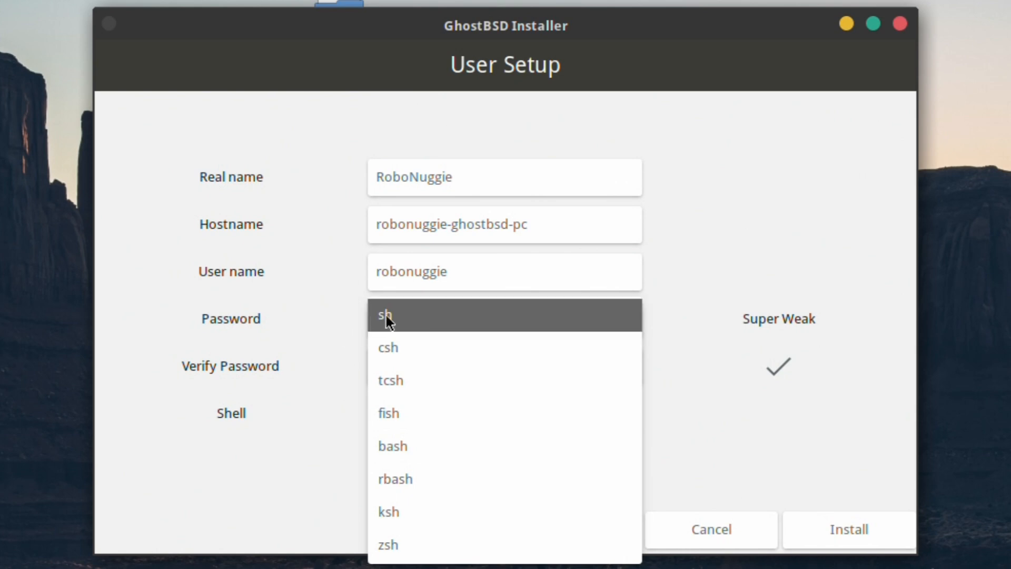
left_click(387, 316)
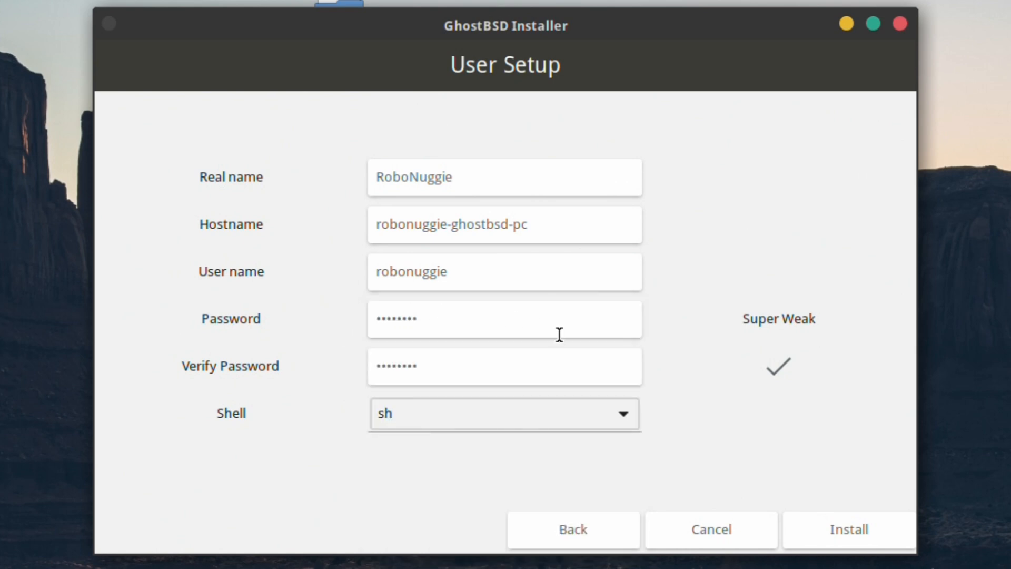
mouse_move(562, 310)
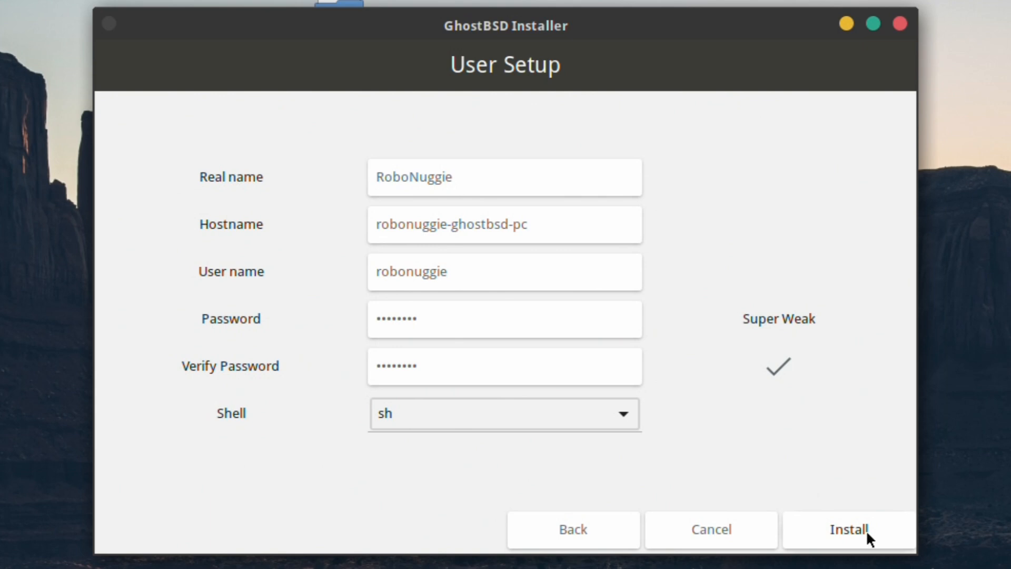
left_click(847, 529)
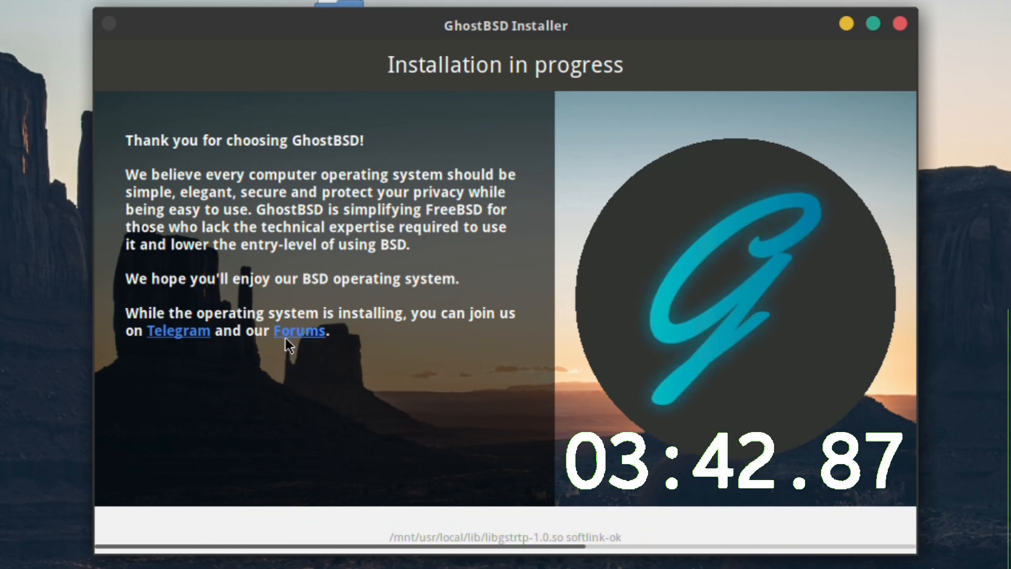
mouse_move(321, 303)
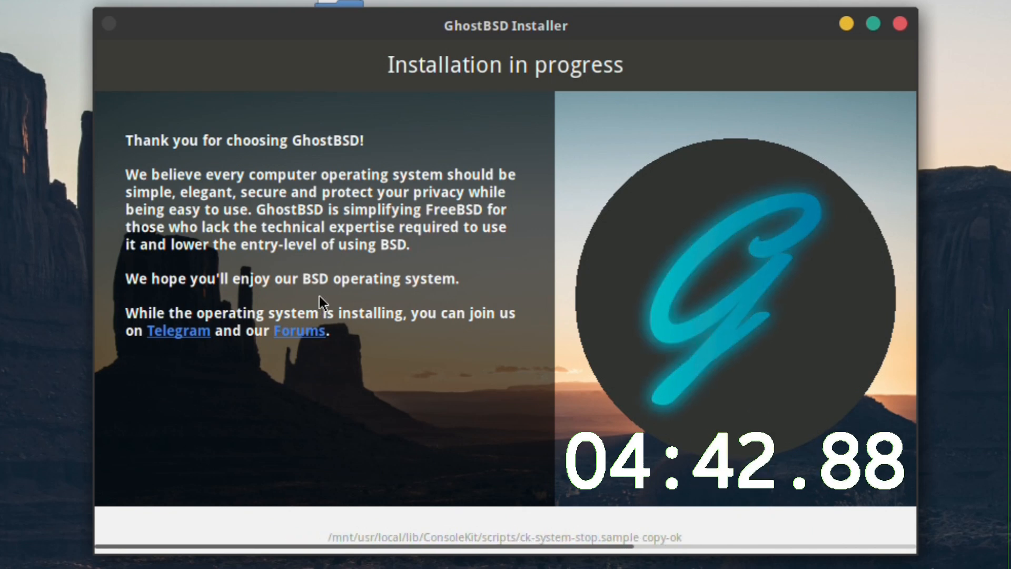
mouse_move(349, 282)
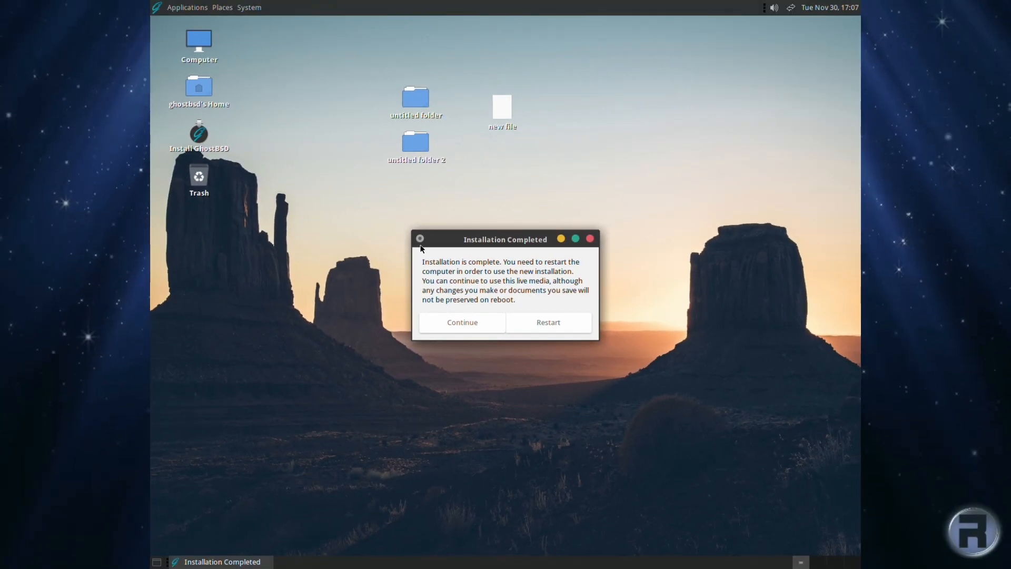
Restart from the Installation Completed dialog into the installed system's login screen.
left_click(548, 323)
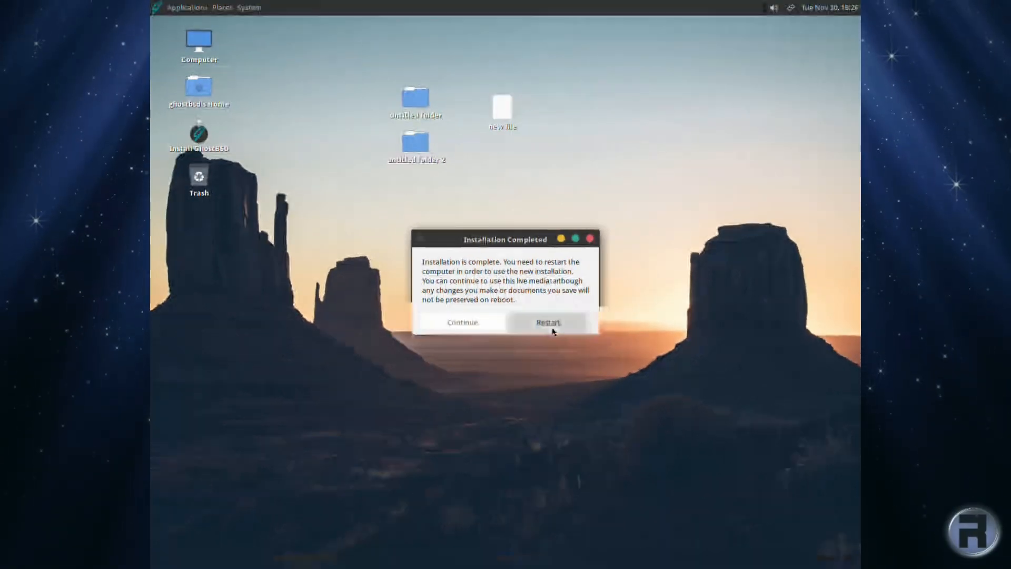
left_click(548, 322)
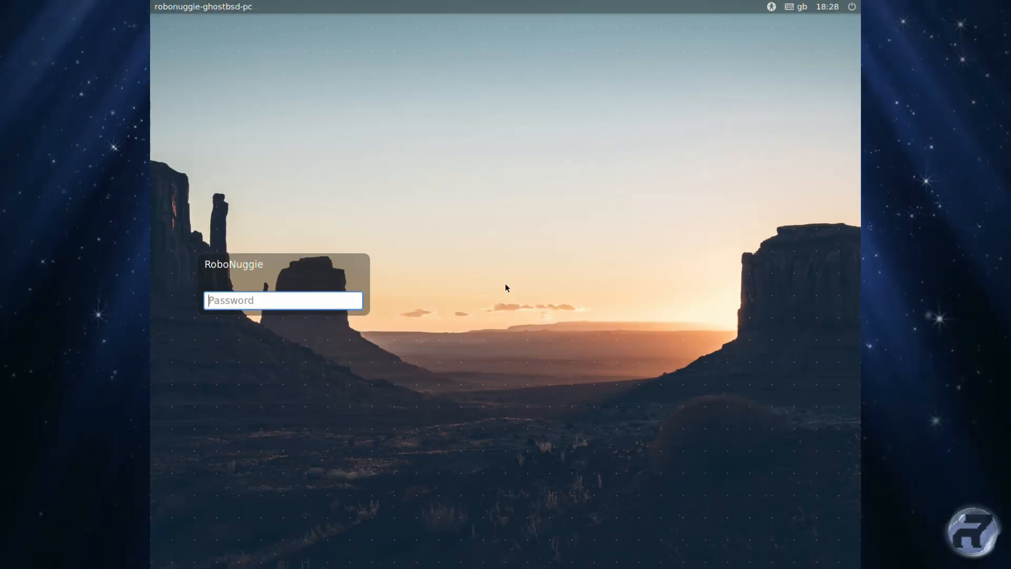
Enter RoboNuggie's password, glance at the accessibility menu, and log in to the MATE desktop.
type("••")
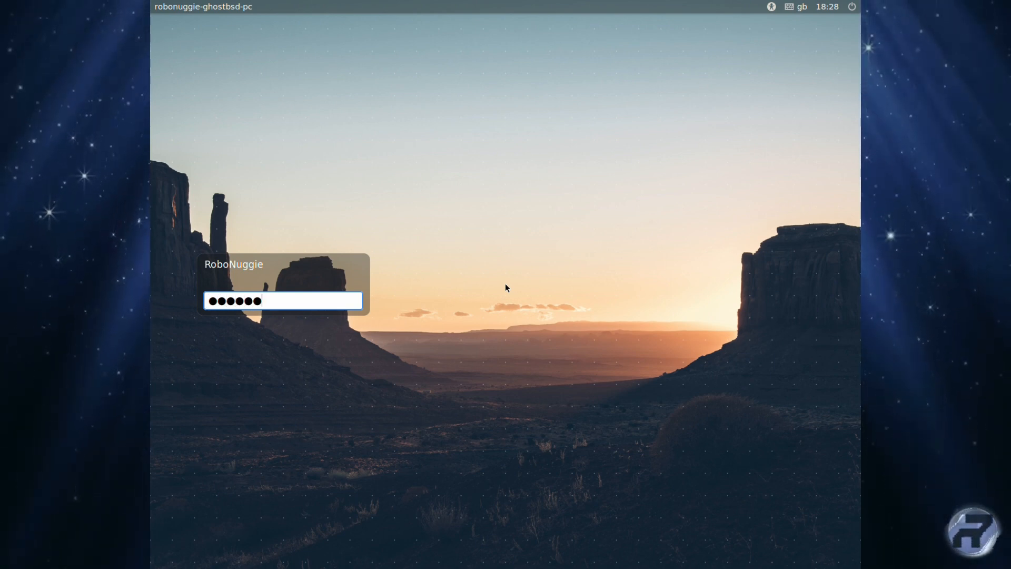
type("••")
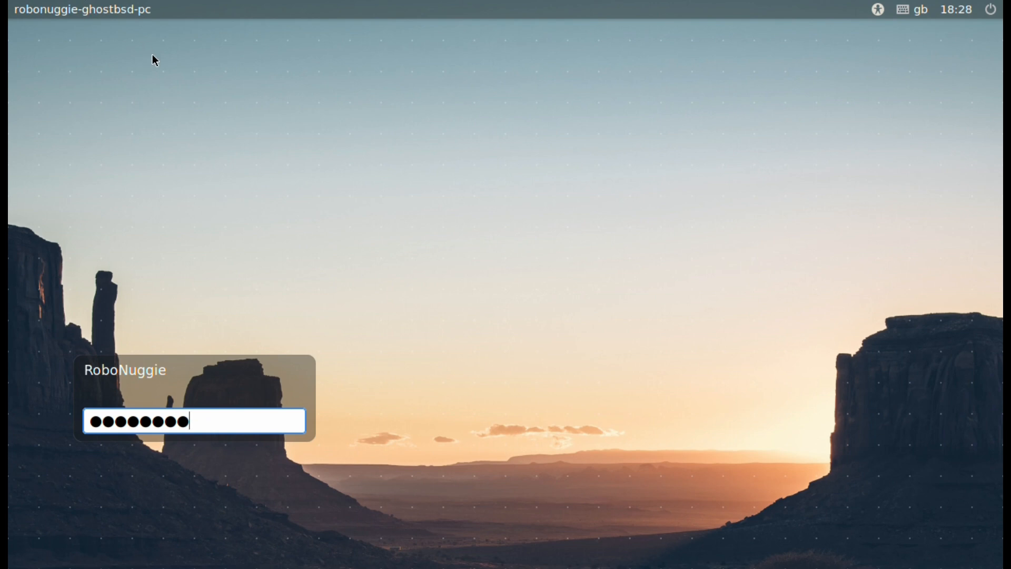
left_click(878, 9)
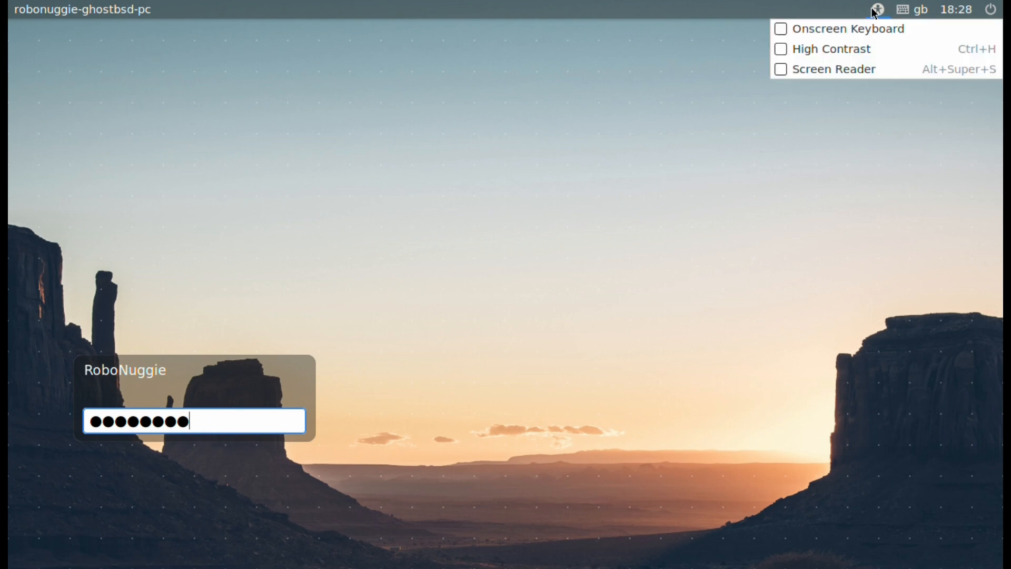
mouse_move(836, 69)
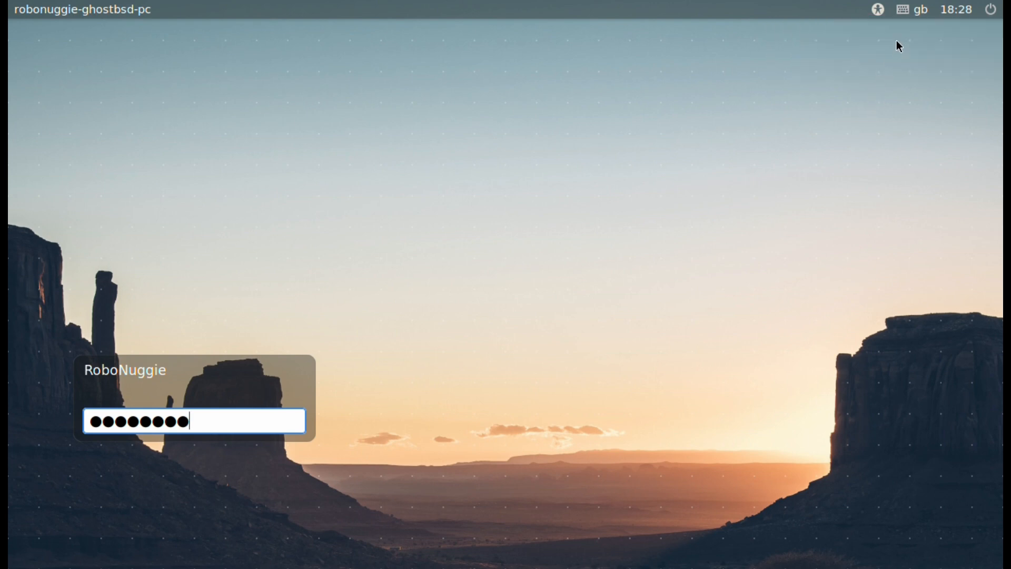
mouse_move(909, 36)
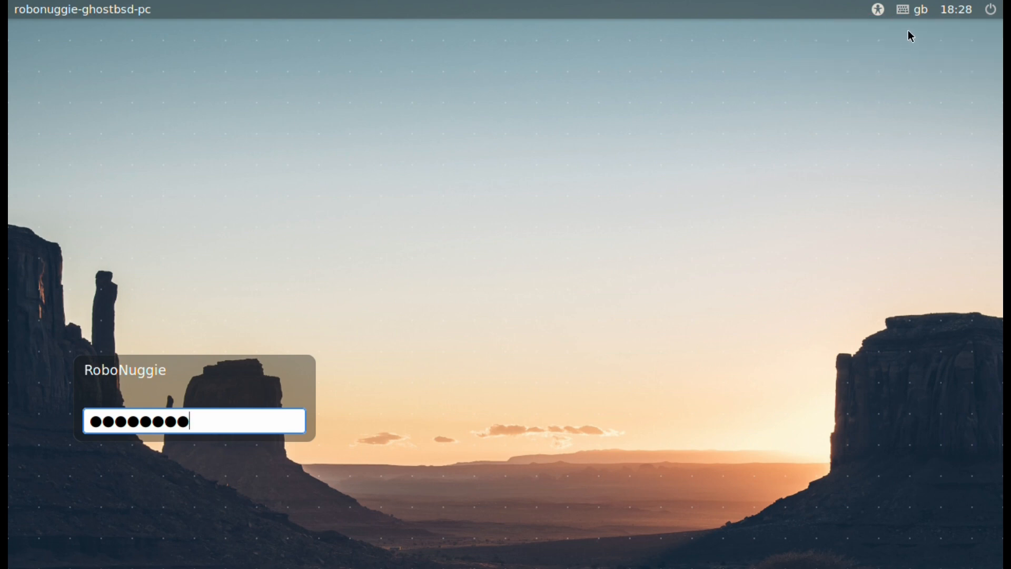
left_click(957, 10)
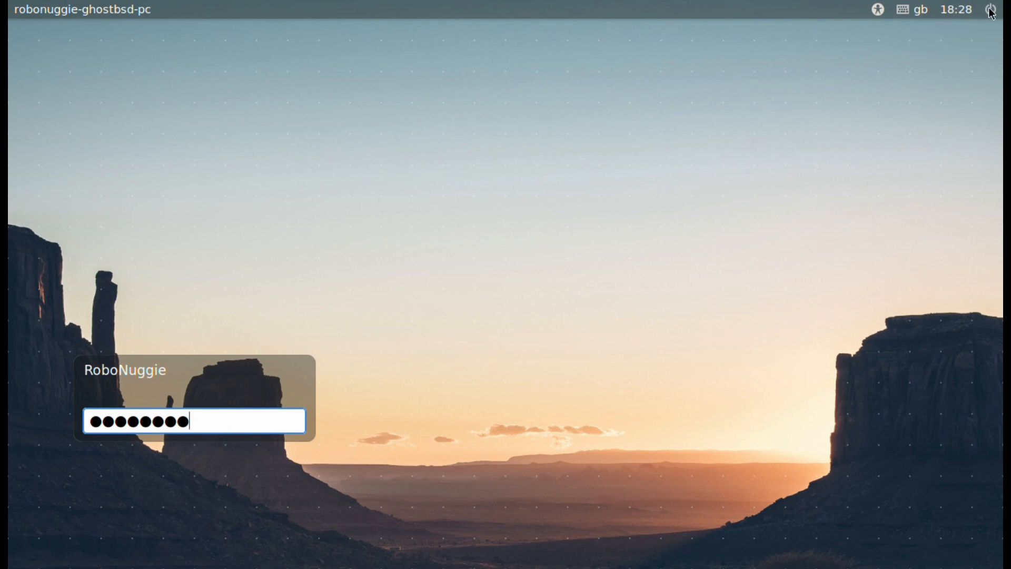
mouse_move(929, 127)
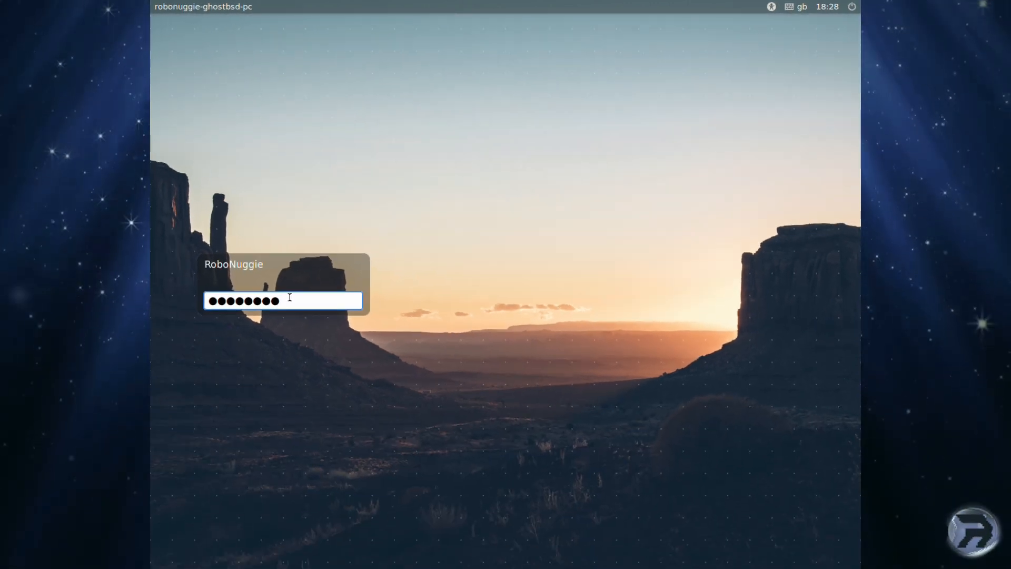
key("Return")
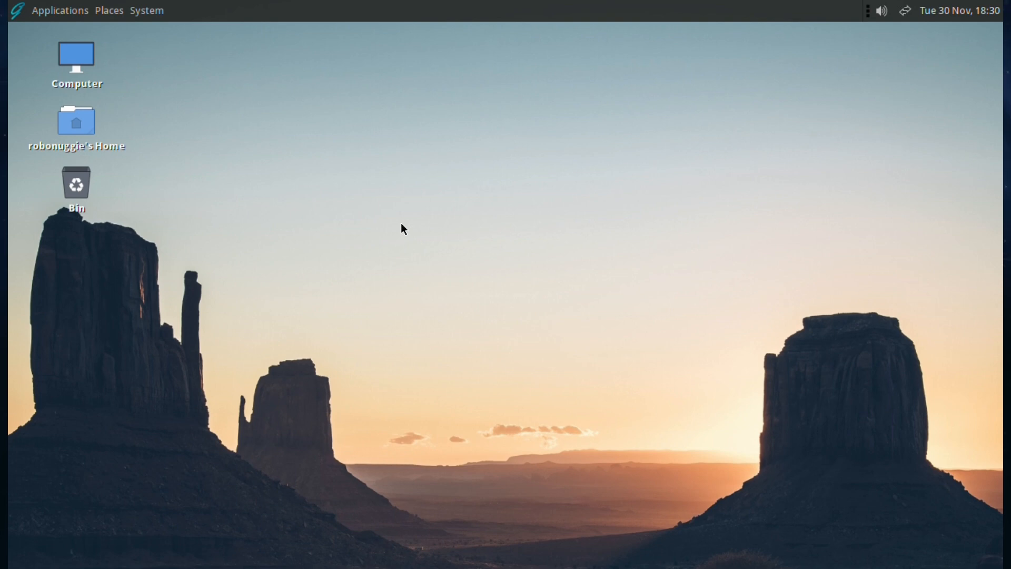
mouse_move(382, 213)
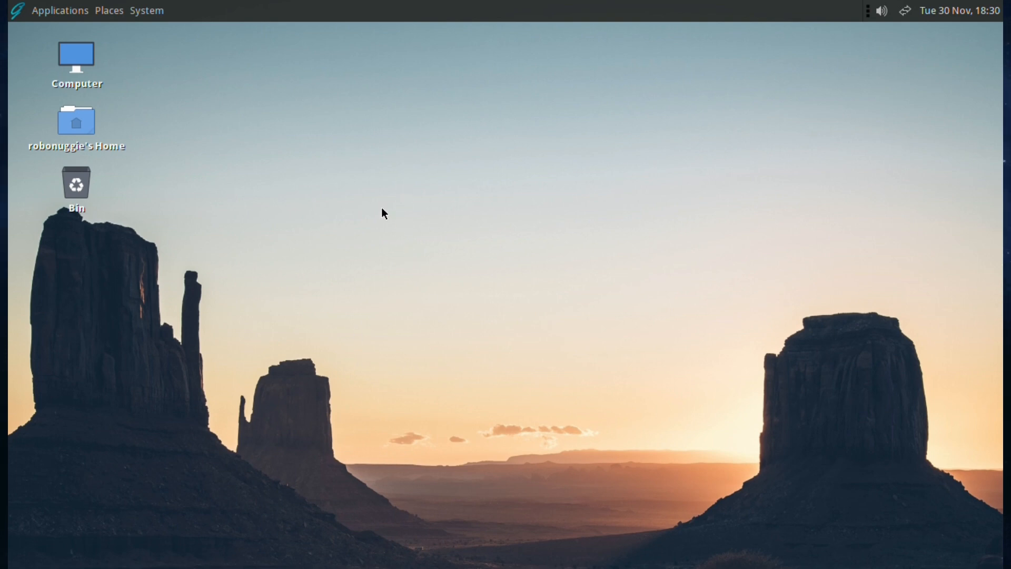
mouse_move(467, 198)
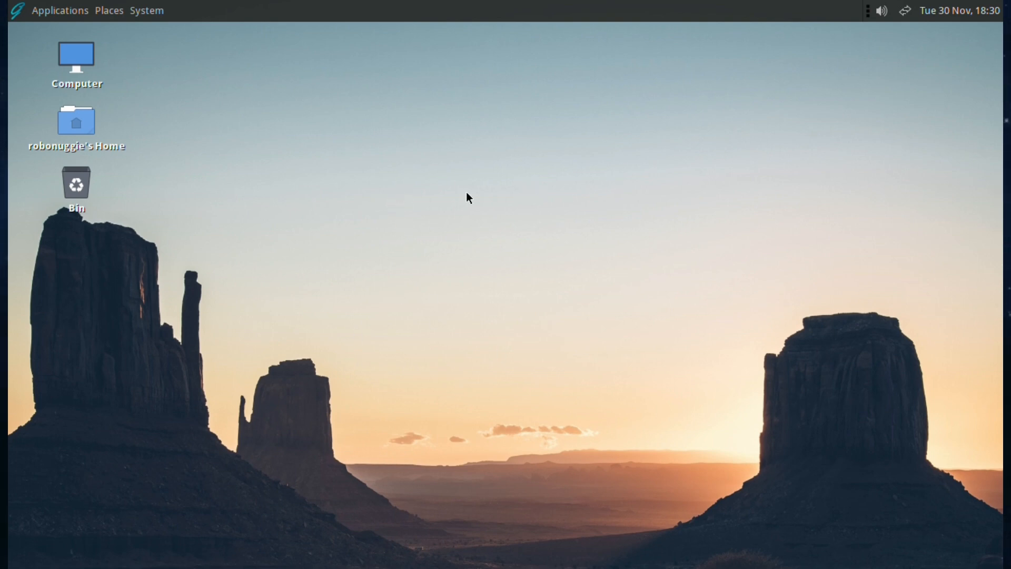
mouse_move(450, 237)
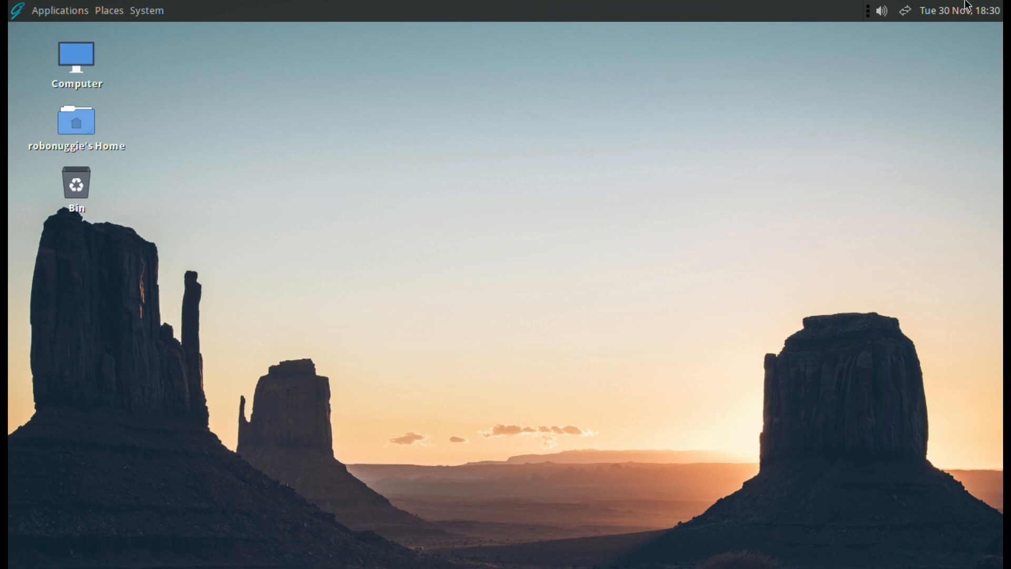
mouse_move(9, 44)
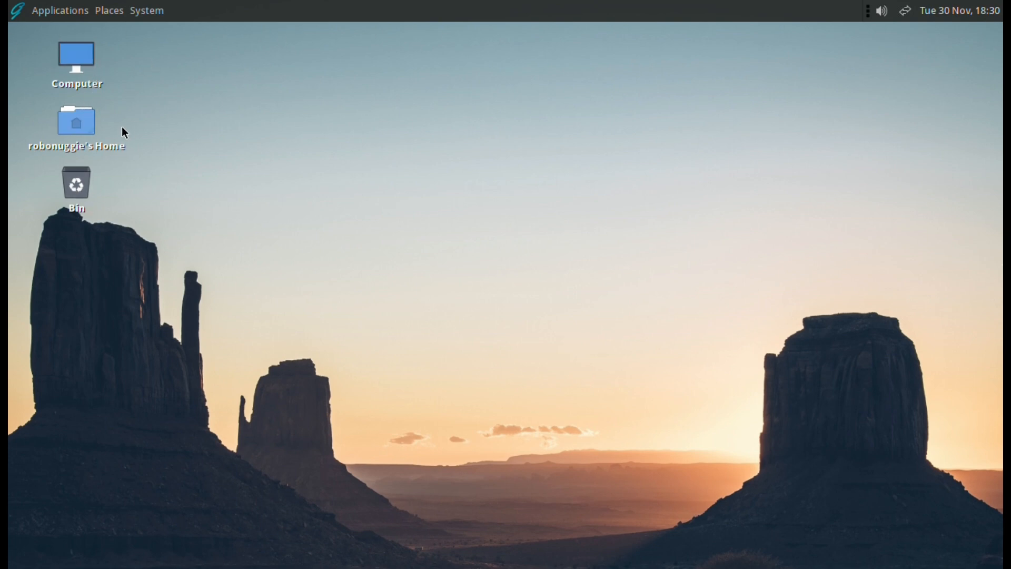
Browse the Applications, Places and System panel menus, then dismiss them on the empty desktop.
left_click(59, 11)
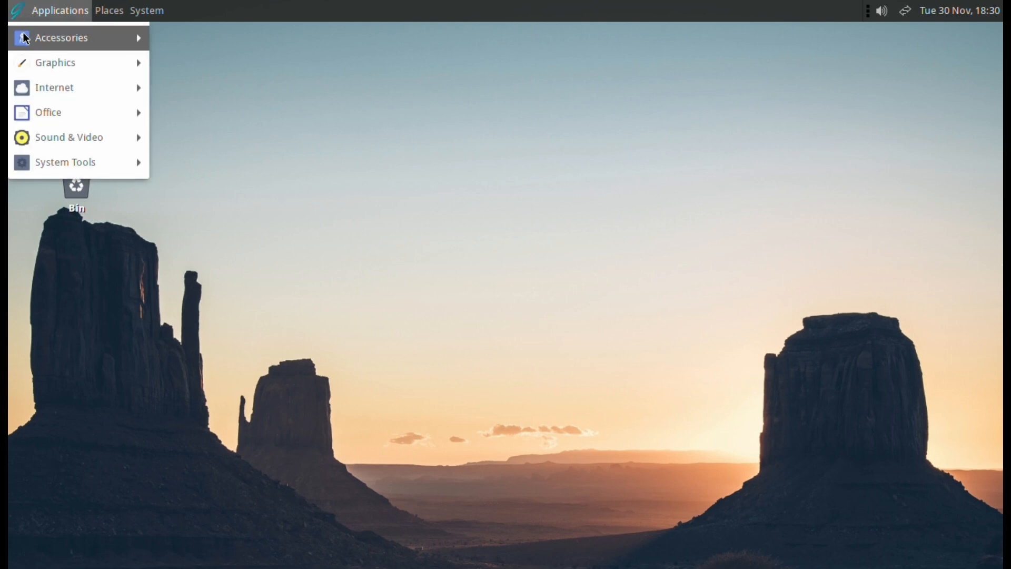
mouse_move(69, 137)
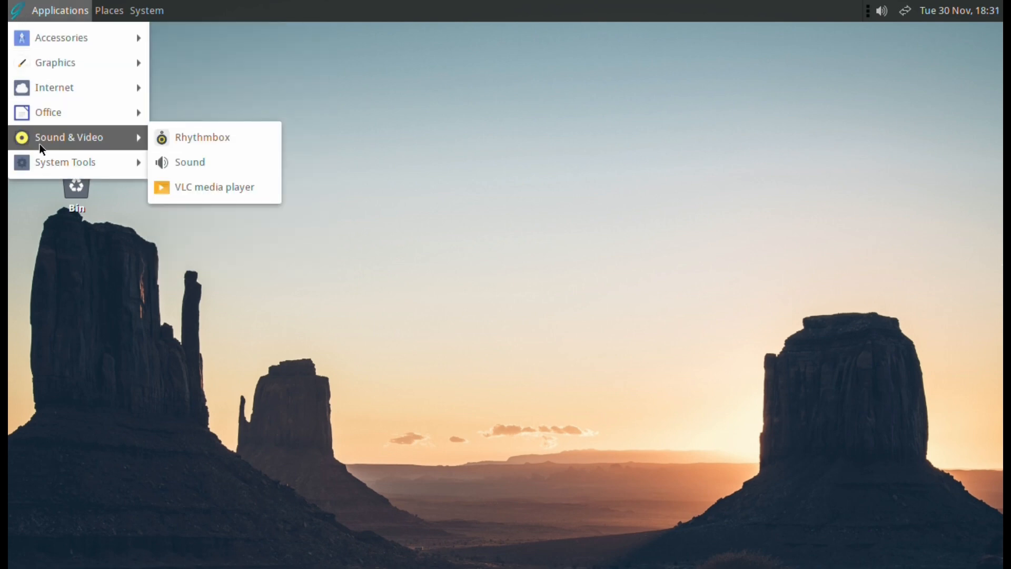
left_click(108, 11)
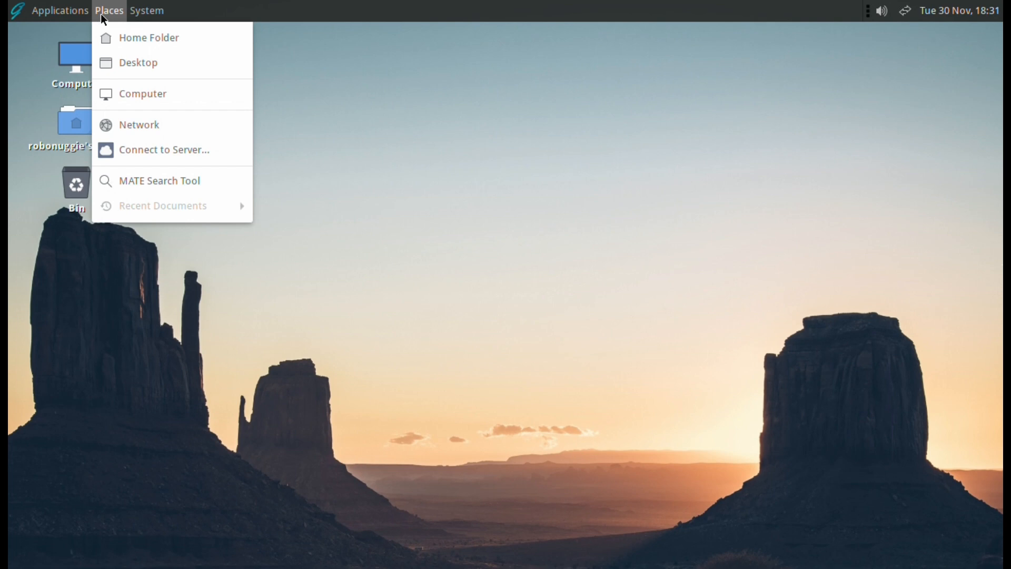
mouse_move(136, 30)
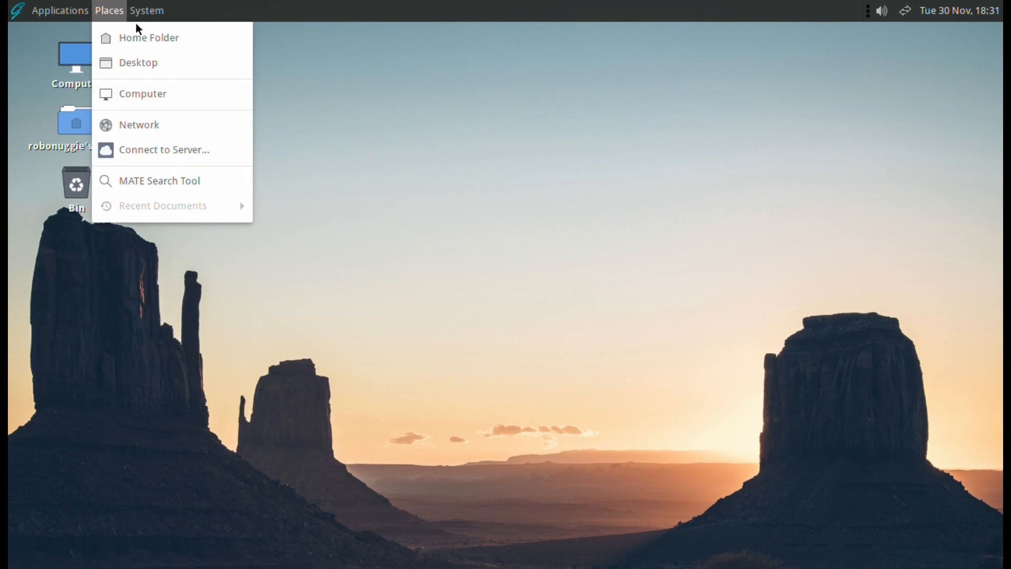
left_click(146, 11)
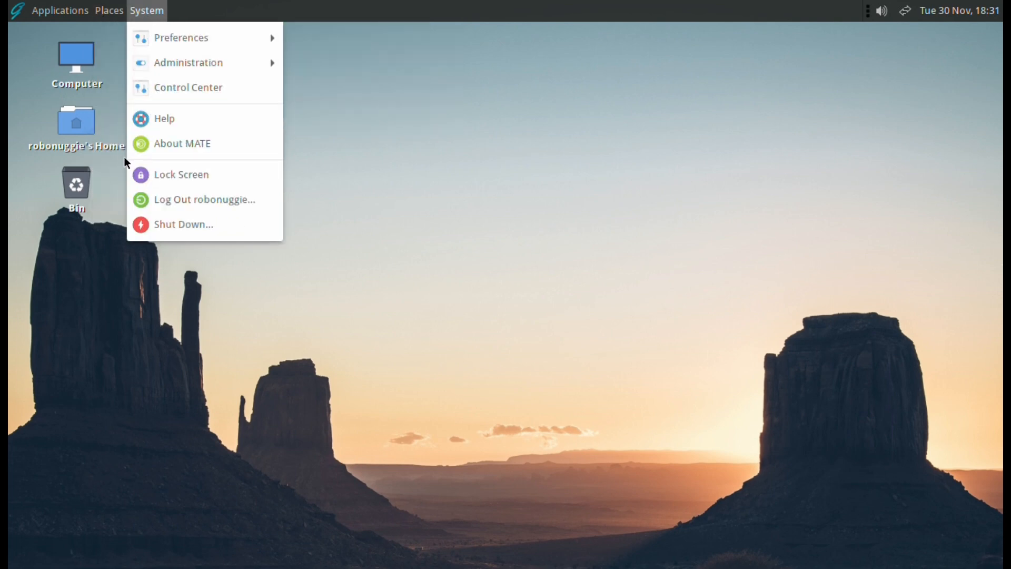
left_click(466, 308)
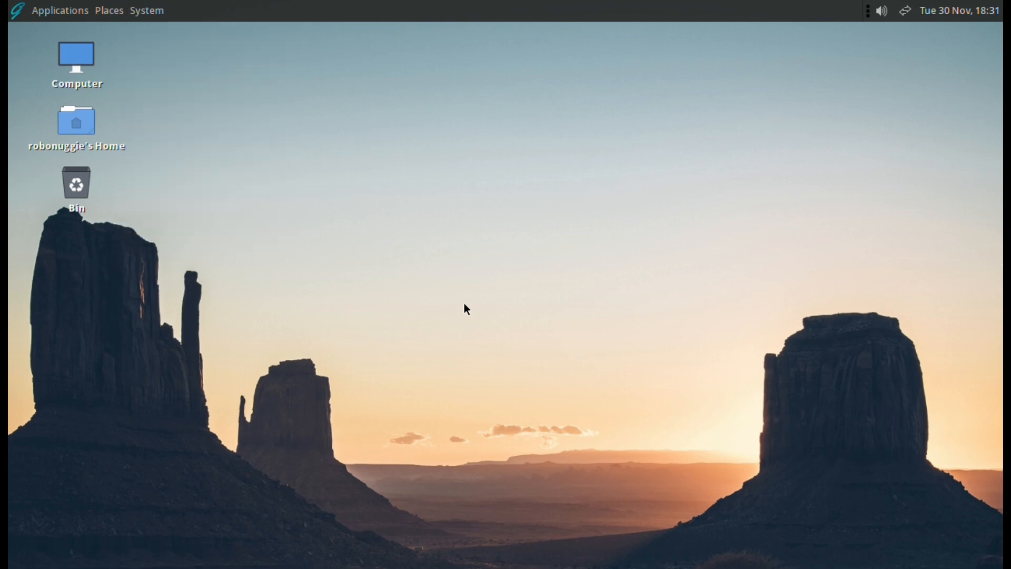
mouse_move(404, 291)
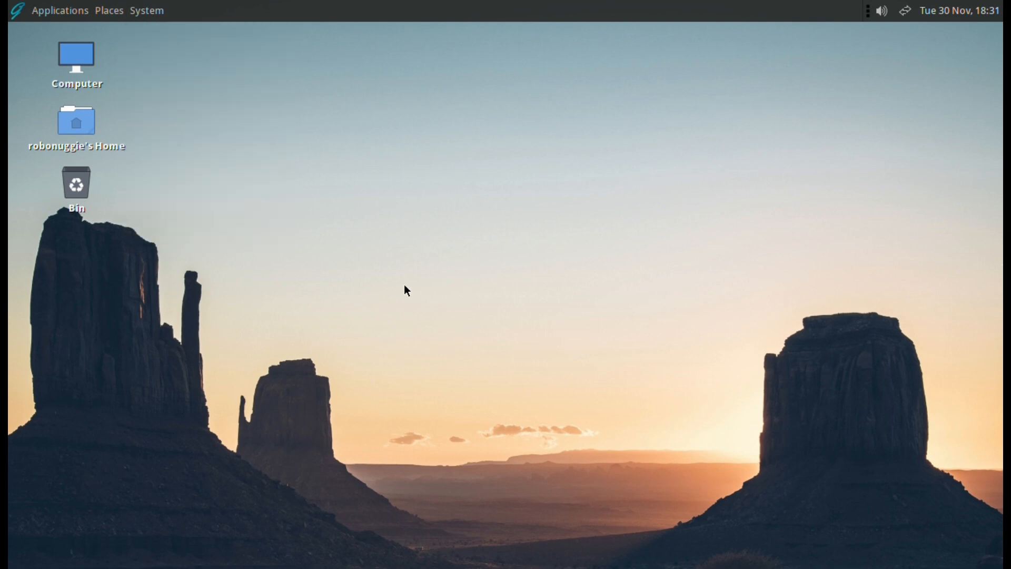